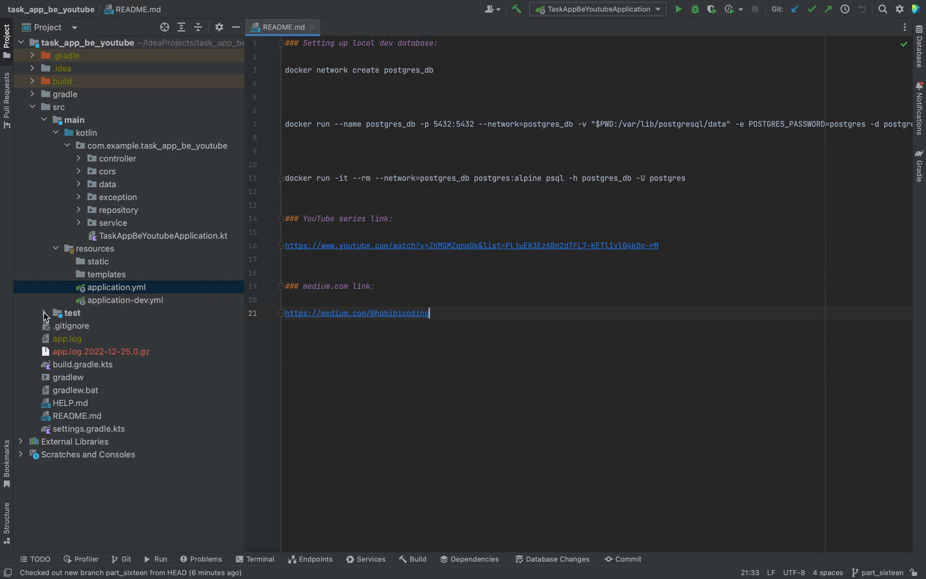
- Expand src/test in the Project tree and select the test package com.example.task_app_be_youtube
{"action": "left_click", "coordinate": [43, 312]}
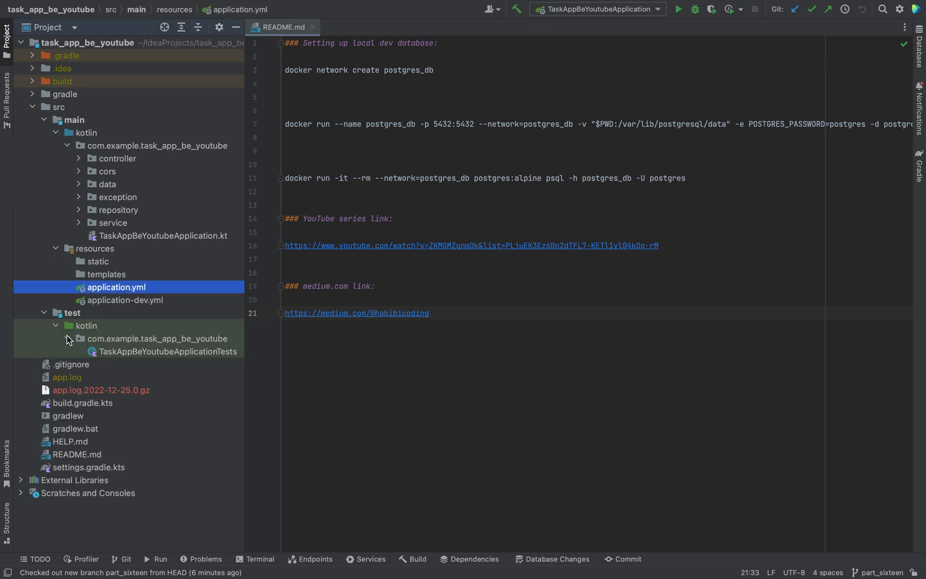
{"action": "left_click", "coordinate": [79, 338]}
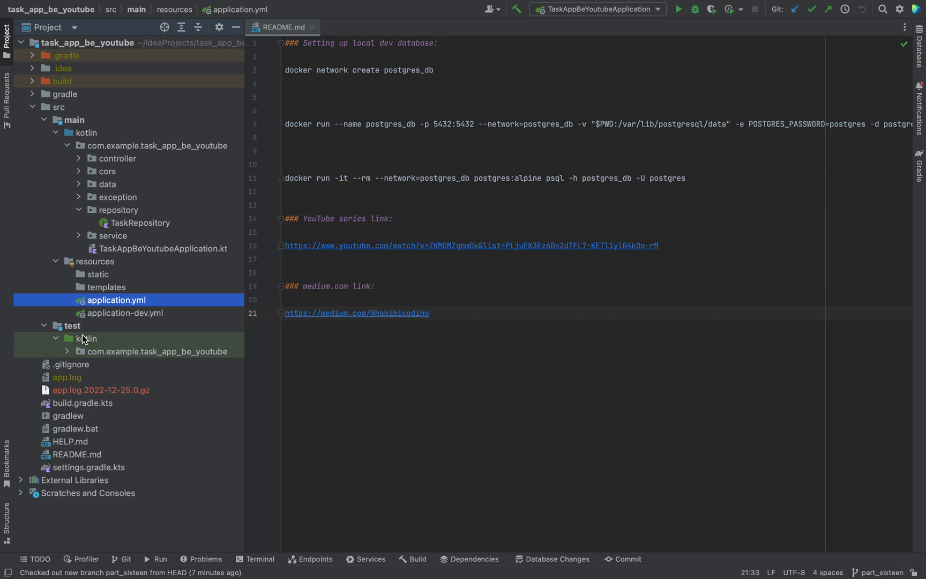
{"action": "right_click", "coordinate": [86, 338]}
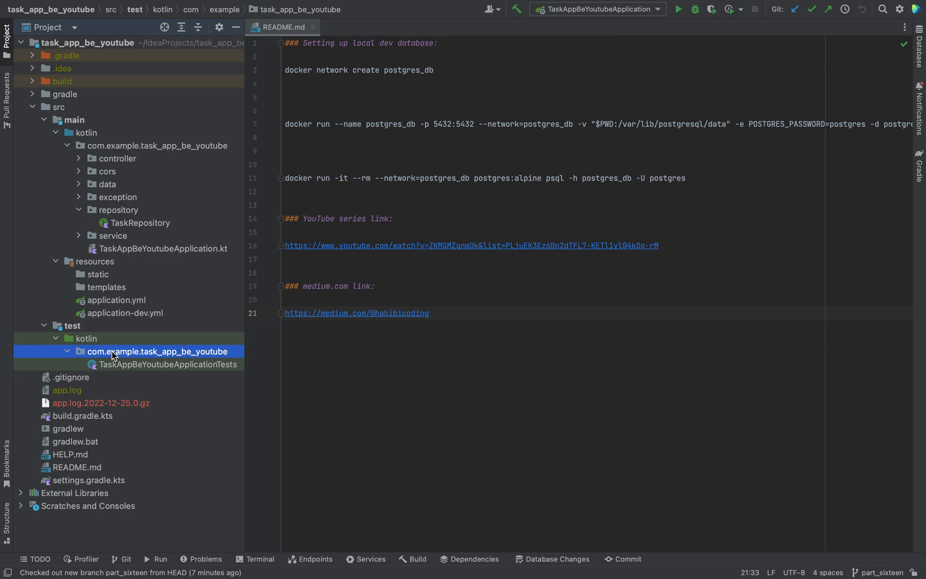
- Create a repository package inside the test package com.example.task_app_be_youtube
{"action": "right_click", "coordinate": [156, 351]}
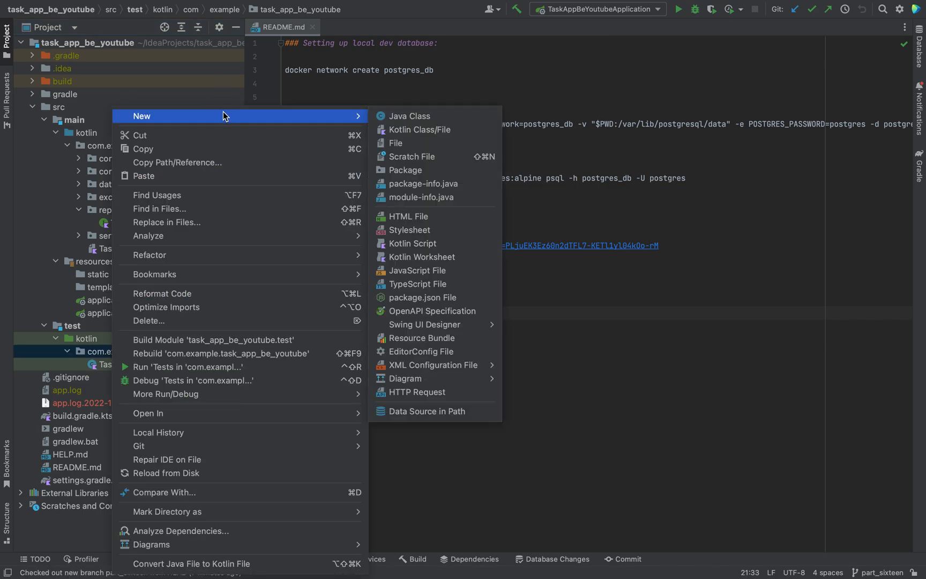
{"action": "left_click", "coordinate": [406, 170]}
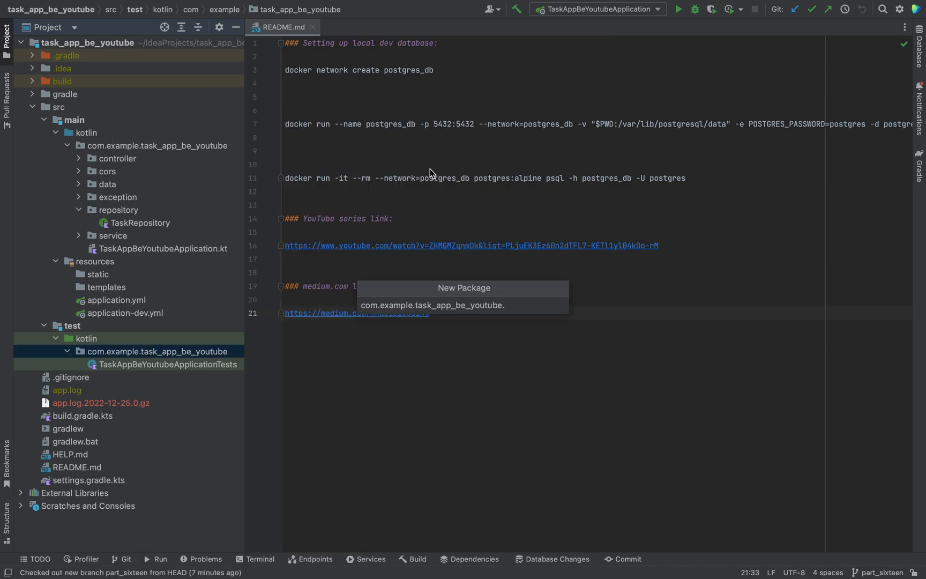
{"action": "type", "text": ".reps"}
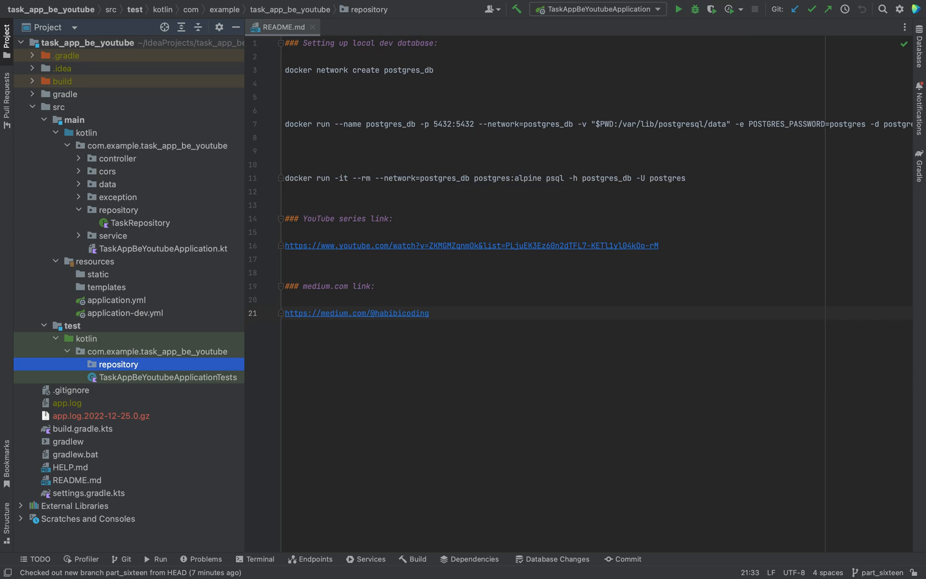
{"action": "mouse_move", "coordinate": [244, 291]}
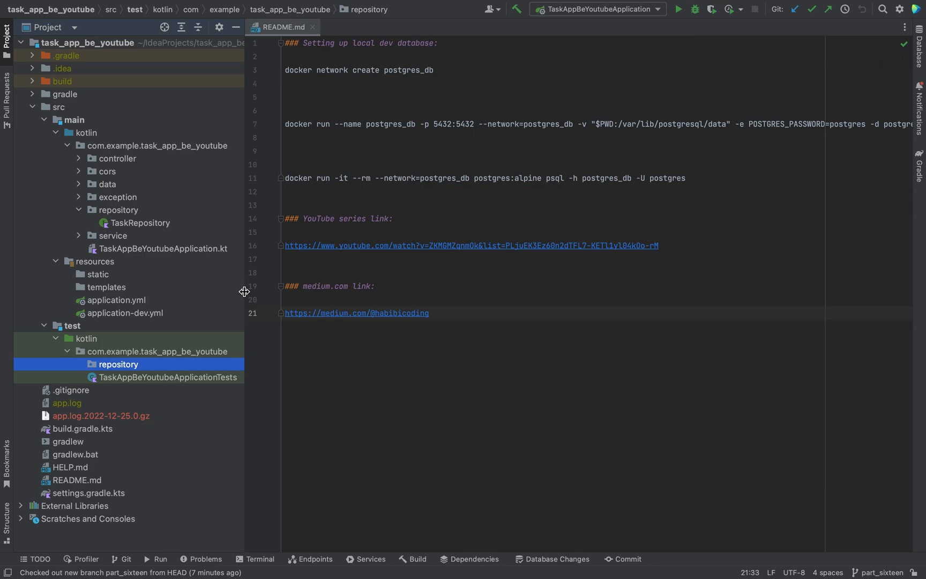
{"action": "mouse_move", "coordinate": [99, 152]}
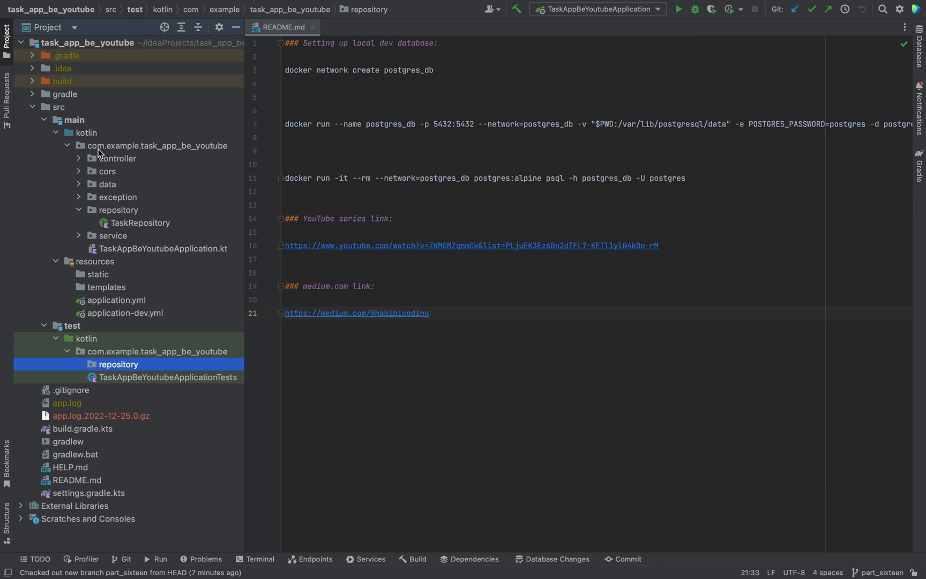
{"action": "mouse_move", "coordinate": [186, 261]}
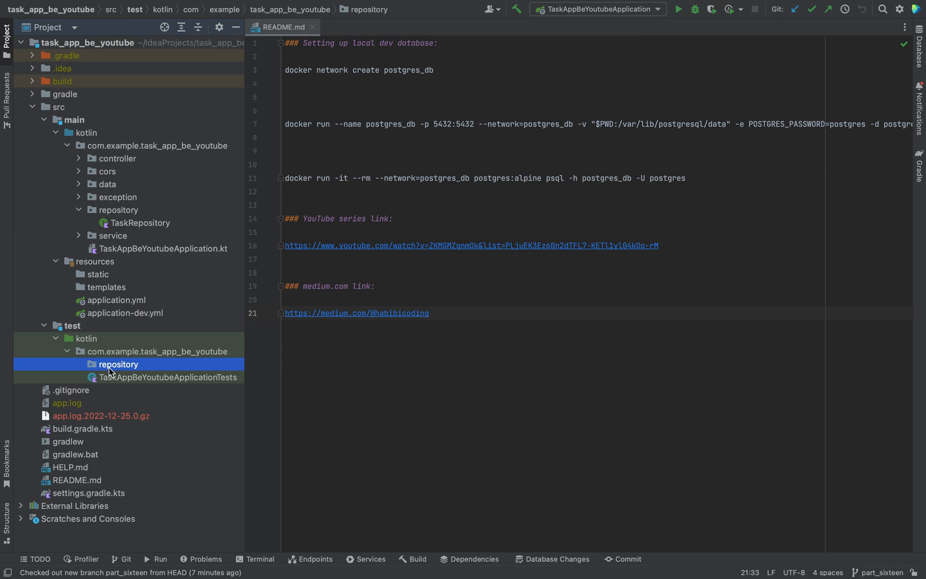
- Create the Kotlin class TaskRepositoryEmbeddedTest in the test repository package, then collapse the package
{"action": "right_click", "coordinate": [119, 364]}
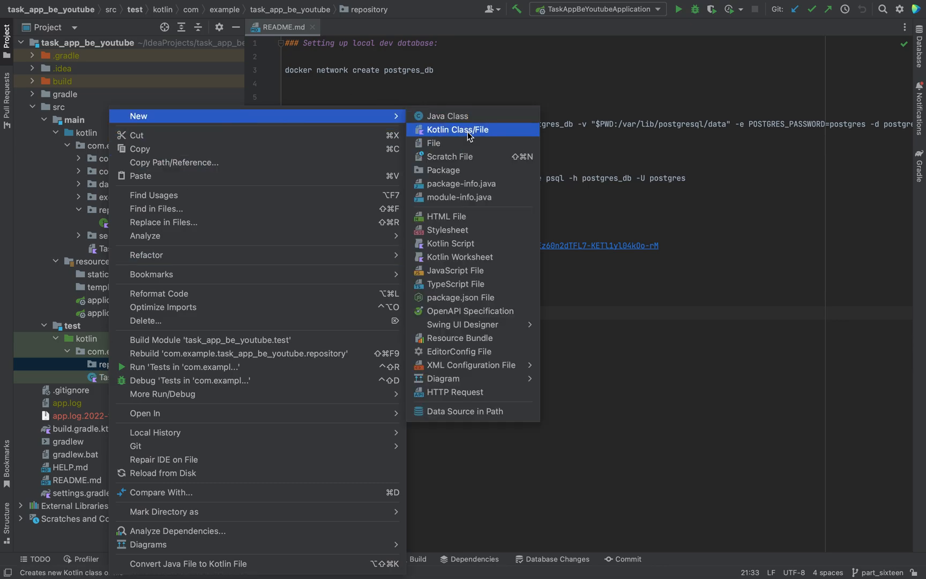
{"action": "left_click", "coordinate": [456, 130]}
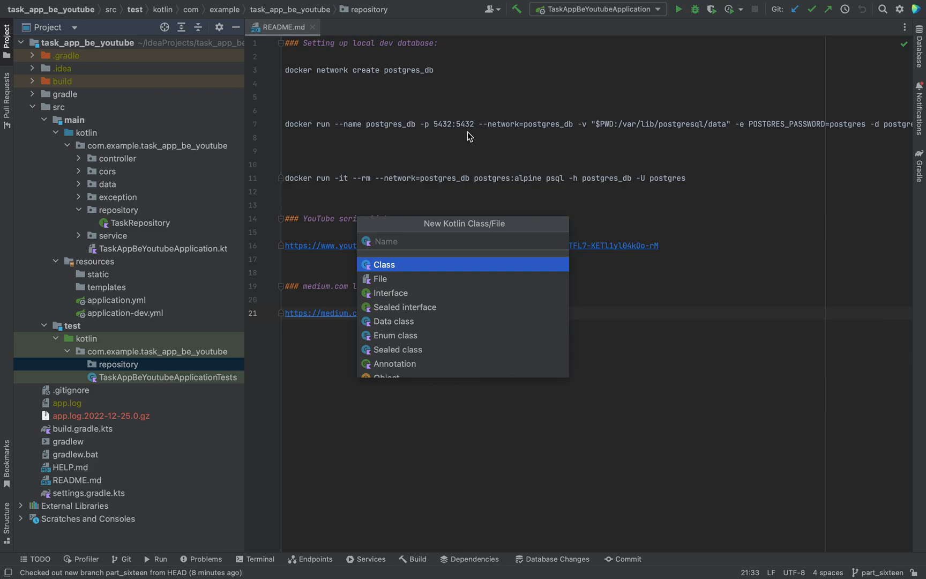
{"action": "type", "text": "TaskRep"}
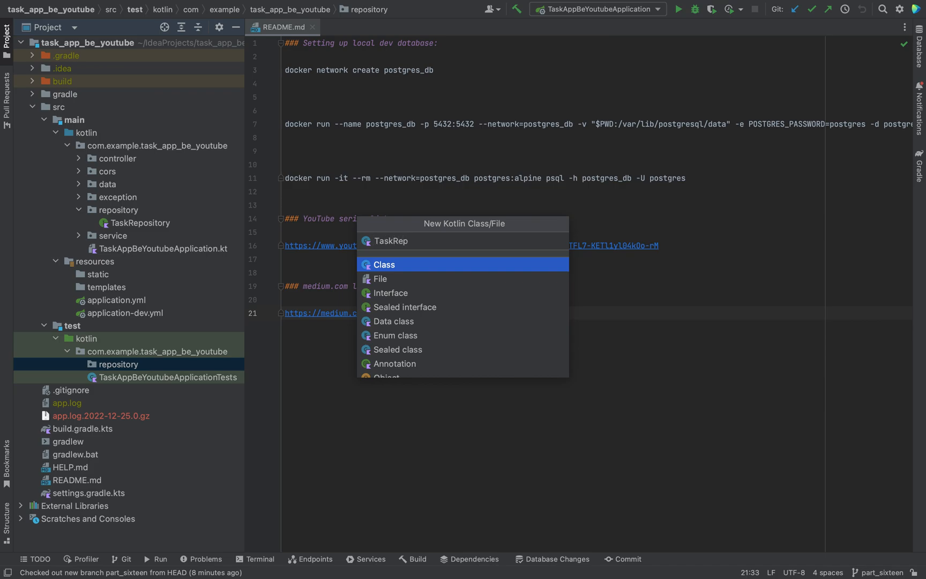
{"action": "type", "text": "ository"}
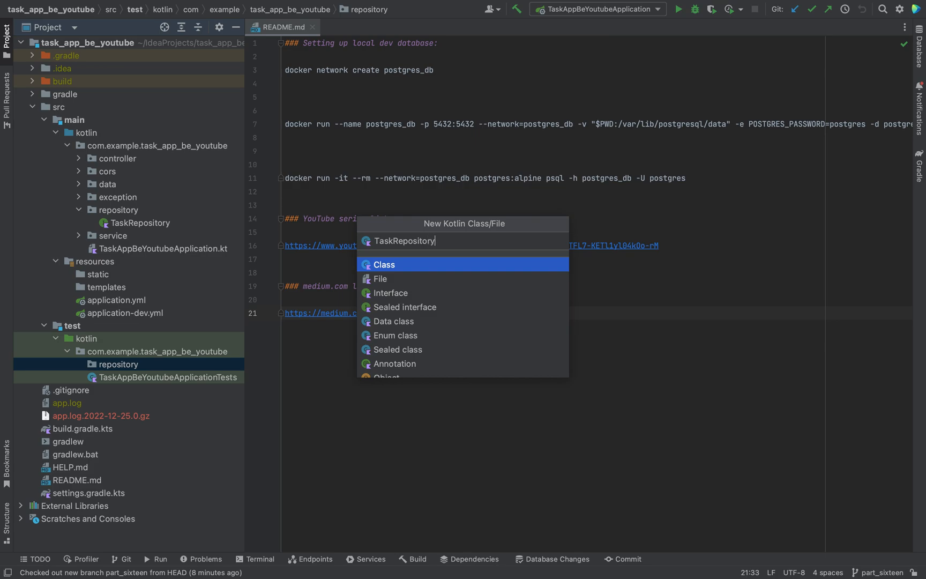
{"action": "type", "text": "Emb"}
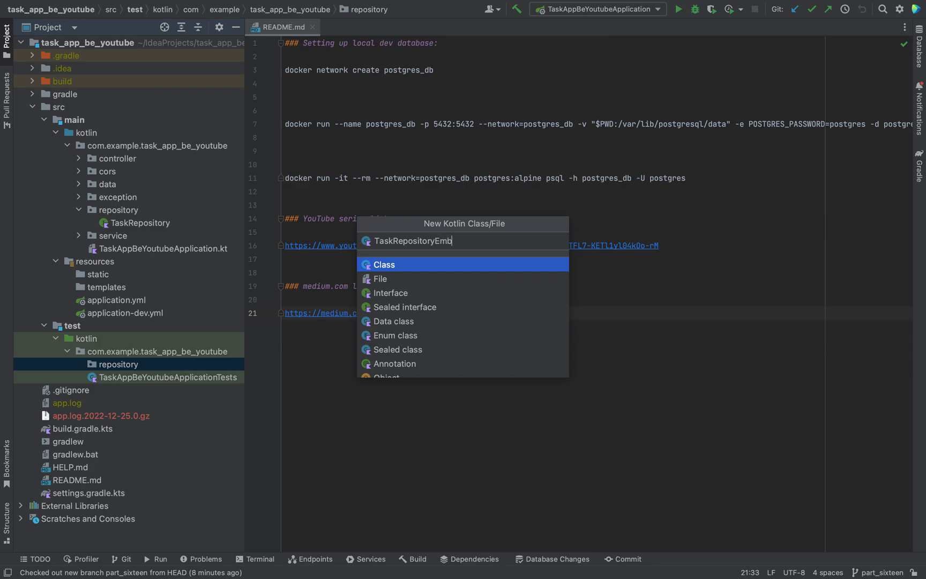
{"action": "type", "text": "eddedT"}
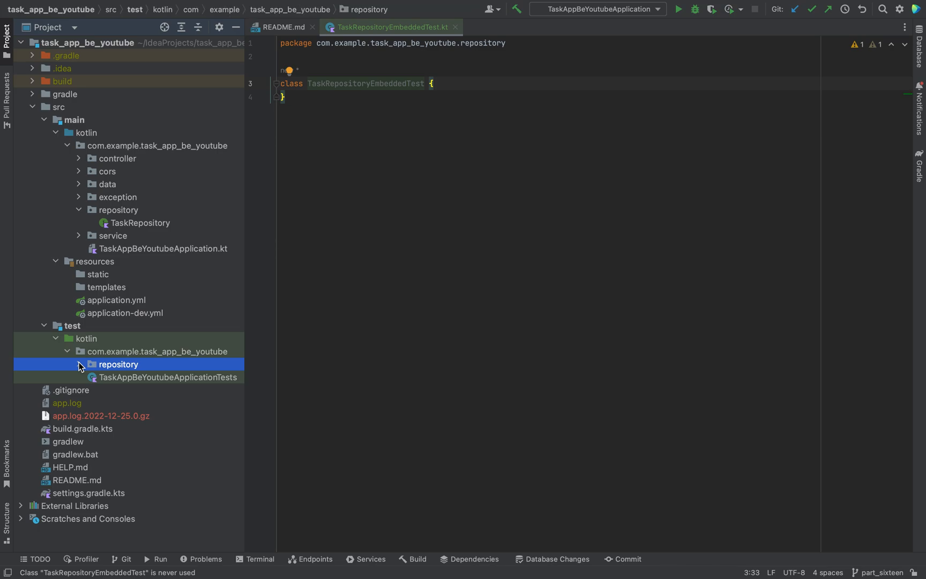
{"action": "left_click", "coordinate": [74, 325]}
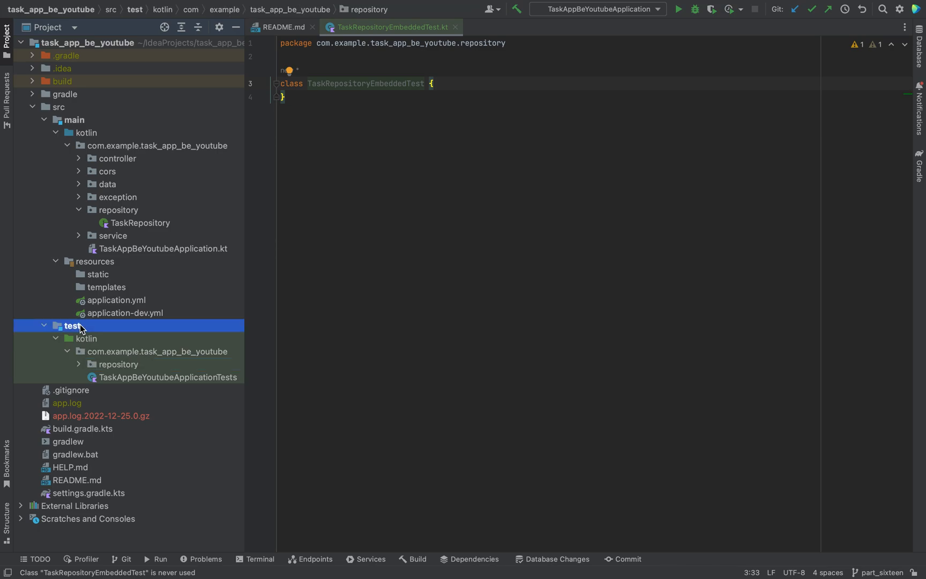
- Add a 'resources' directory under the test source folder using the Gradle source set suggestion
{"action": "right_click", "coordinate": [74, 325]}
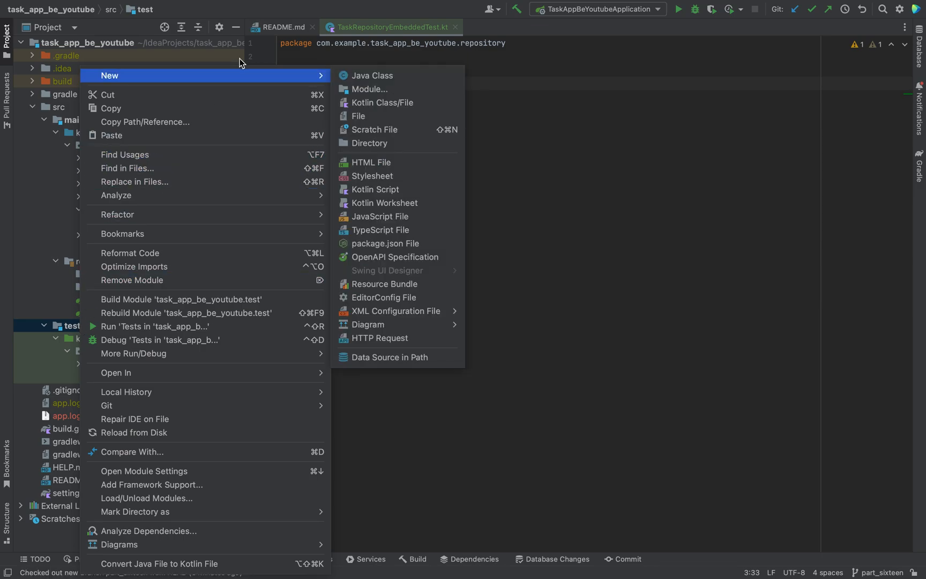
{"action": "mouse_move", "coordinate": [311, 83]}
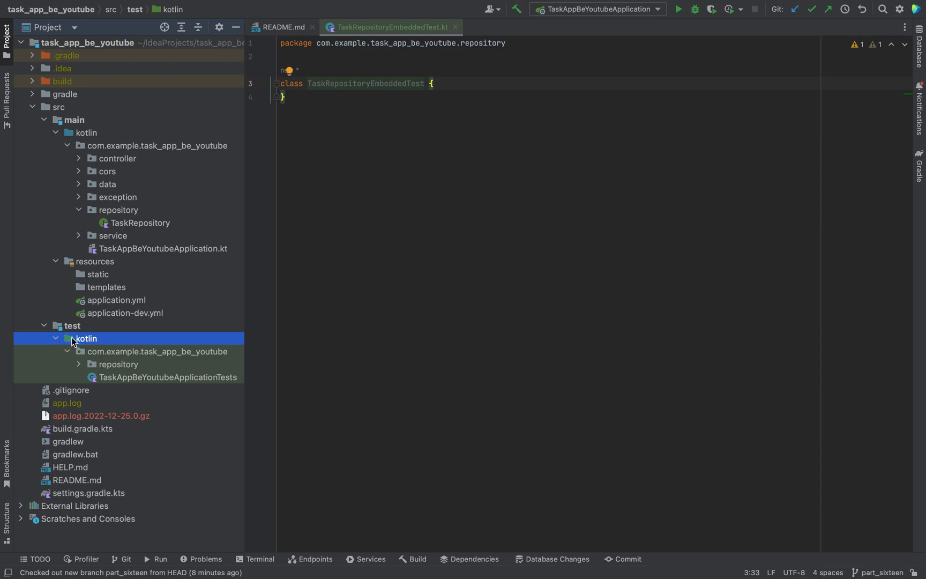
{"action": "right_click", "coordinate": [86, 338]}
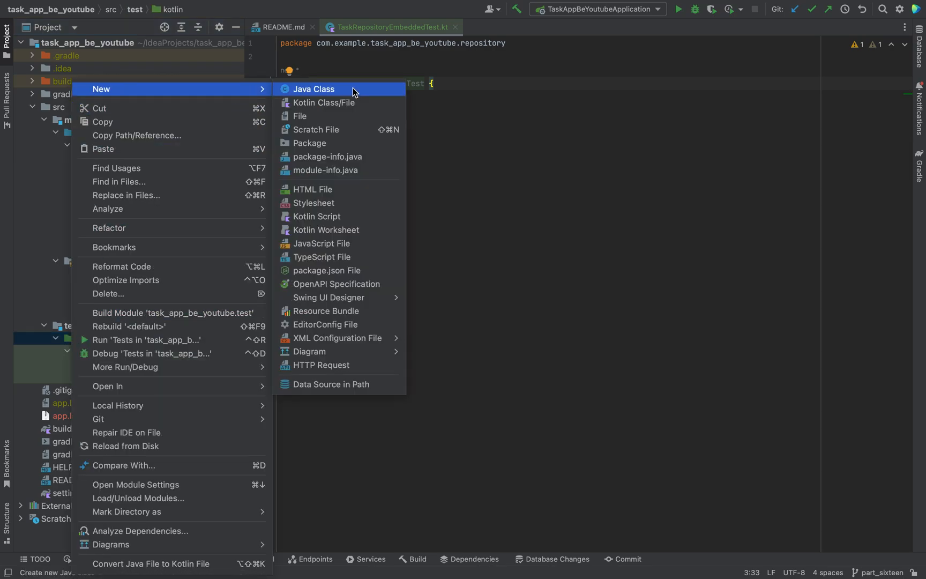
{"action": "left_click", "coordinate": [309, 143]}
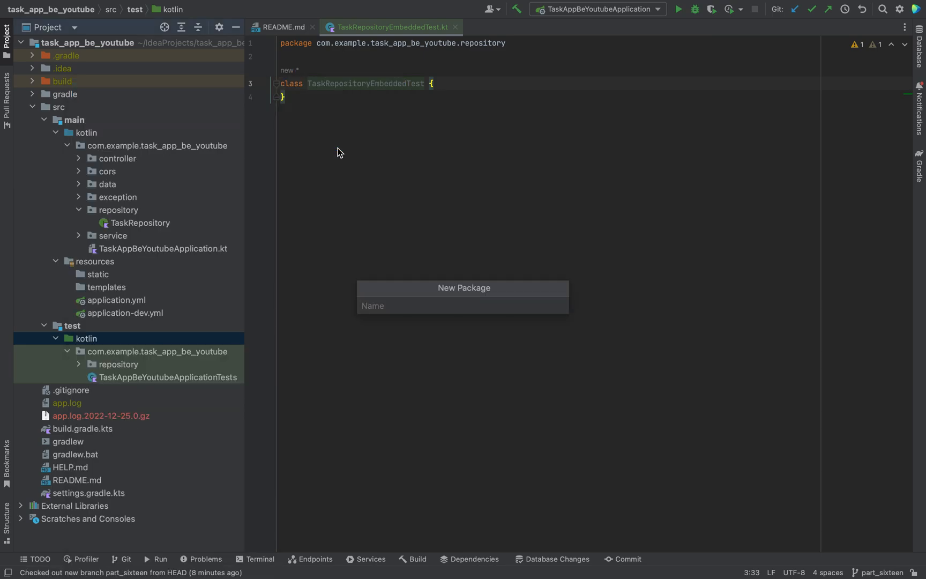
{"action": "right_click", "coordinate": [86, 338]}
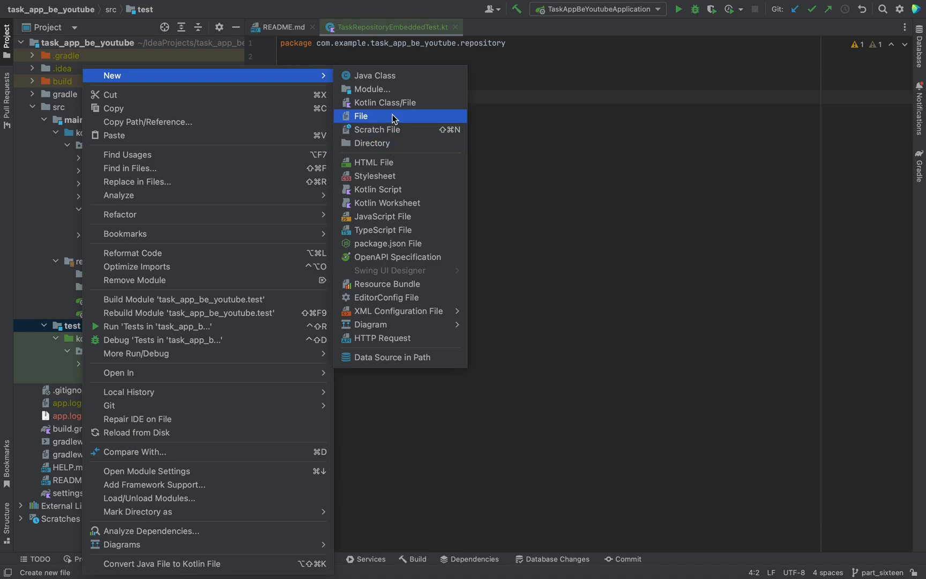
{"action": "left_click", "coordinate": [372, 143]}
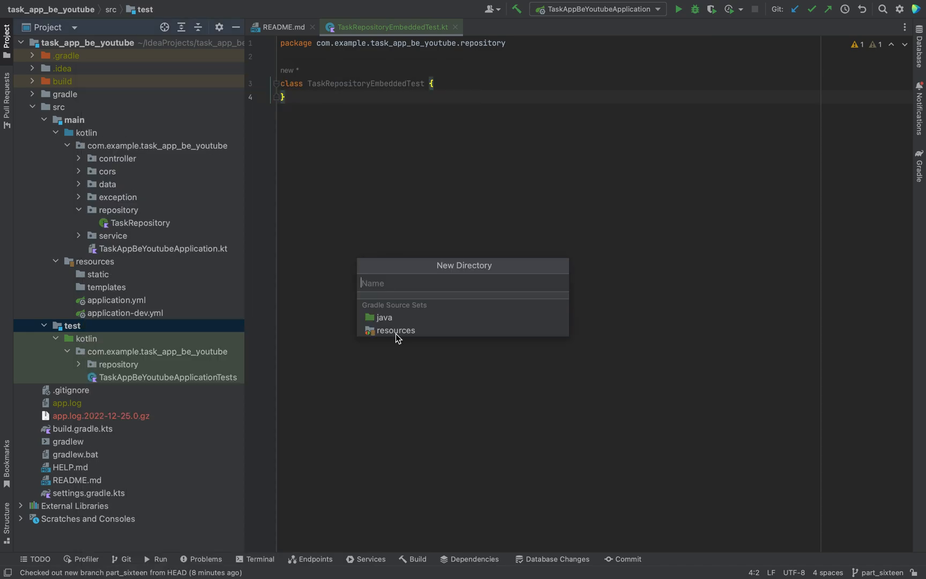
{"action": "left_click", "coordinate": [395, 330]}
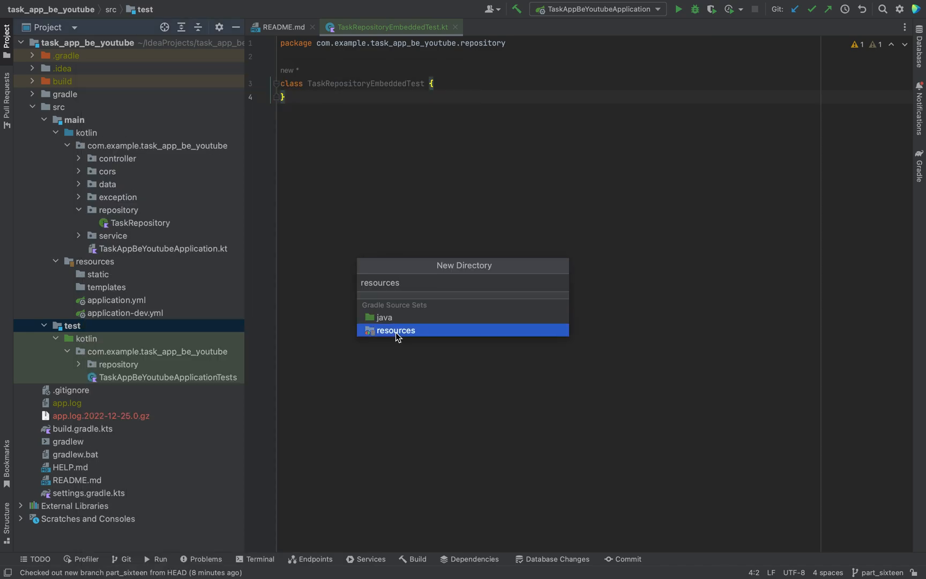
{"action": "left_click", "coordinate": [395, 330]}
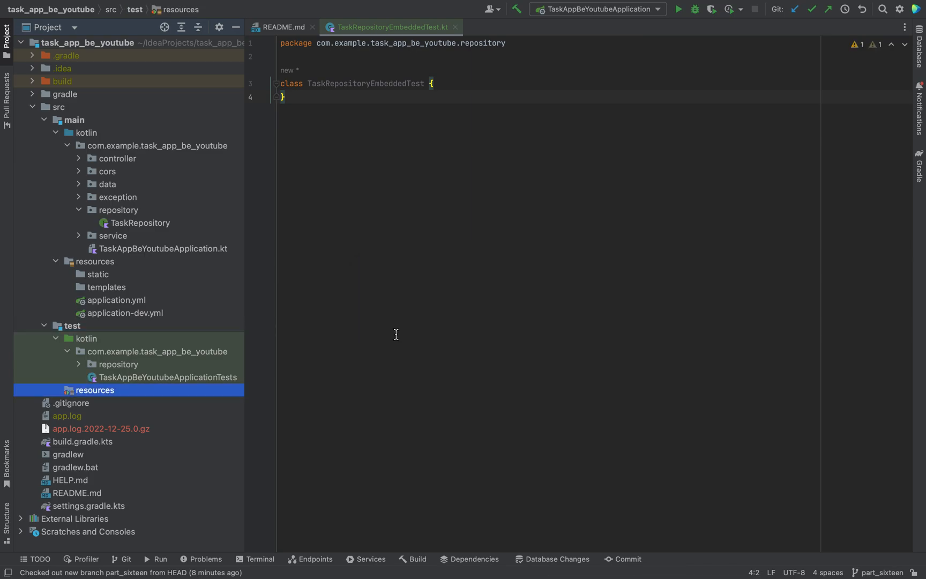
{"action": "mouse_move", "coordinate": [186, 386]}
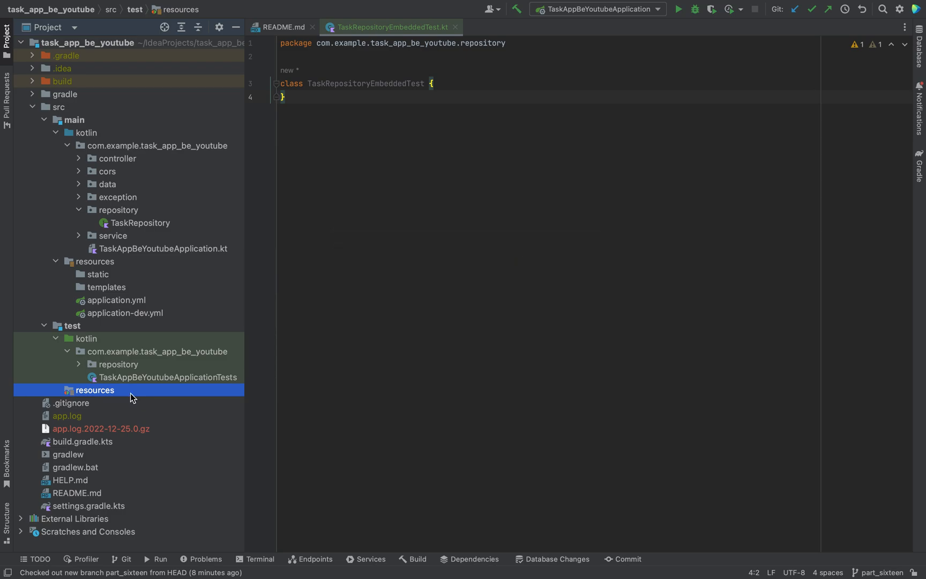
- Create an empty test-data.sql file in the test resources folder
{"action": "right_click", "coordinate": [94, 390]}
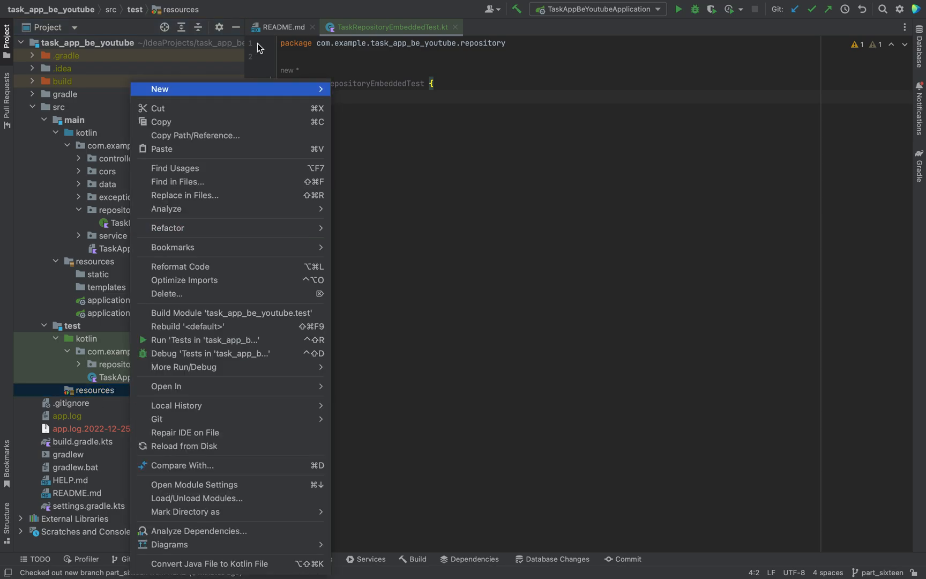
{"action": "left_click", "coordinate": [159, 89]}
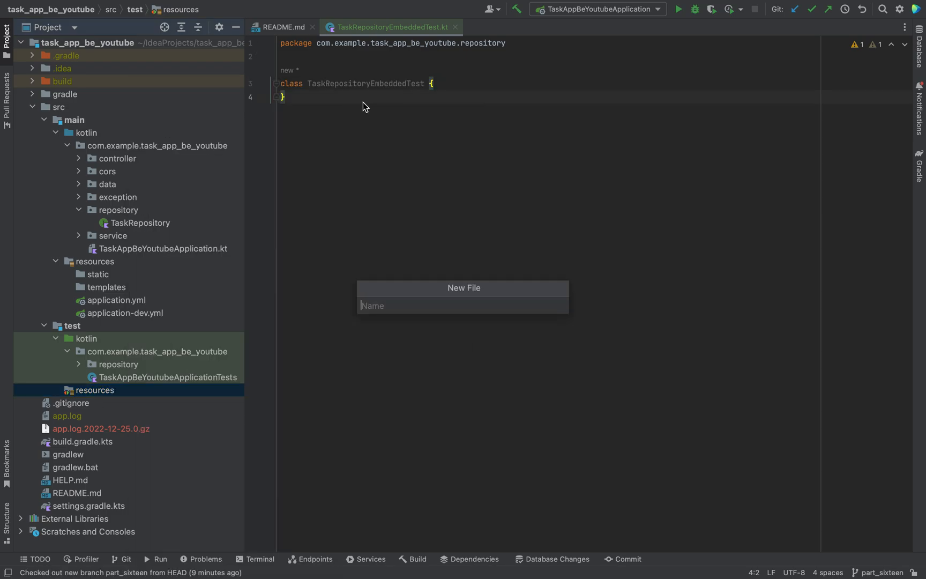
{"action": "type", "text": "te"}
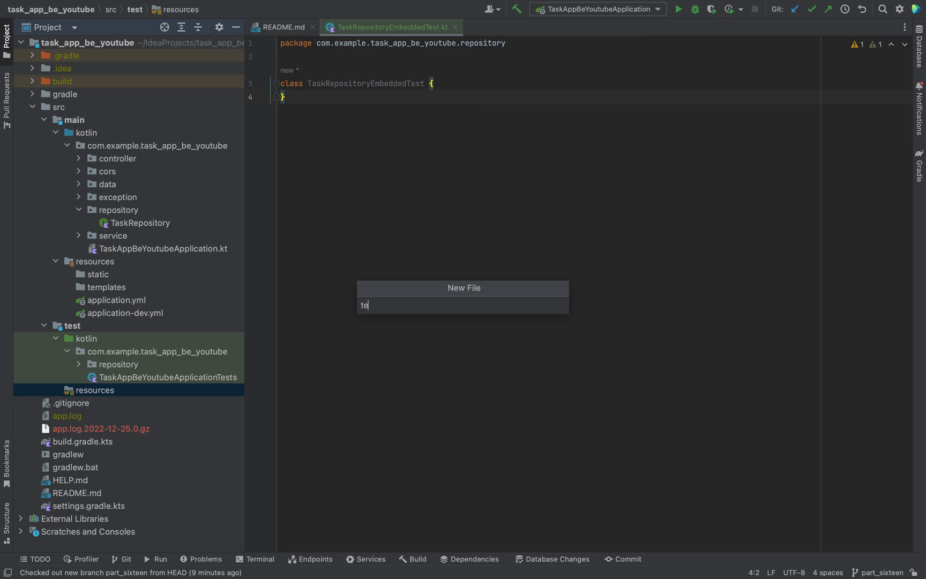
{"action": "type", "text": "st-data"}
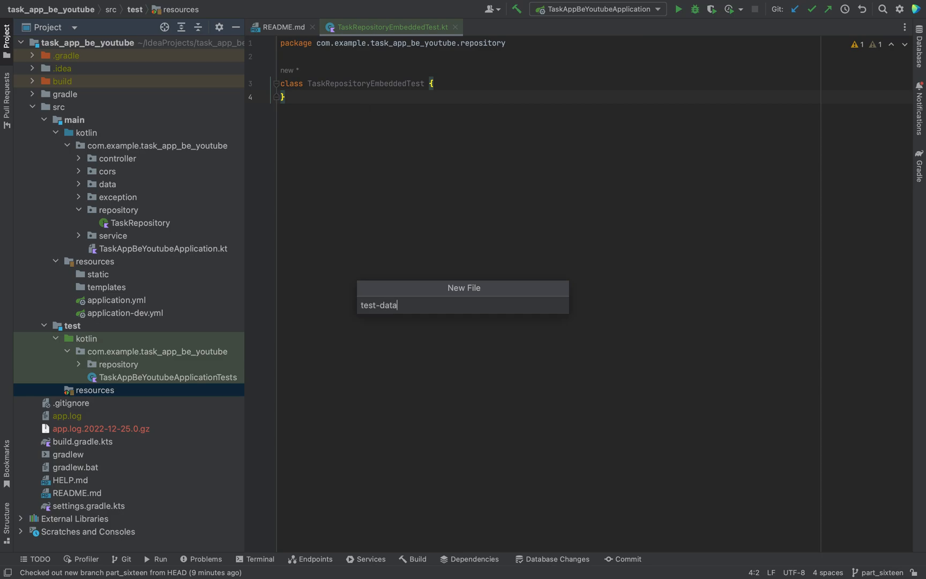
{"action": "type", "text": ".sq"}
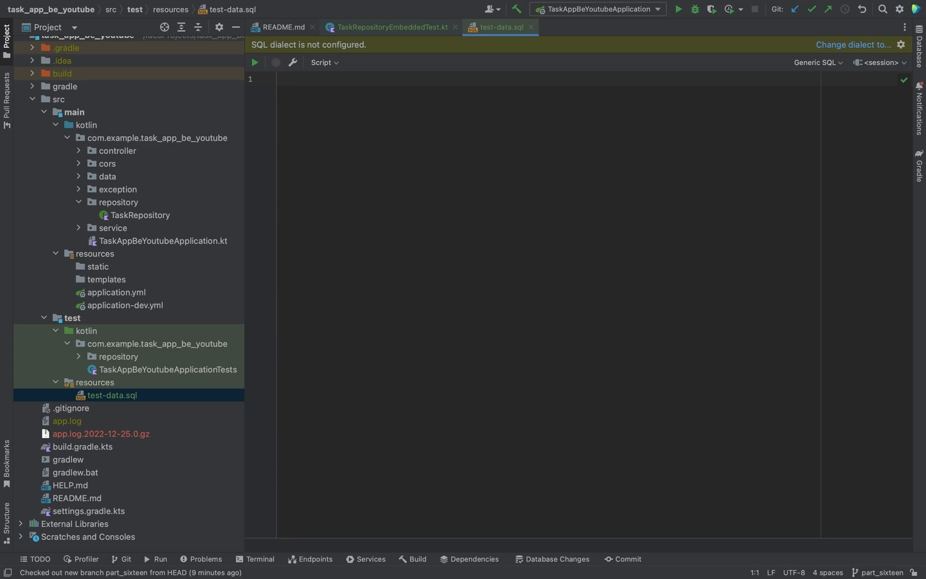
{"action": "mouse_move", "coordinate": [406, 309]}
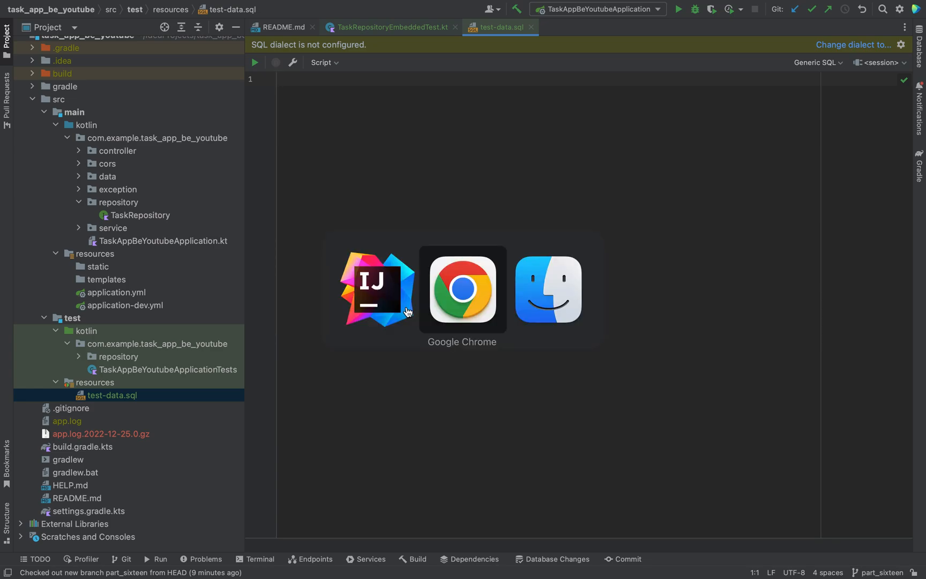
{"action": "left_click", "coordinate": [462, 289]}
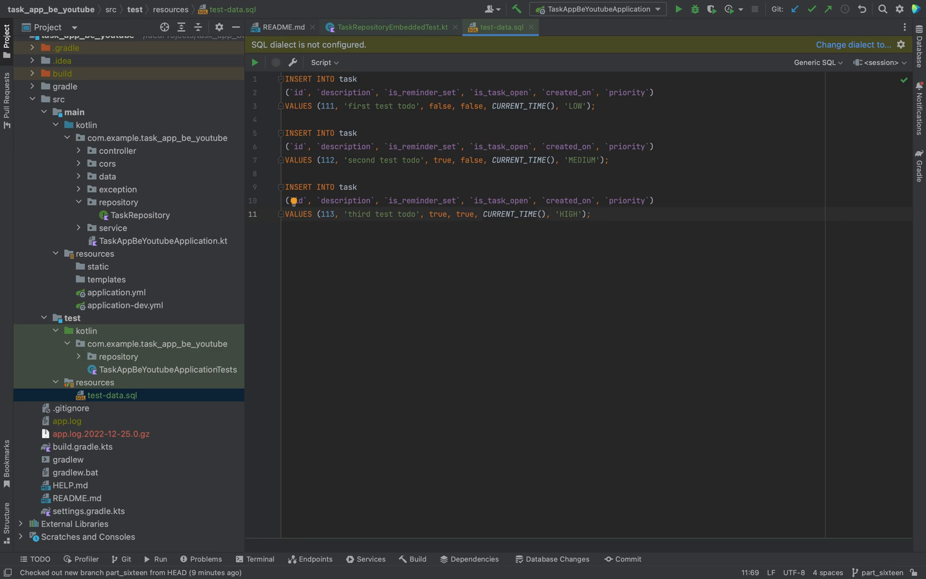
{"action": "mouse_move", "coordinate": [320, 96]}
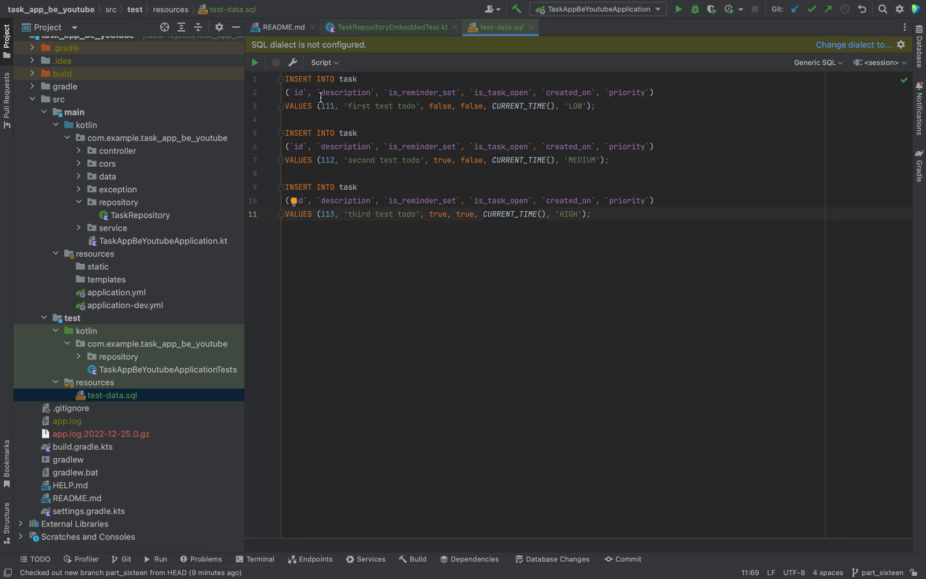
{"action": "mouse_move", "coordinate": [329, 95]}
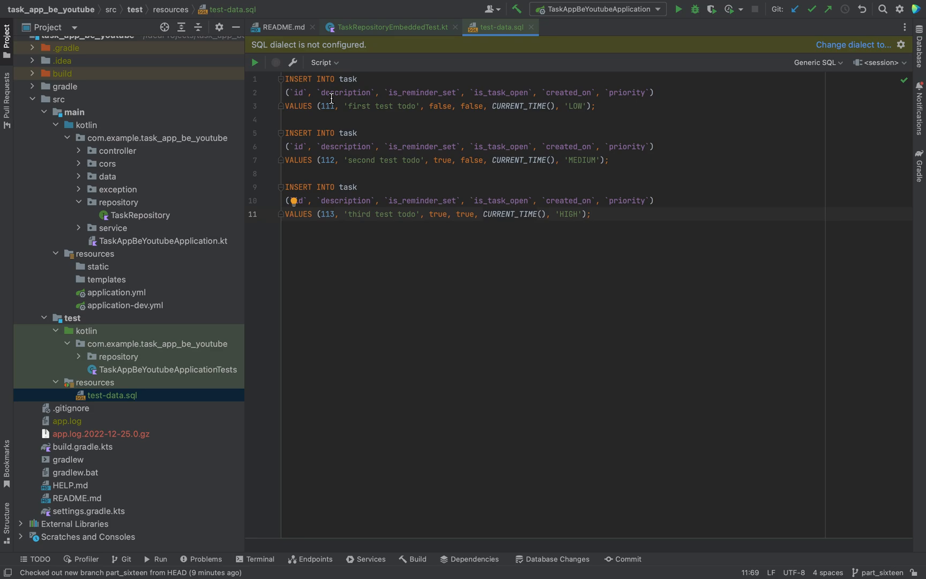
{"action": "mouse_move", "coordinate": [603, 226]}
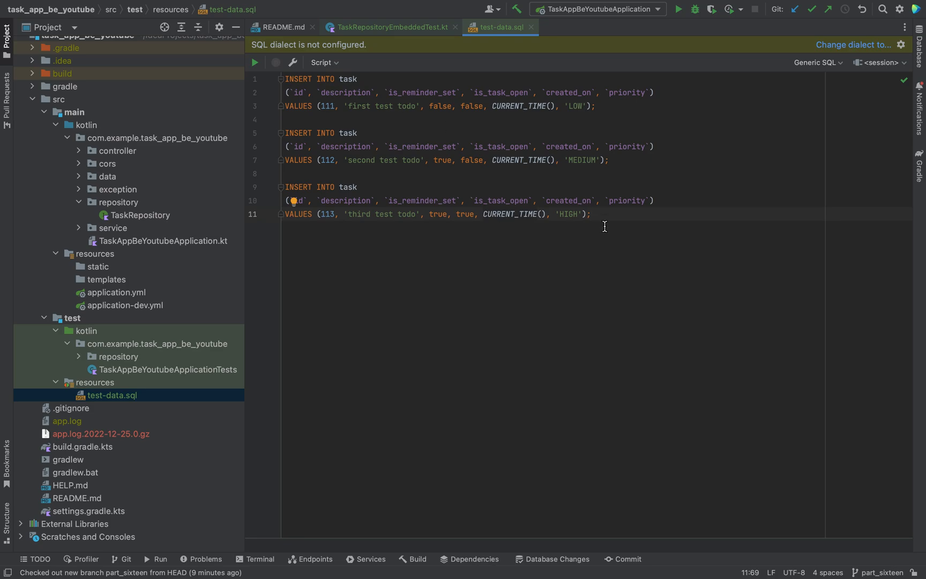
{"action": "double_click", "coordinate": [328, 106]}
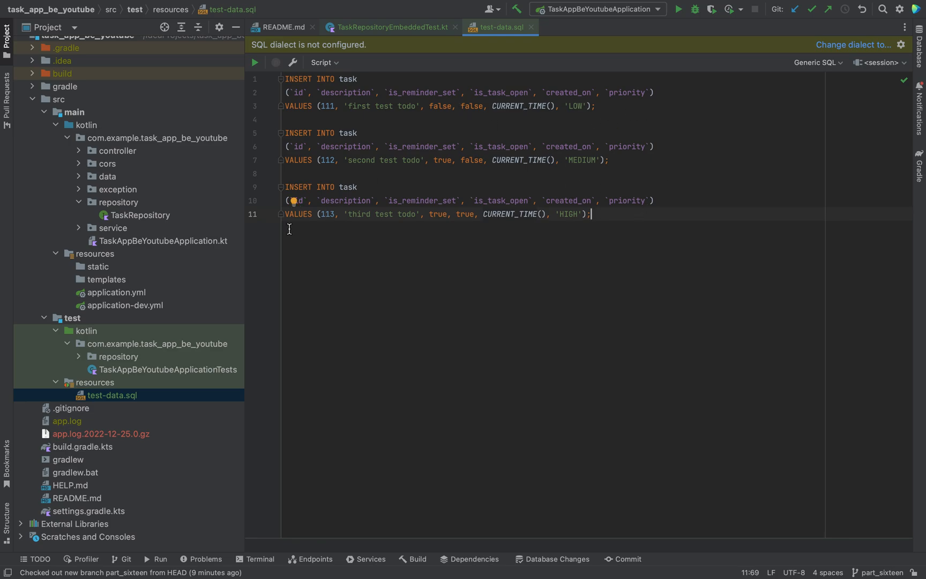
{"action": "mouse_move", "coordinate": [241, 272]}
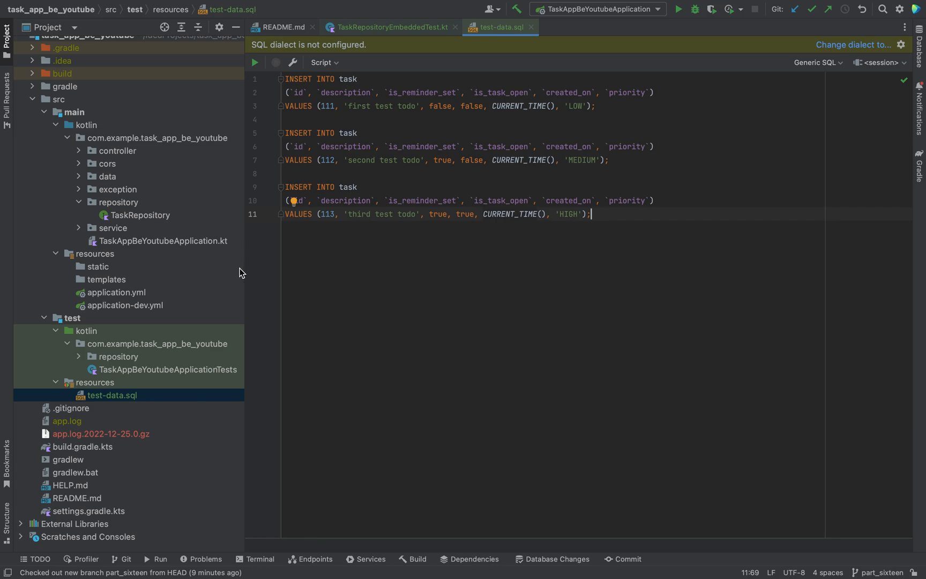
{"action": "mouse_move", "coordinate": [247, 268]}
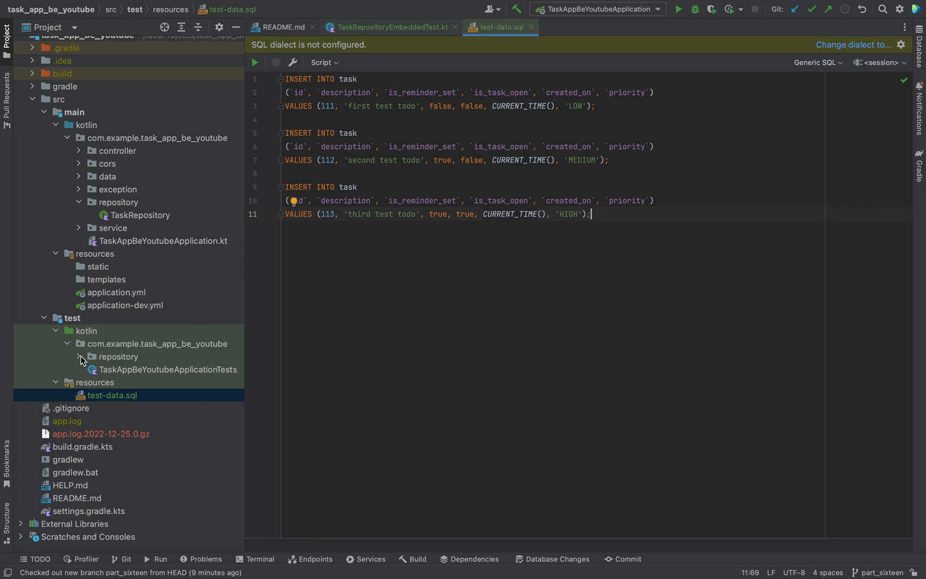
{"action": "left_click", "coordinate": [79, 356]}
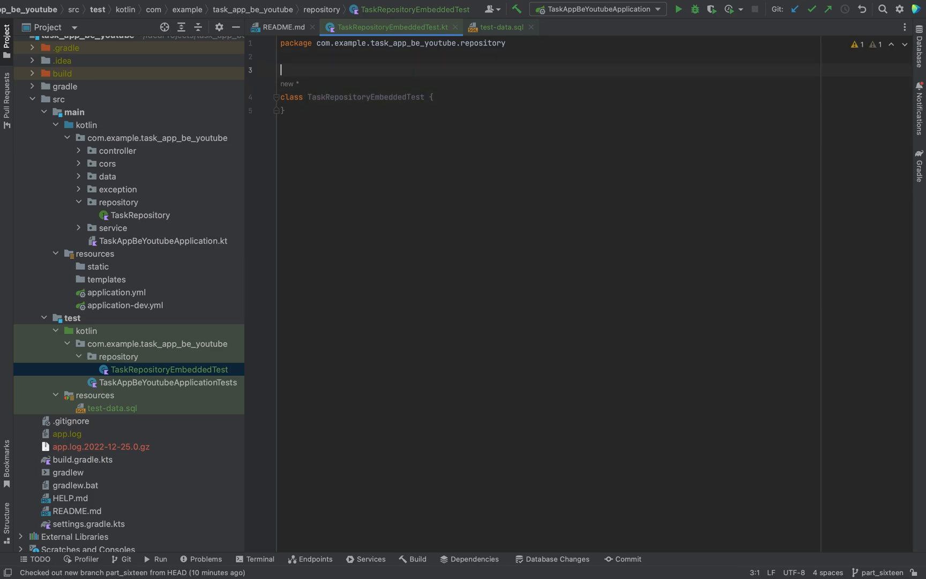
{"action": "type", "text": "@"}
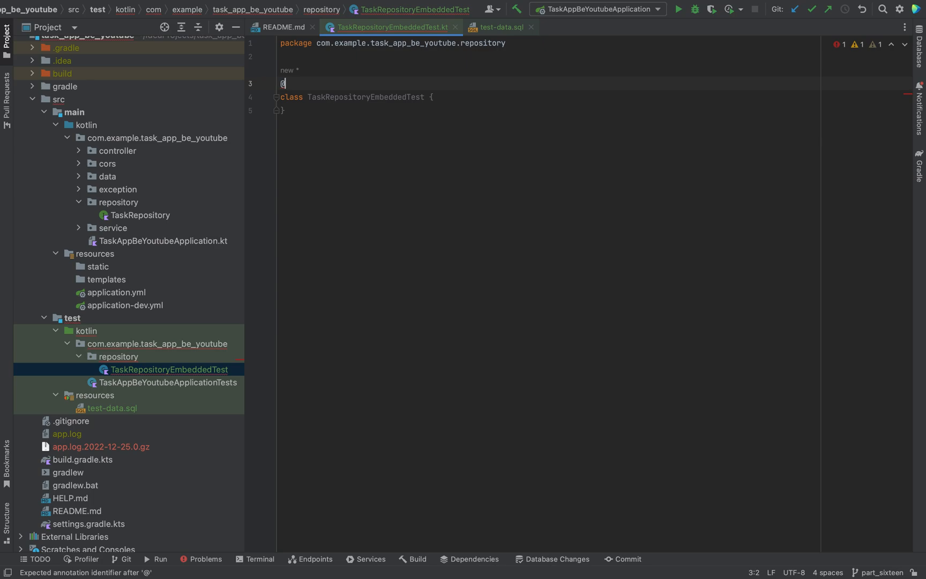
{"action": "type", "text": "Data"}
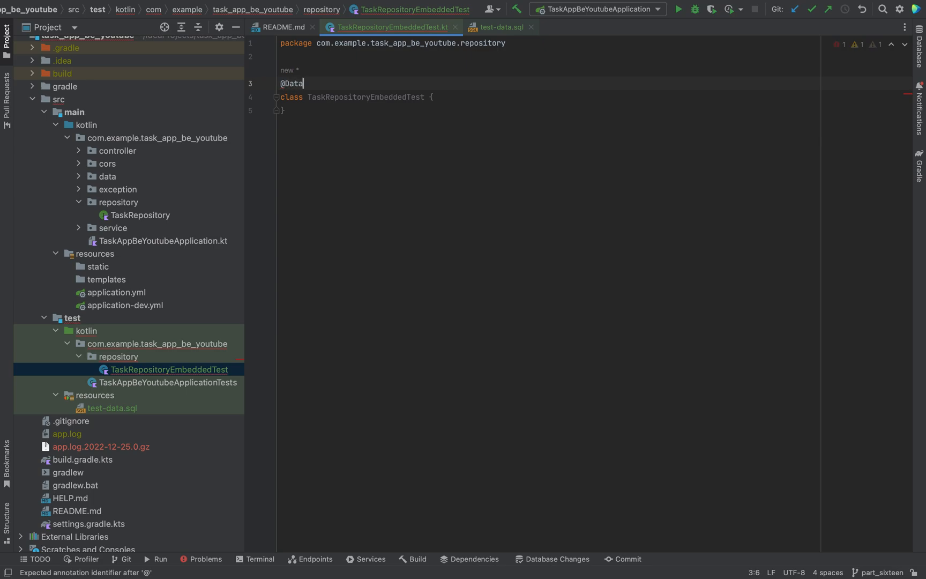
{"action": "type", "text": "JpaTest"}
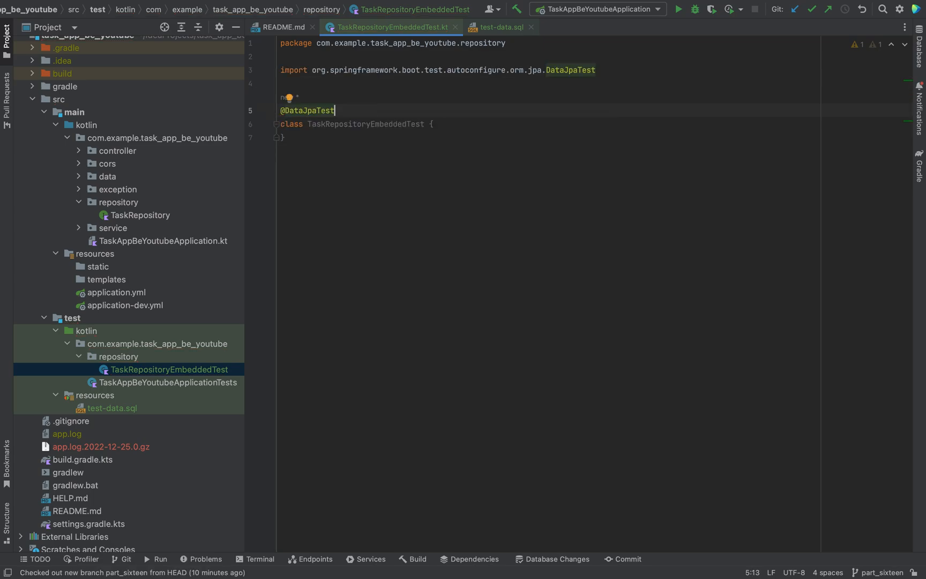
{"action": "type", "text": "()"}
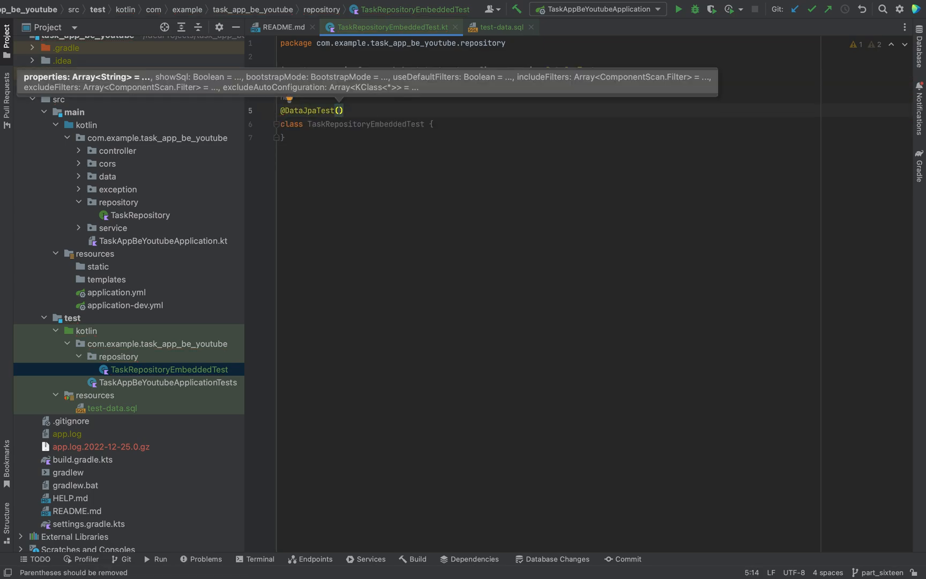
{"action": "type", "text": "properties ="}
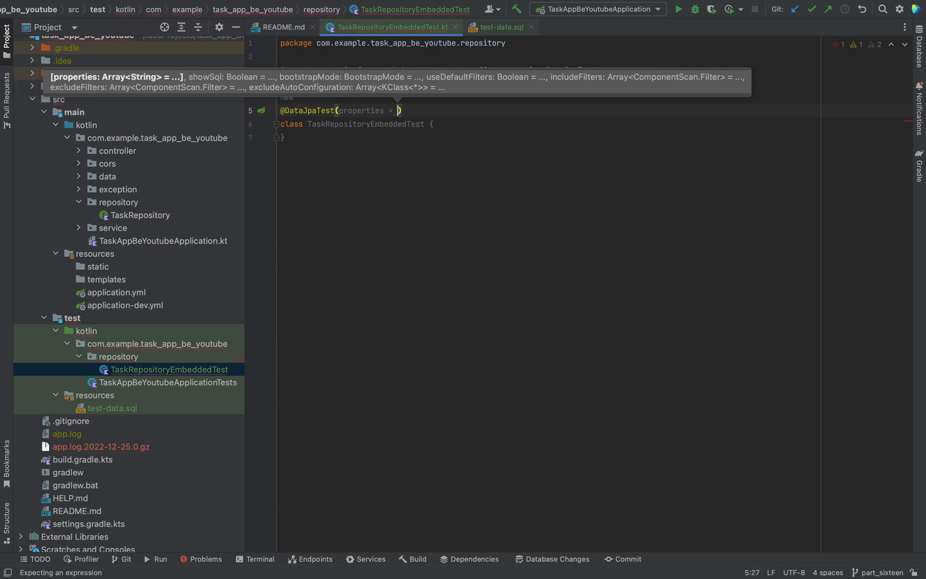
{"action": "type", "text": "[\"spring"}
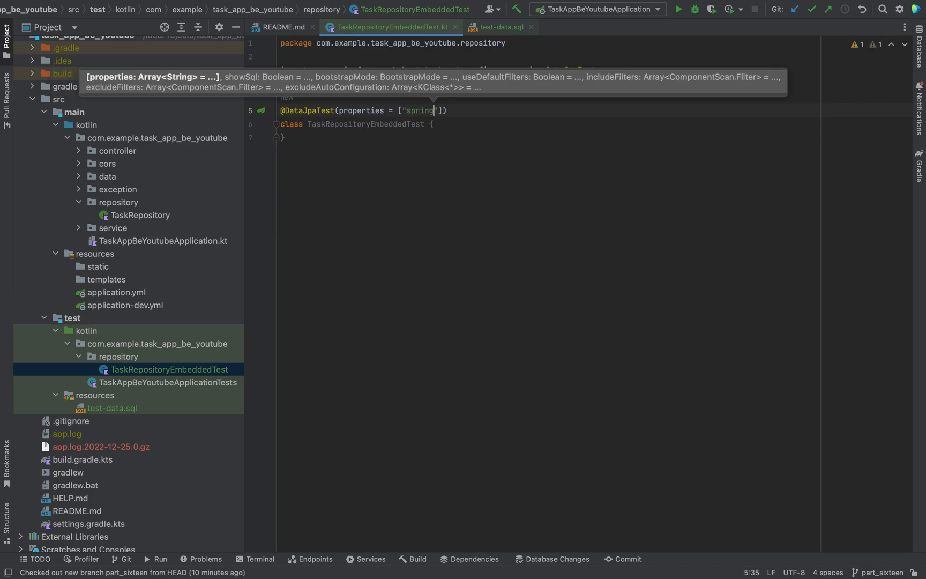
{"action": "type", "text": ".jpa.pr"}
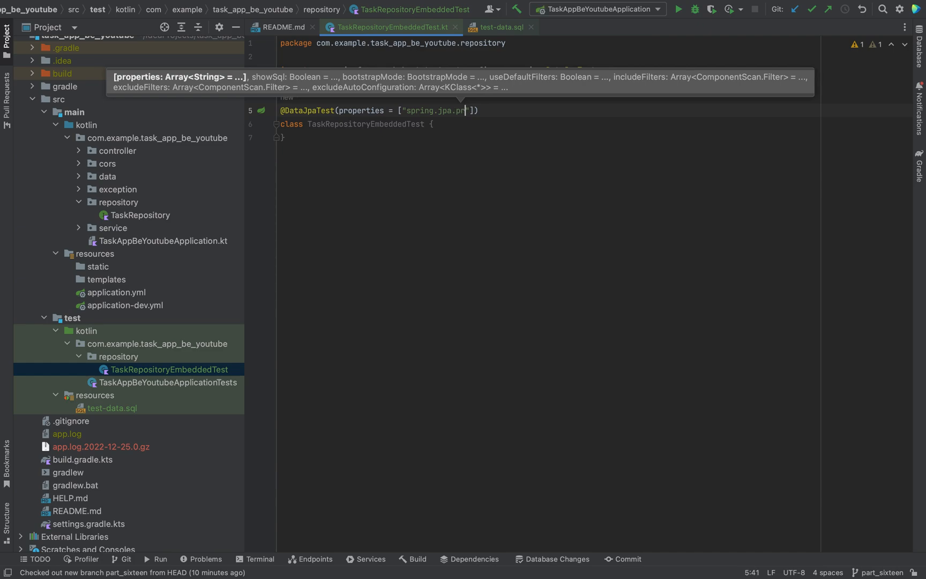
{"action": "type", "text": "operties"}
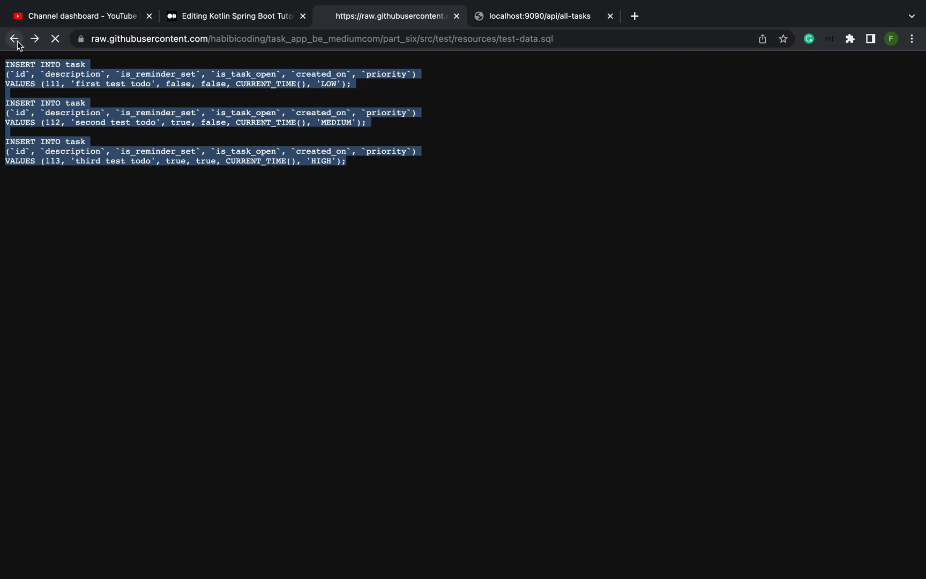
- Browse the GitHub repo from the raw file to src/test repository's TaskRepositoryTestEmbedded.kt
{"action": "left_click", "coordinate": [13, 39]}
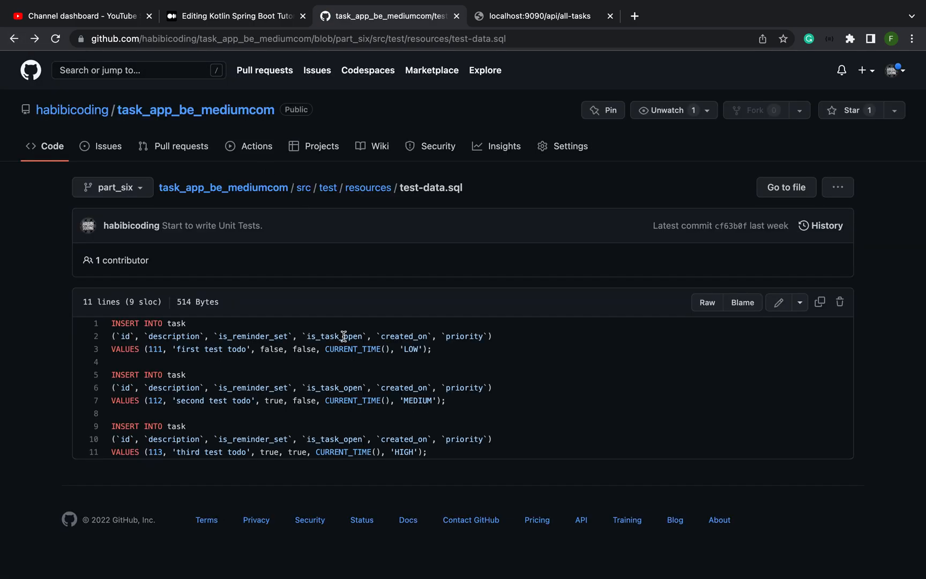
{"action": "left_click", "coordinate": [367, 187]}
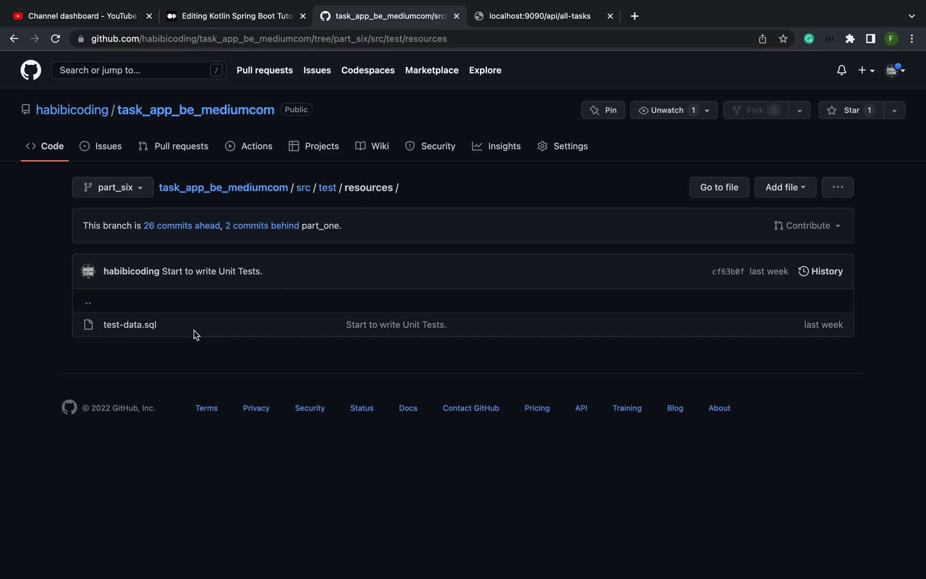
{"action": "left_click", "coordinate": [327, 187]}
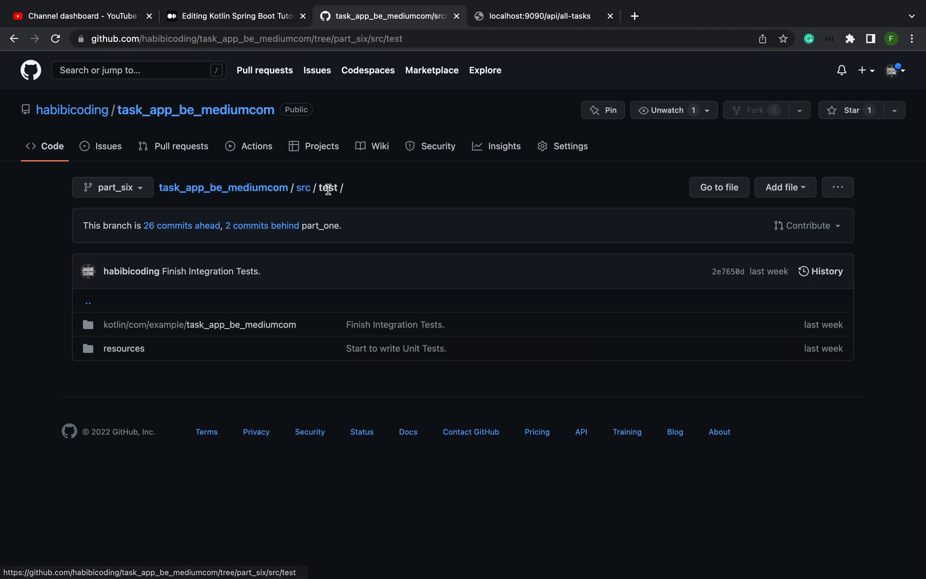
{"action": "mouse_move", "coordinate": [124, 349]}
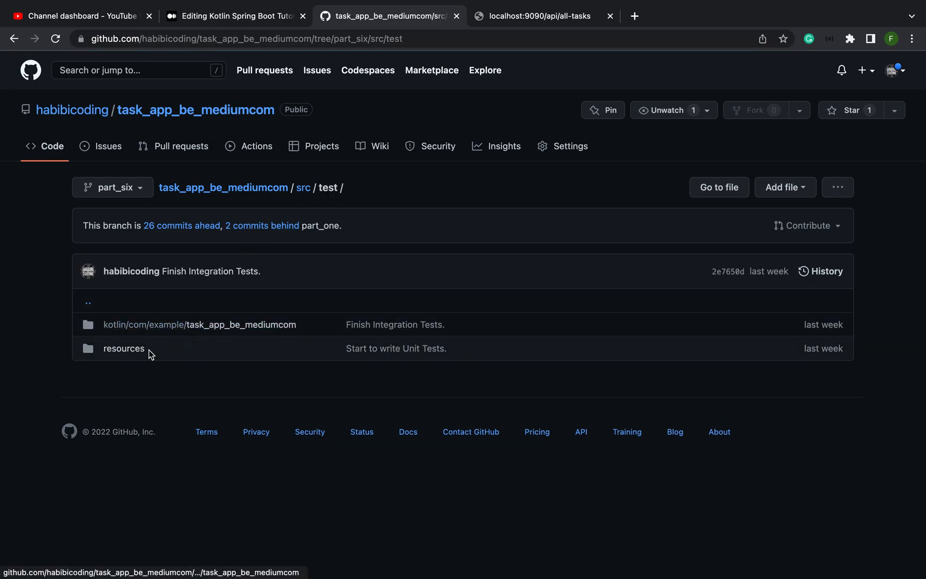
{"action": "left_click", "coordinate": [198, 324]}
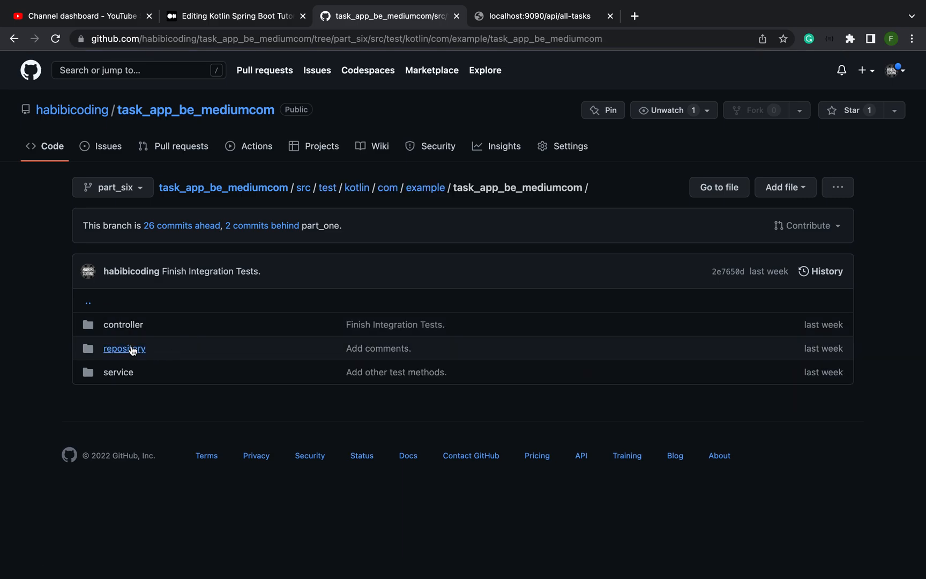
{"action": "left_click", "coordinate": [124, 348]}
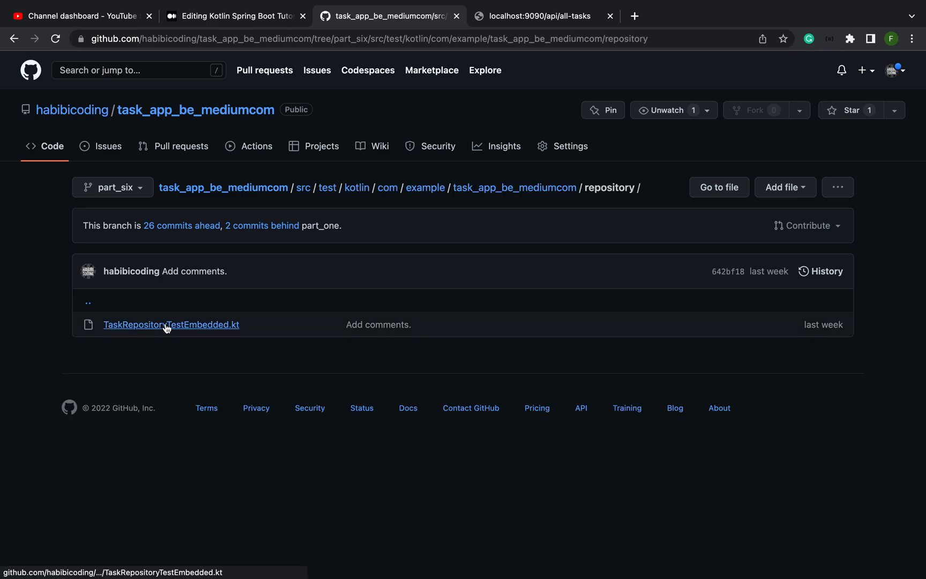
{"action": "left_click", "coordinate": [171, 324]}
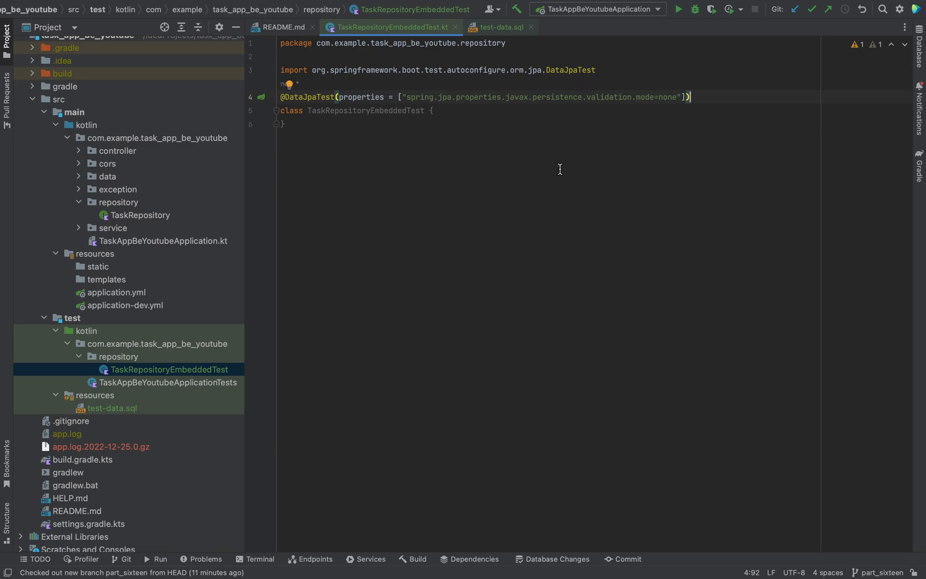
{"action": "mouse_move", "coordinate": [504, 92]}
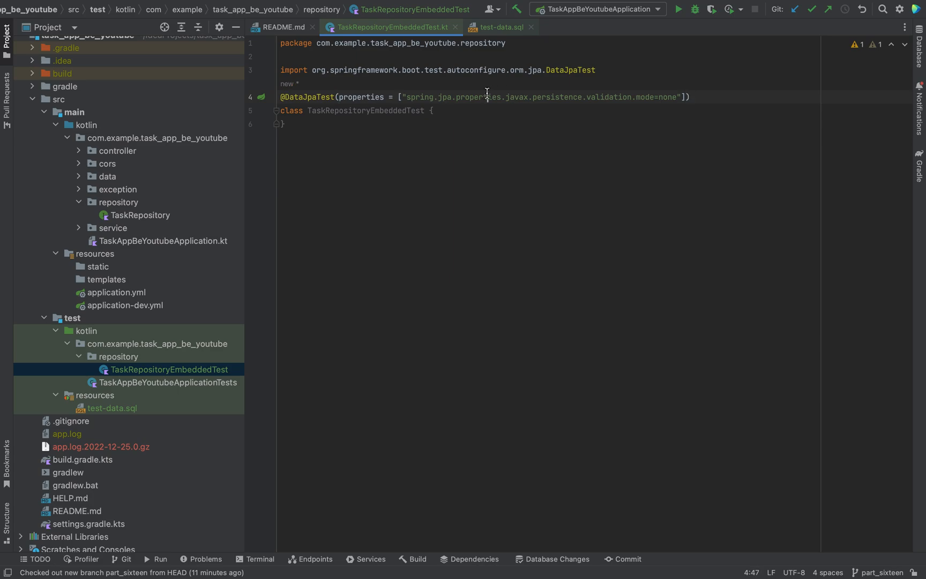
- Complete the property as spring.jpa.properties.javax.persistence.validation.mode=none
{"action": "double_click", "coordinate": [607, 97]}
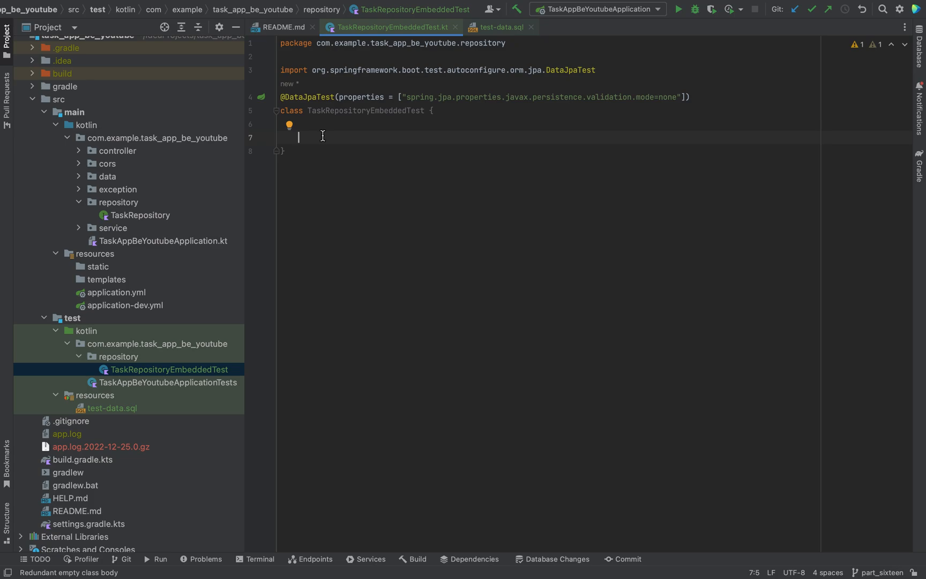
{"action": "type", "text": "@Aut"}
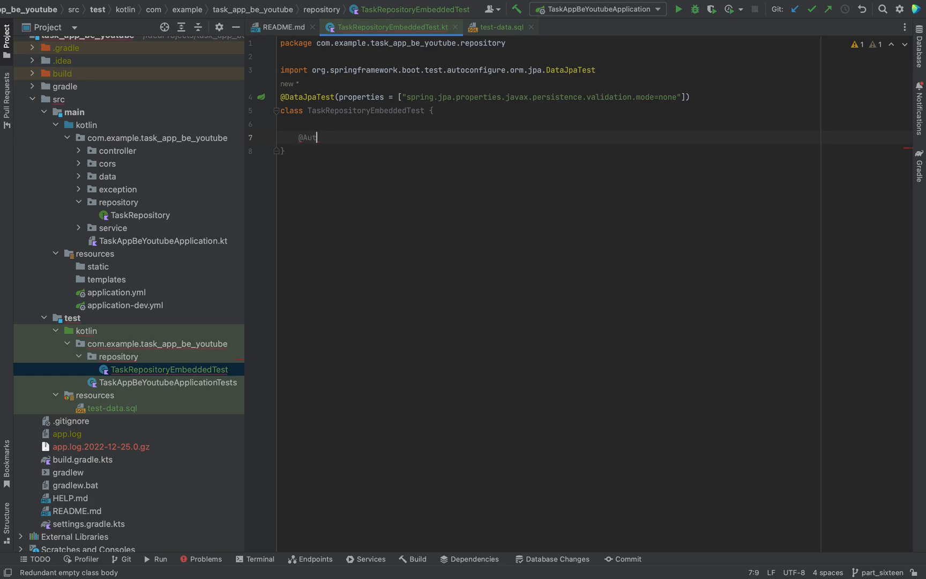
{"action": "type", "text": "owired"}
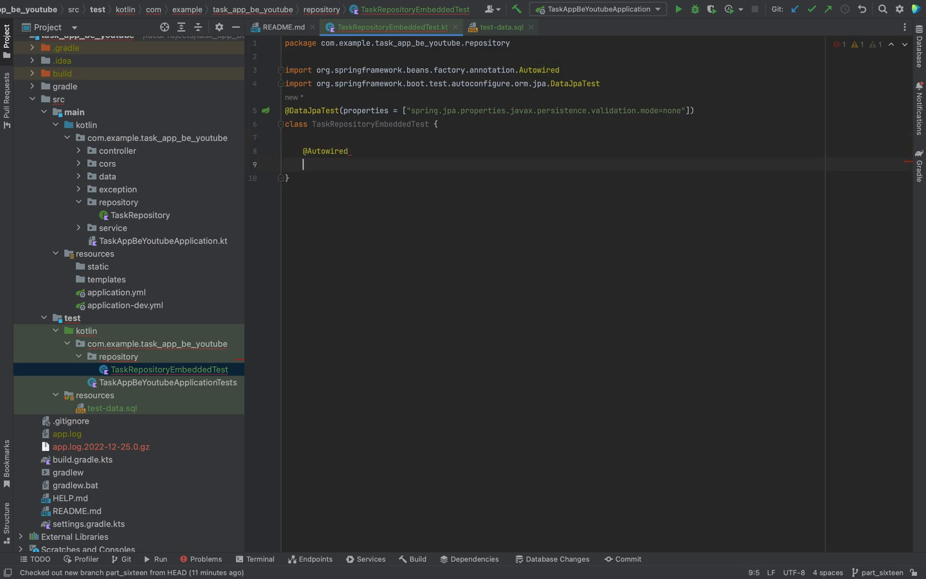
{"action": "type", "text": "private lateinit var"}
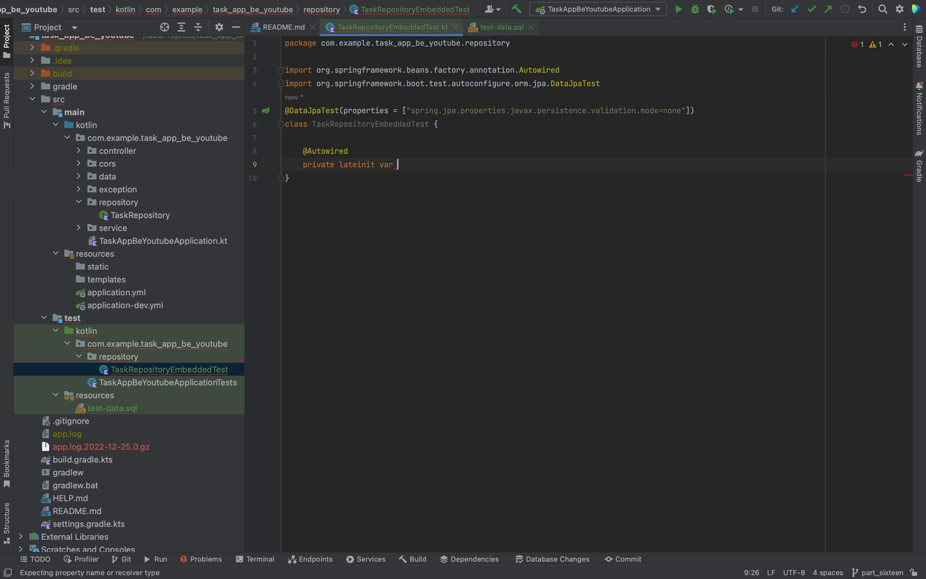
{"action": "type", "text": "obh"}
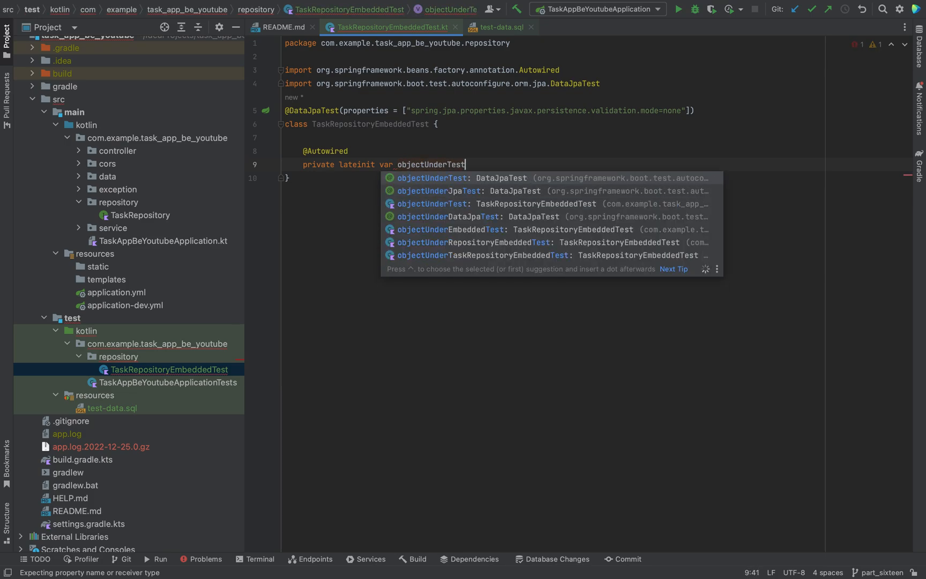
{"action": "type", "text": ": TaskRepository"}
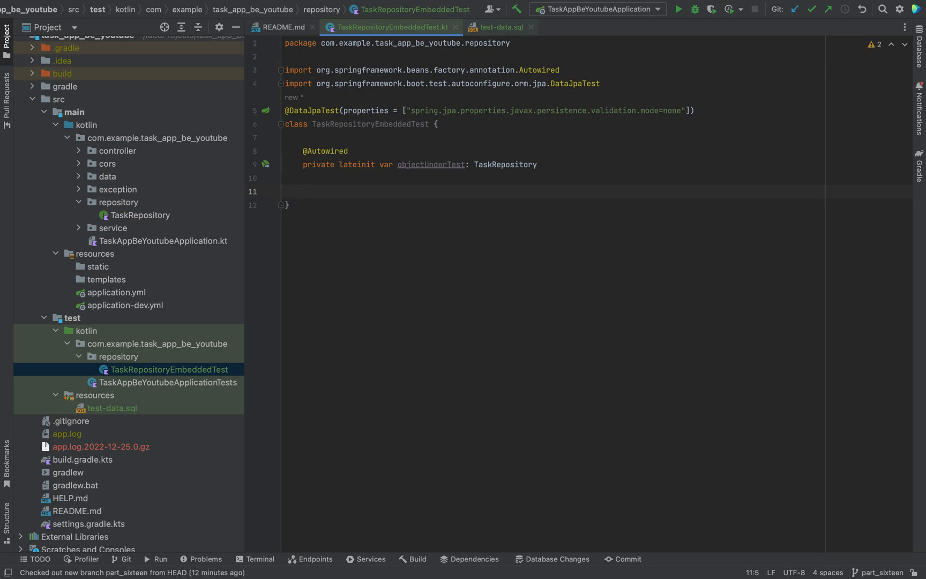
{"action": "left_click", "coordinate": [303, 191]}
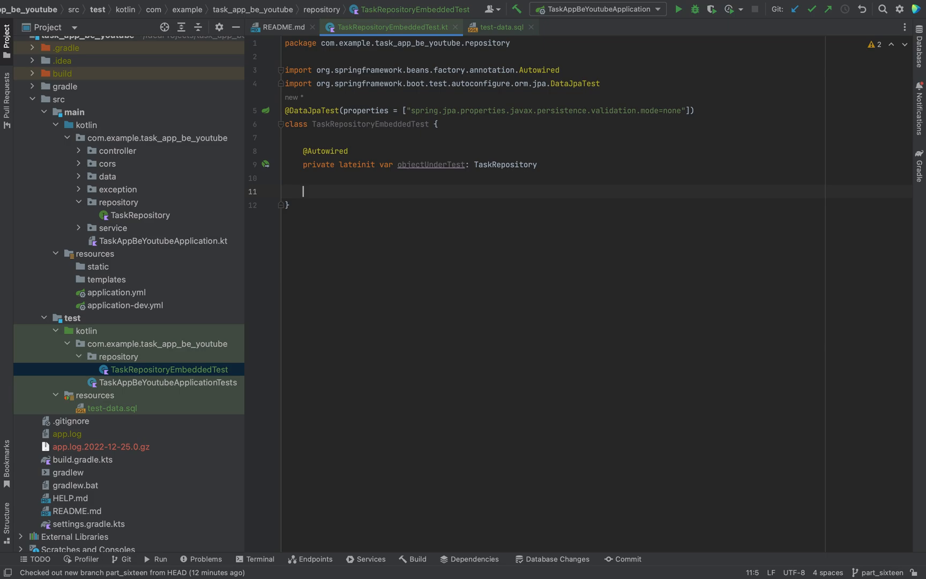
- Add private val numberOfRecordsInTestDataSql = 3 below the autowired repository field
{"action": "type", "text": "private"}
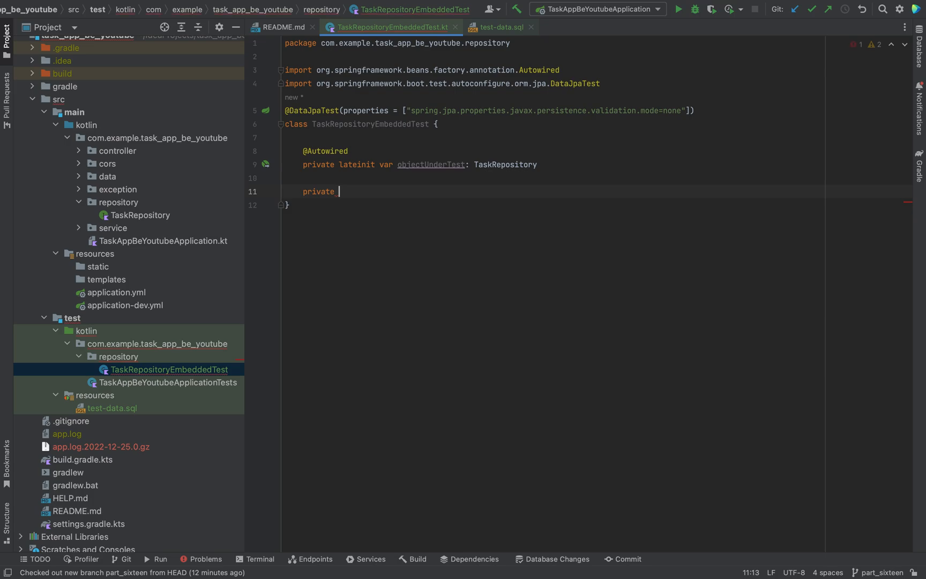
{"action": "mouse_move", "coordinate": [339, 191]}
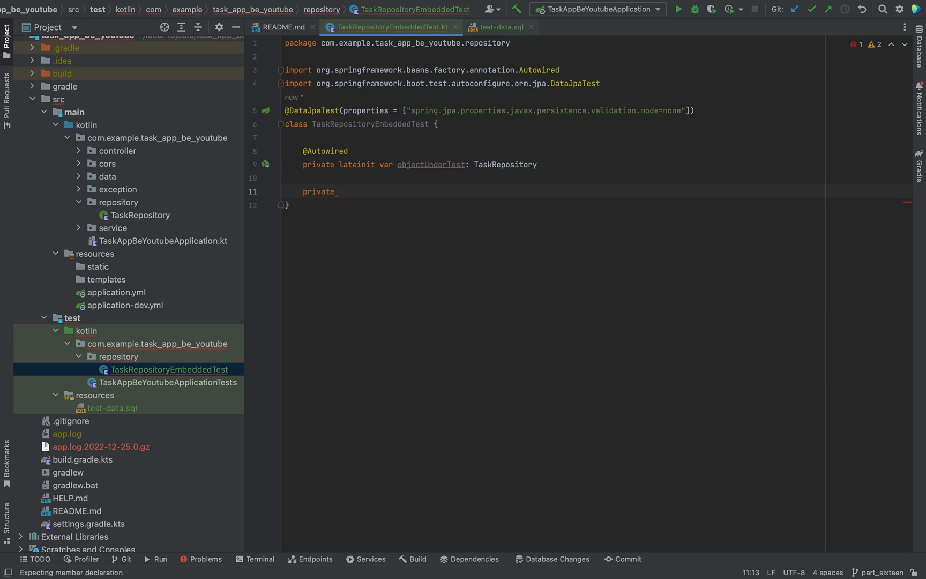
{"action": "type", "text": "val"}
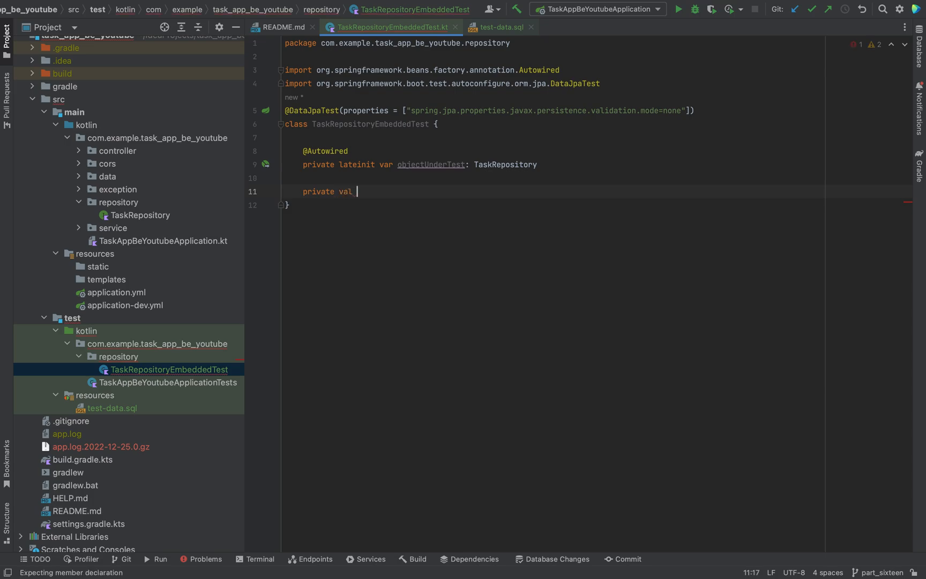
{"action": "type", "text": "number"}
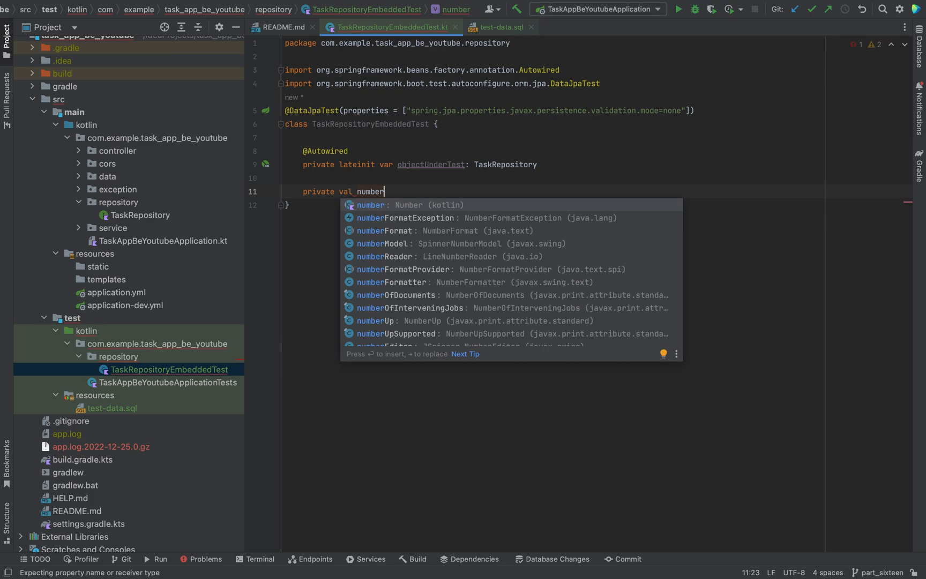
{"action": "type", "text": "OfR"}
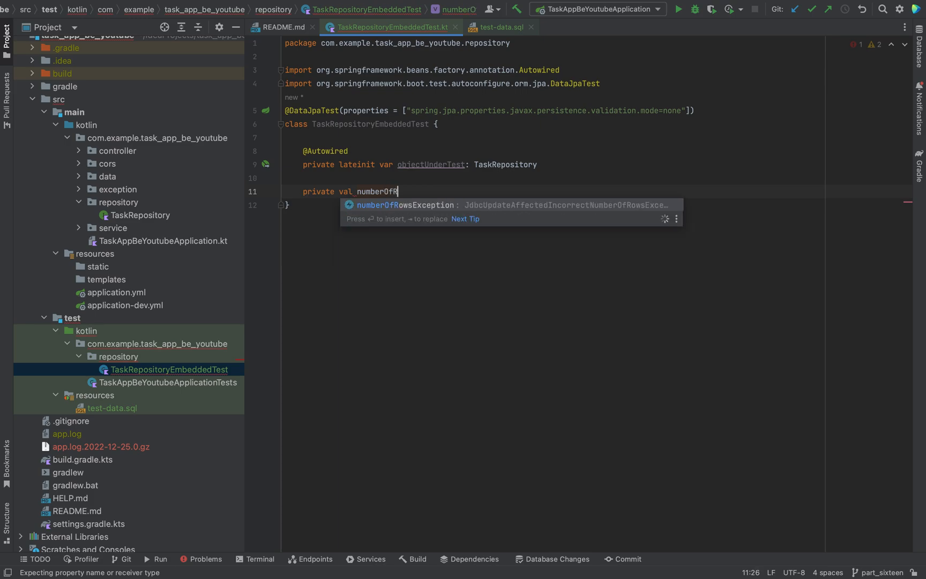
{"action": "type", "text": "ecords"}
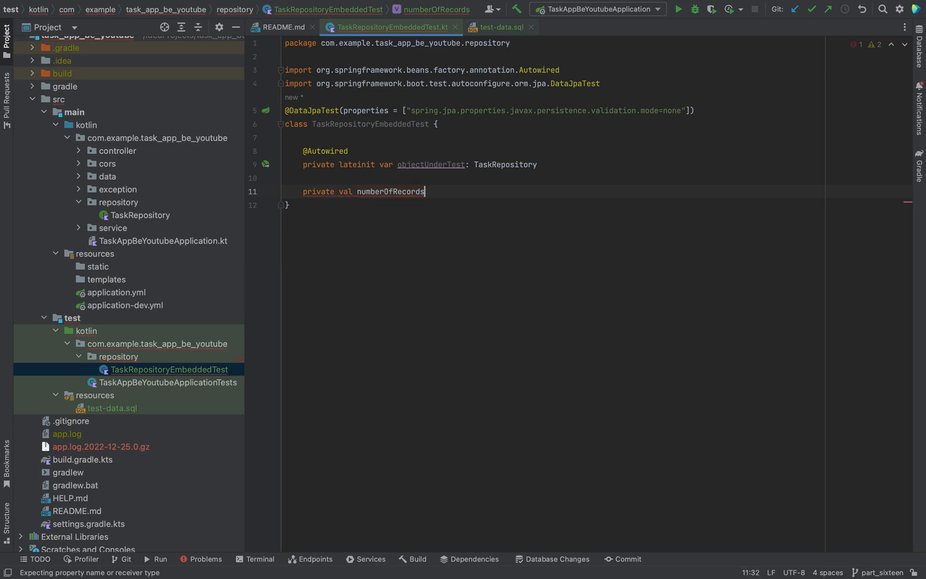
{"action": "type", "text": "inTestData ="}
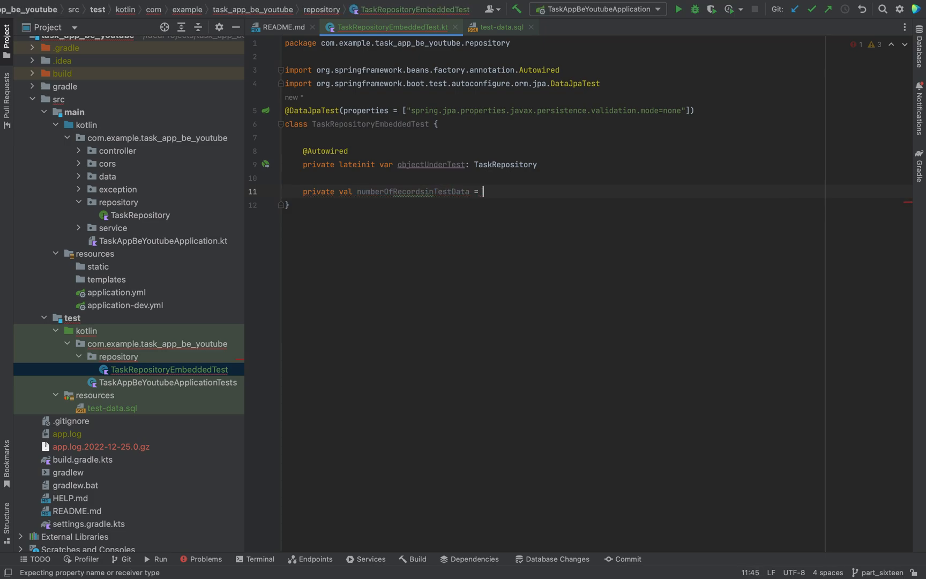
{"action": "key", "text": "BackSpace"}
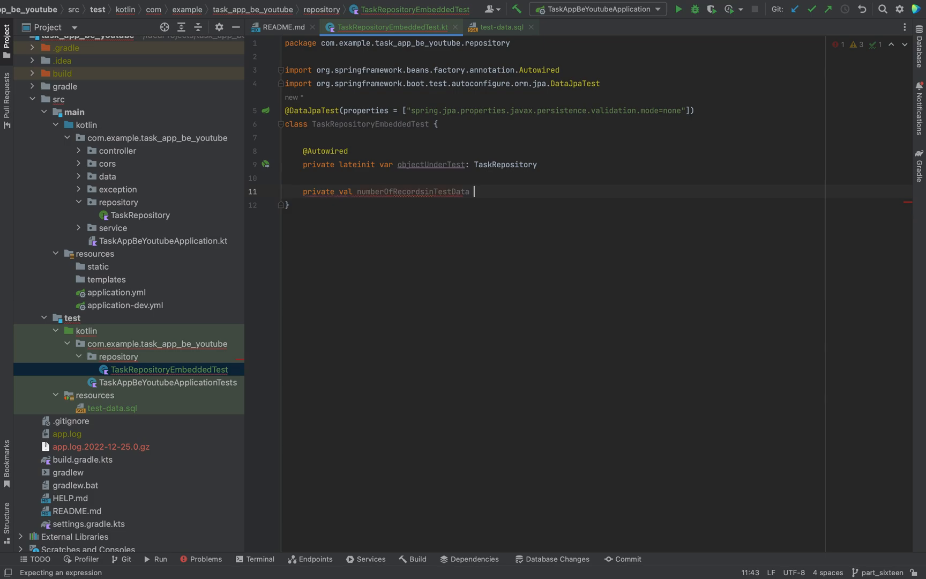
{"action": "type", "text": "Sql ="}
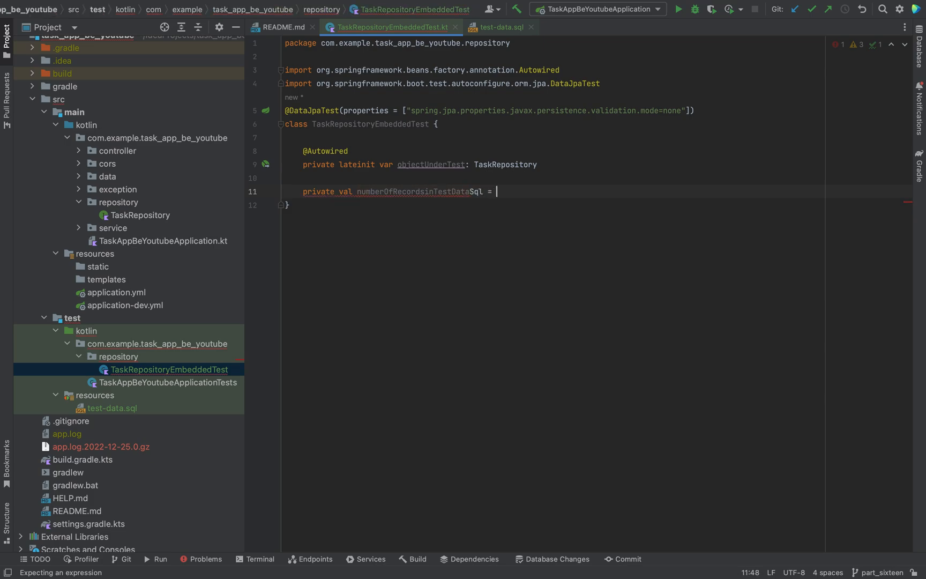
{"action": "type", "text": "3"}
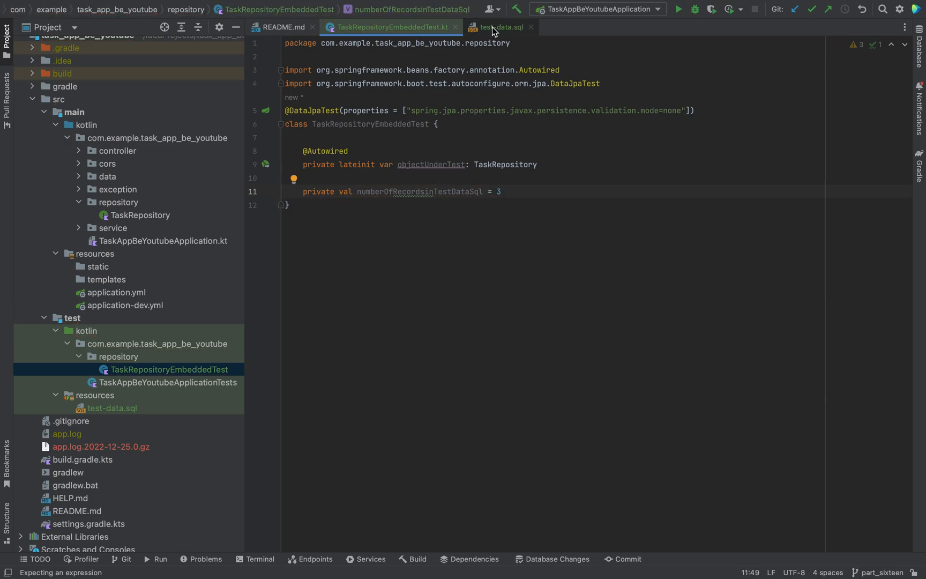
{"action": "left_click", "coordinate": [499, 28]}
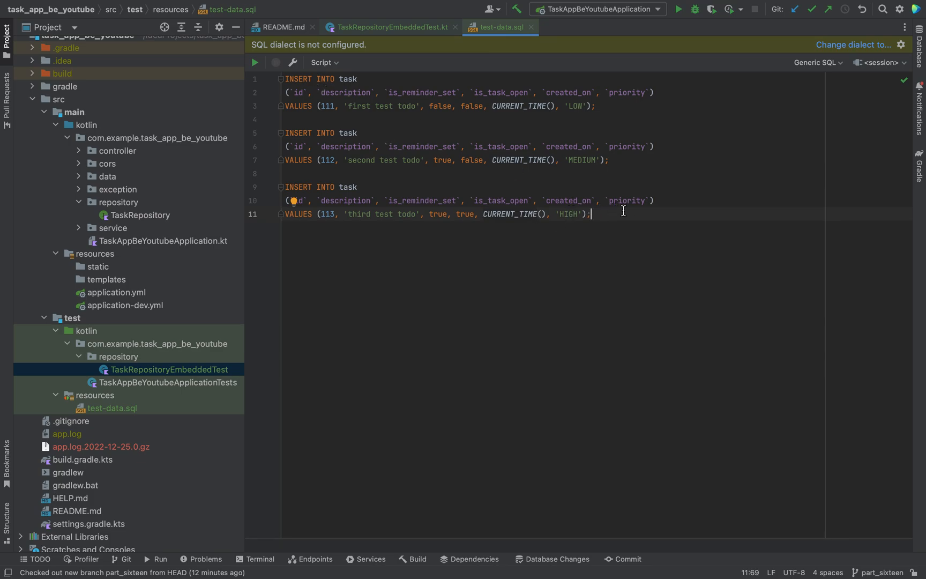
- Add numberOfOpenRecordsInTestDataSql and numberOfClosedRecordsInTestDataSql constants set to 3, then reopen test-data.sql
{"action": "left_click", "coordinate": [388, 27]}
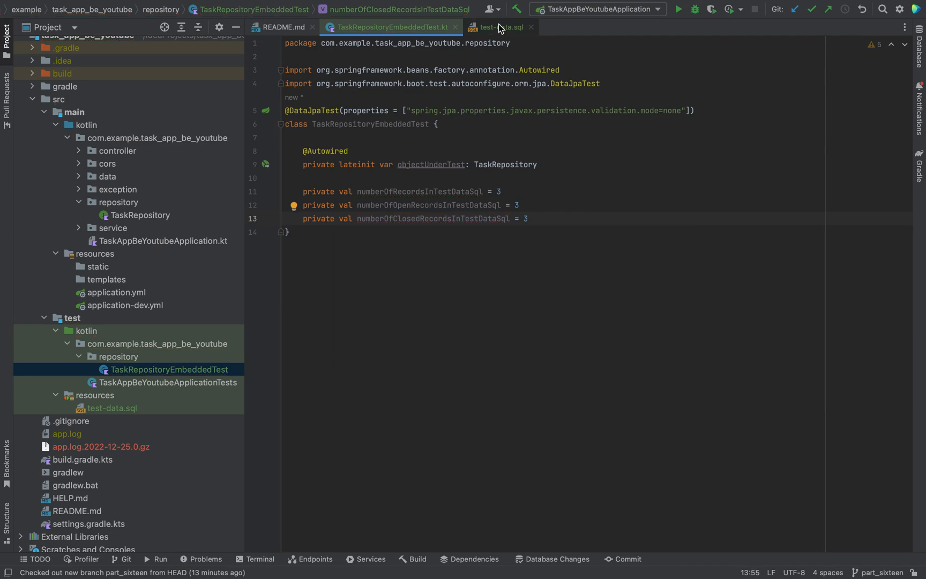
{"action": "left_click", "coordinate": [498, 27]}
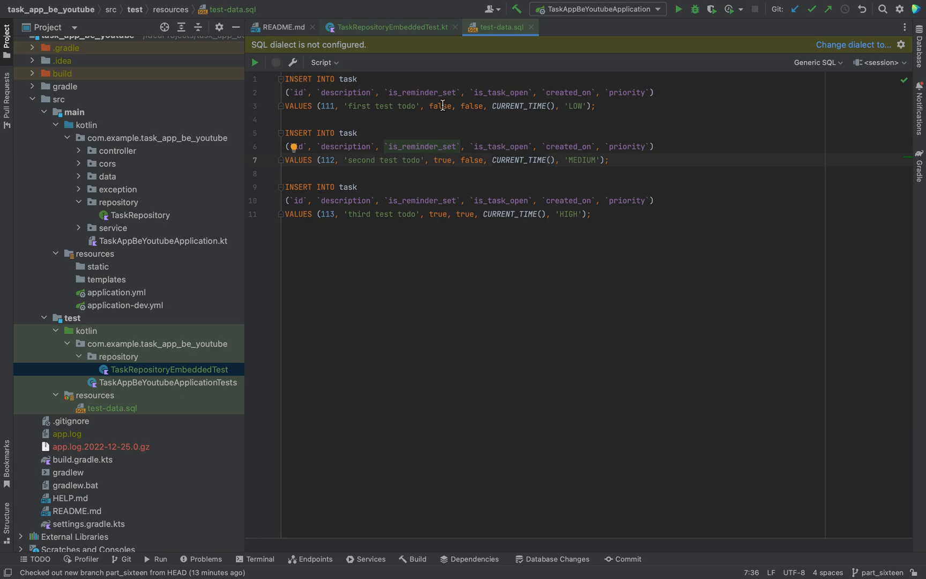
{"action": "mouse_move", "coordinate": [463, 199]}
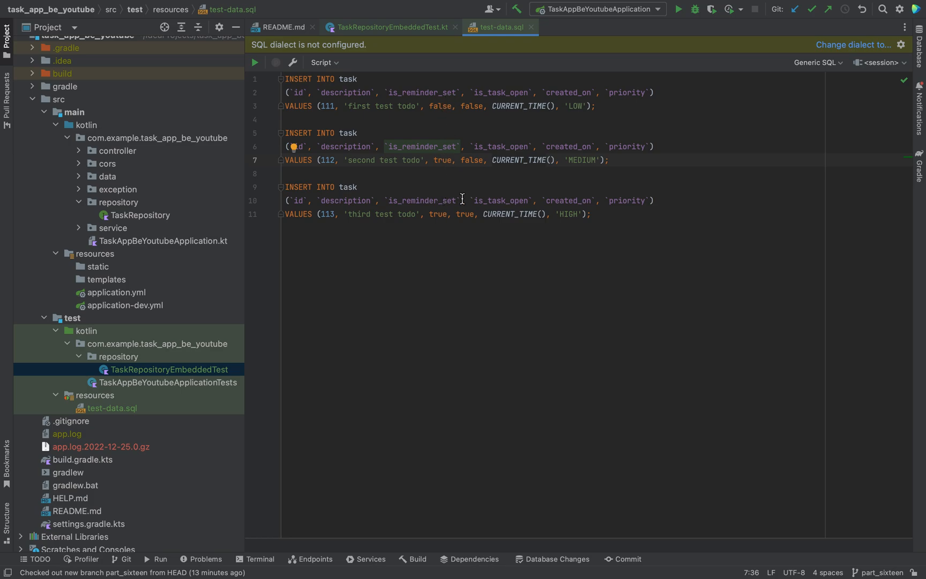
- Inspect task 113's is_task_open value in test-data.sql, then return to TaskRepositoryEmbeddedTest
{"action": "double_click", "coordinate": [471, 106]}
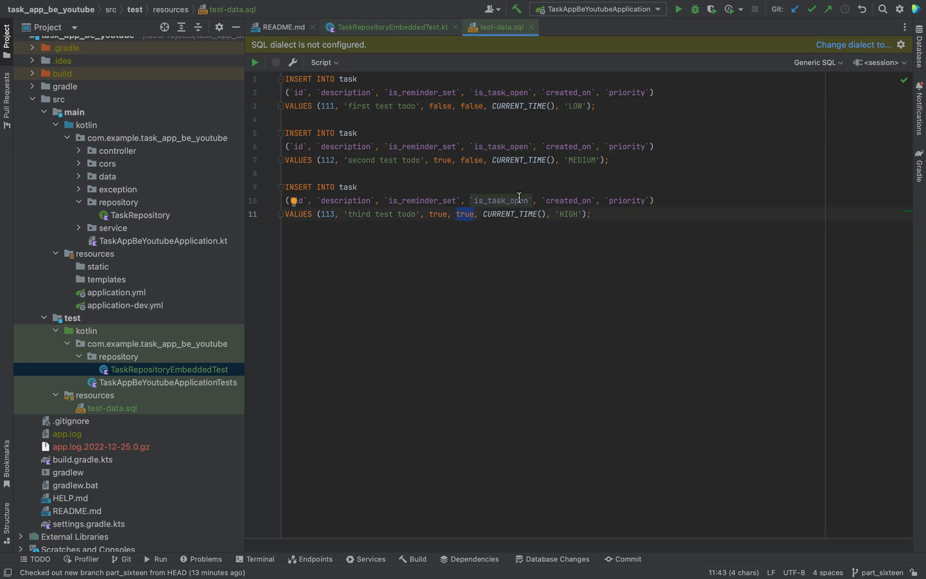
{"action": "mouse_move", "coordinate": [488, 130]}
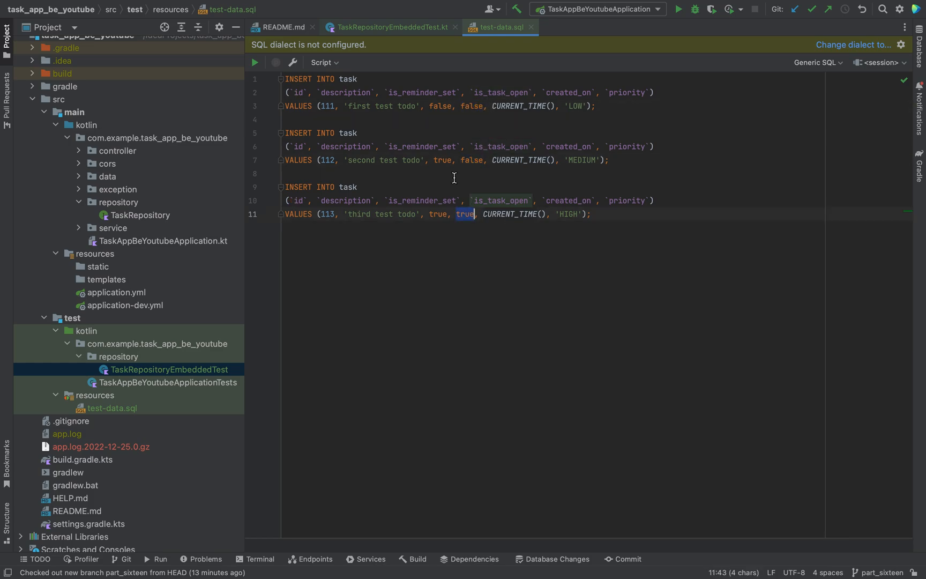
{"action": "left_click", "coordinate": [389, 27]}
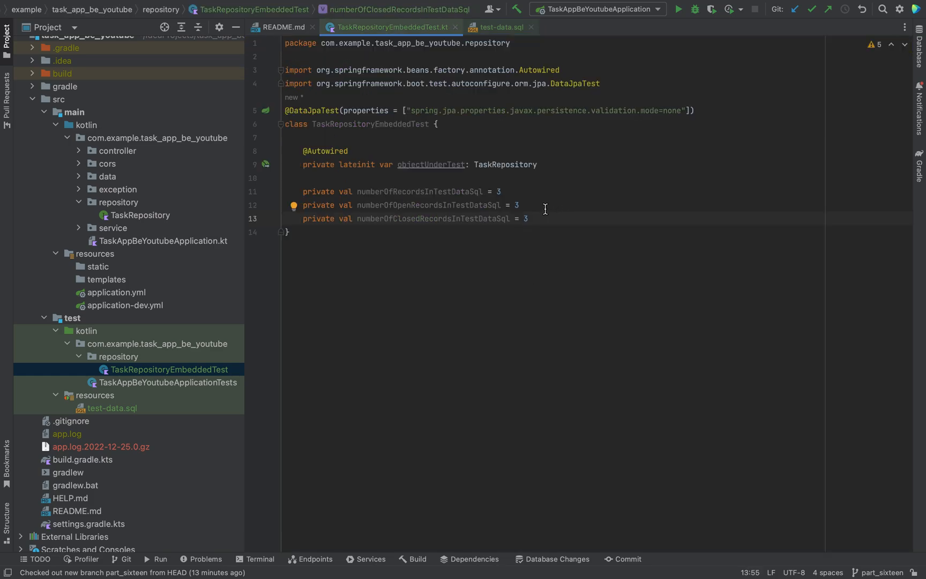
- Set numberOfOpenRecordsInTestDataSql to 1 and numberOfClosedRecordsInTestDataSql to 2
{"action": "left_click", "coordinate": [520, 205]}
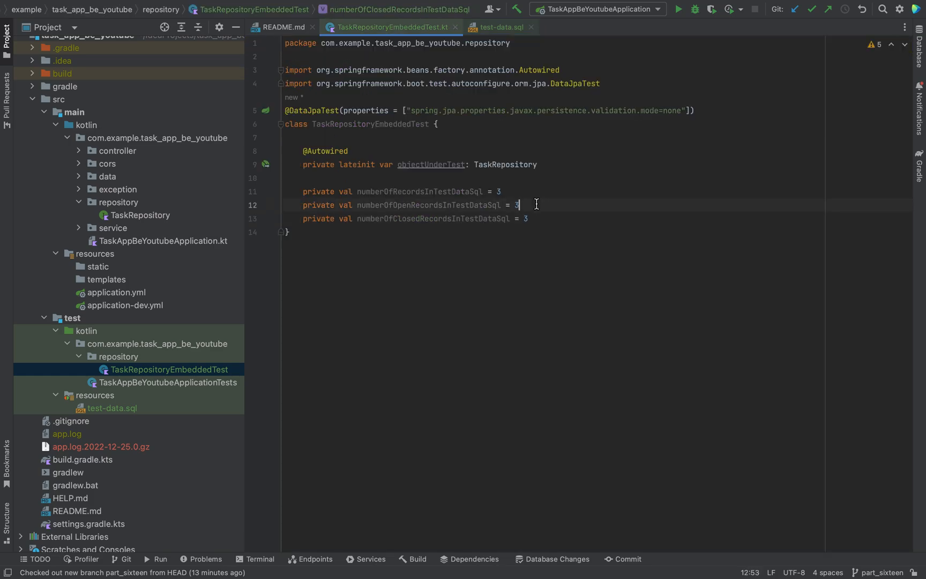
{"action": "type", "text": "1"}
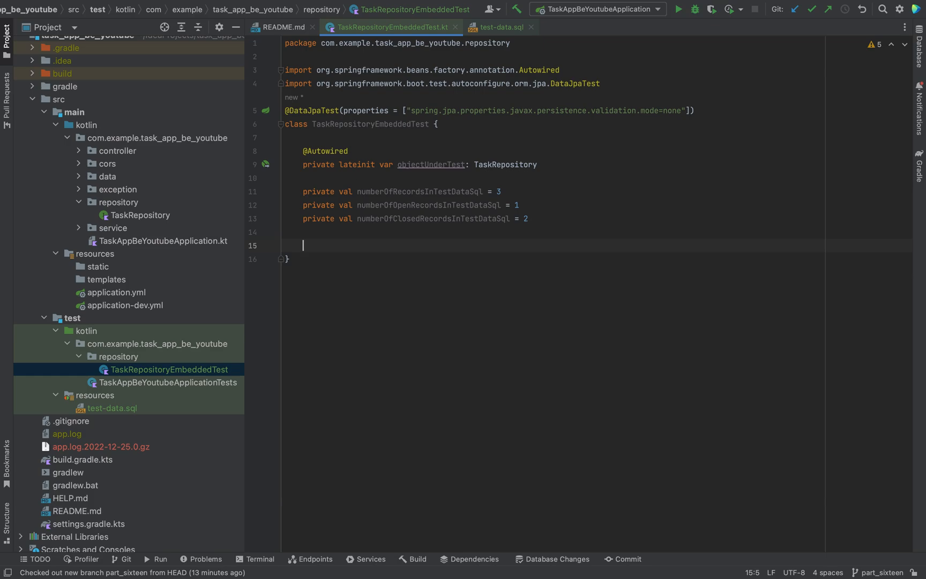
{"action": "type", "text": "@"}
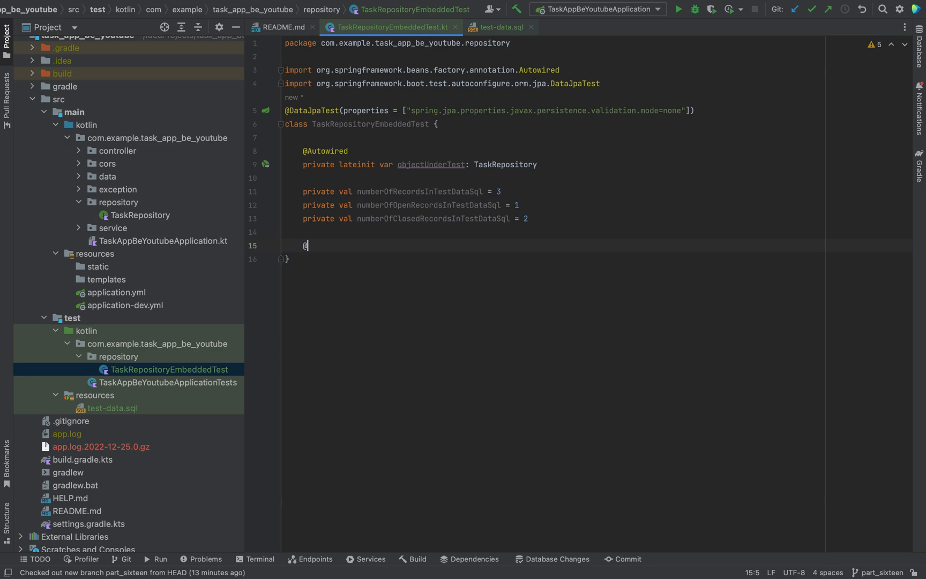
{"action": "type", "text": "Test"}
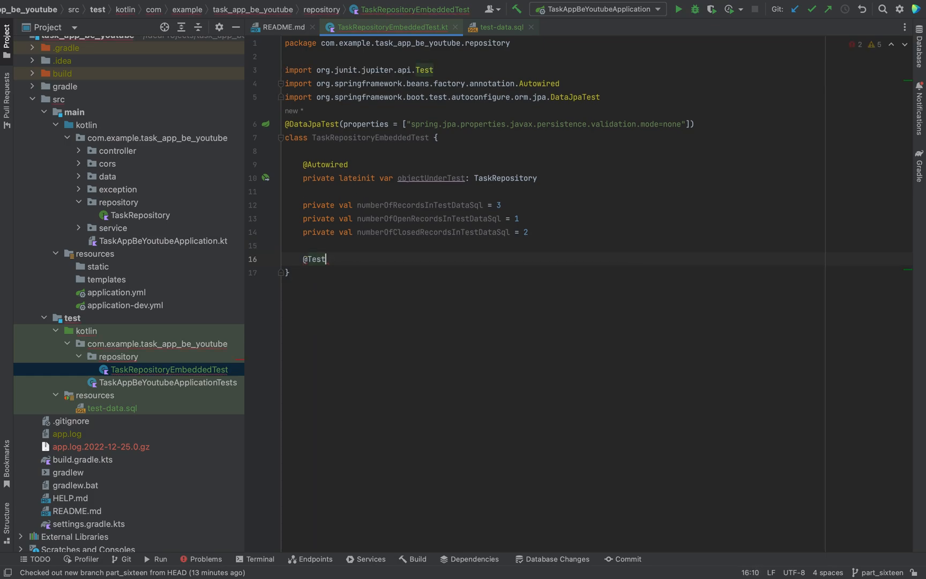
{"action": "key", "text": "Return"}
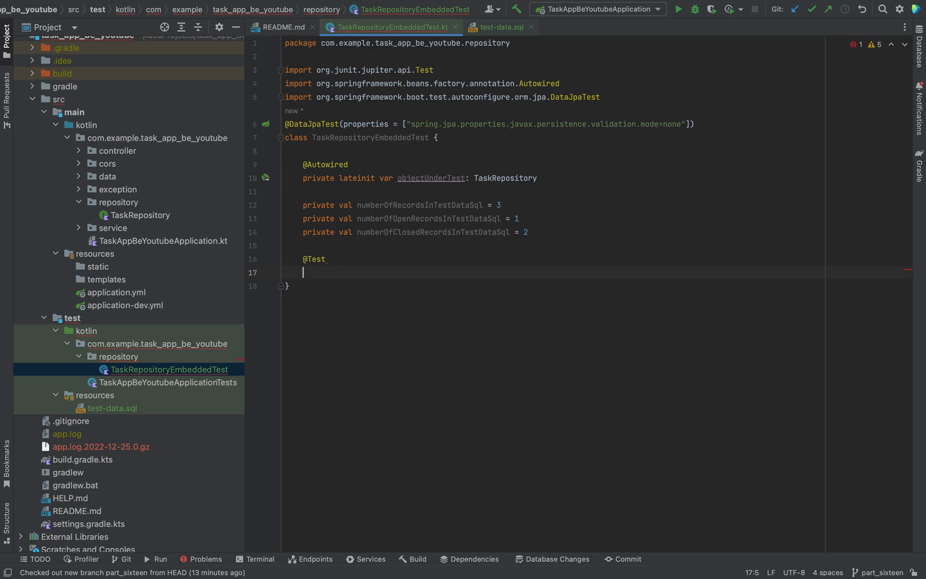
{"action": "mouse_move", "coordinate": [508, 151]}
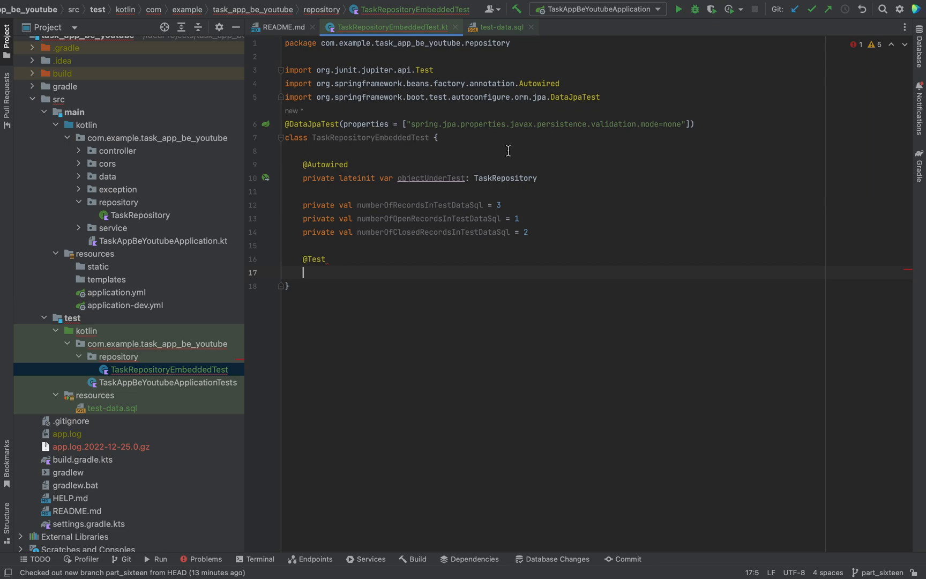
{"action": "mouse_move", "coordinate": [207, 363]}
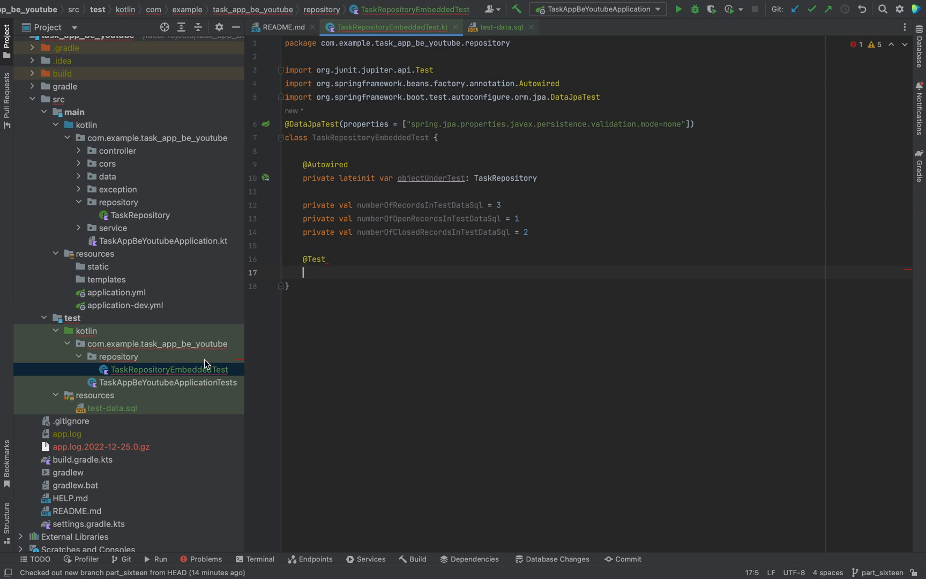
- Scroll build.gradle.kts and search it for 'jupiter', finding 0 results
{"action": "left_click", "coordinate": [82, 456]}
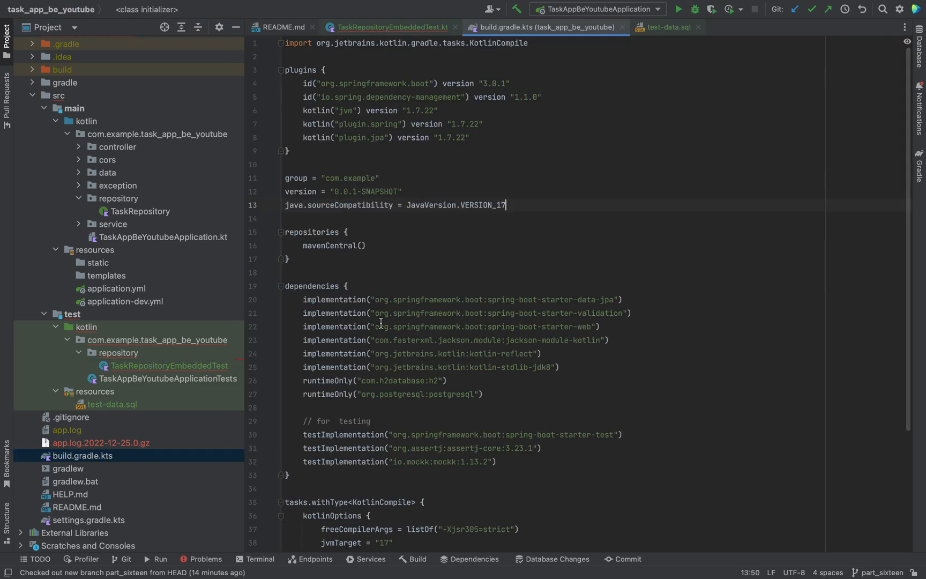
{"action": "scroll", "scroll_direction": "down", "scroll_amount": 3}
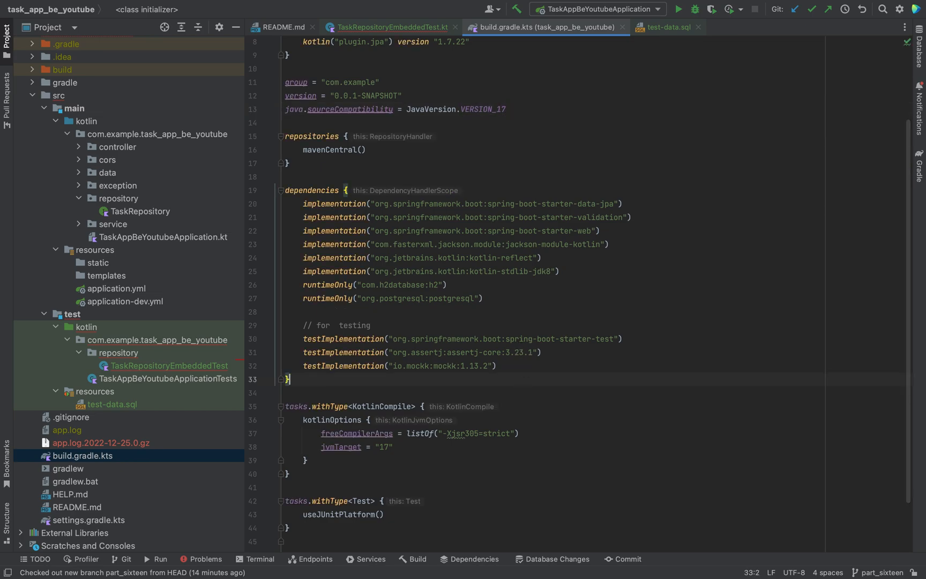
{"action": "type", "text": "jup"}
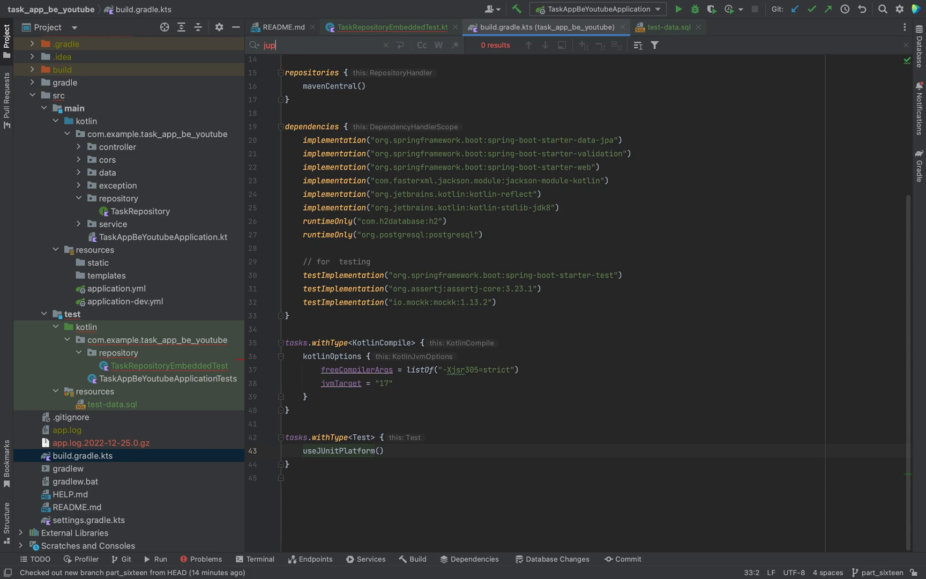
{"action": "type", "text": "iter"}
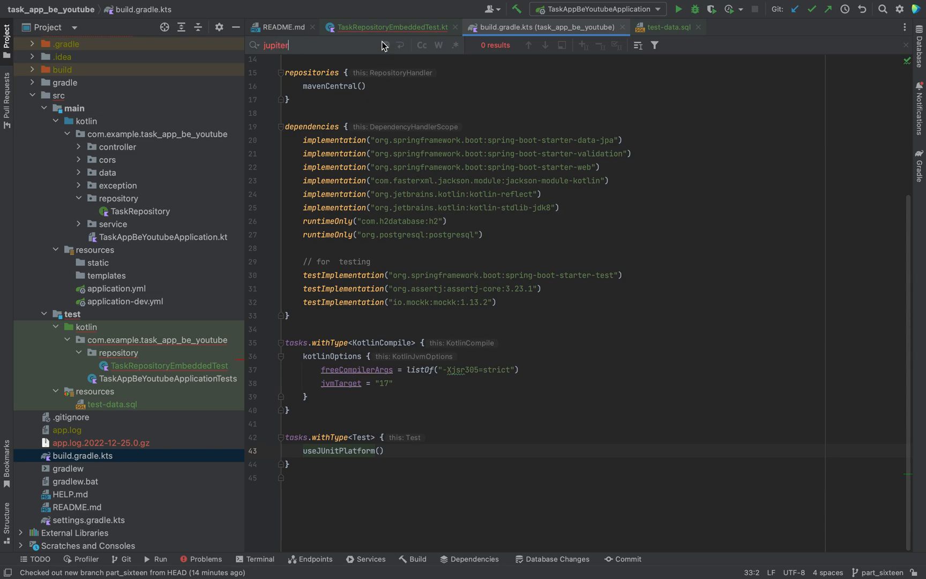
{"action": "mouse_move", "coordinate": [387, 28]}
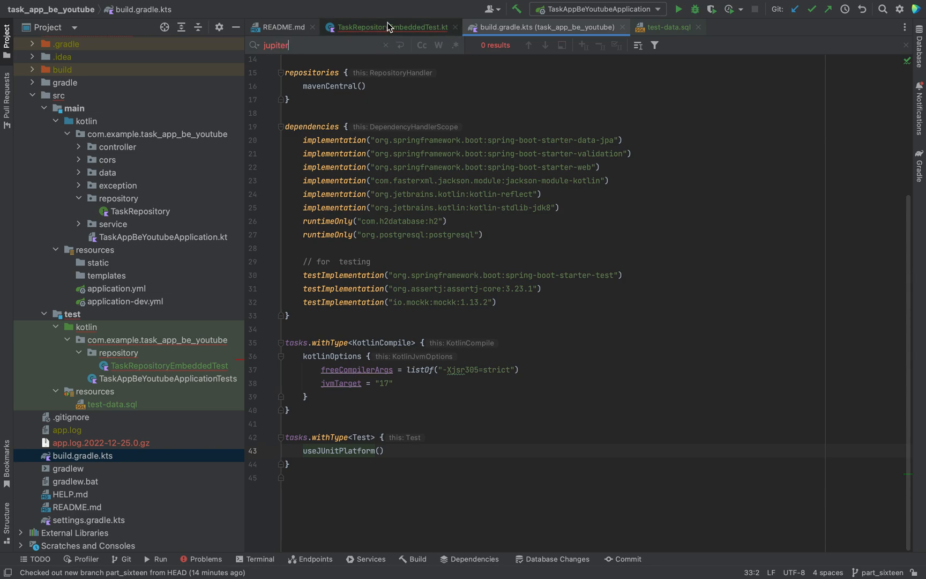
{"action": "mouse_move", "coordinate": [552, 276]}
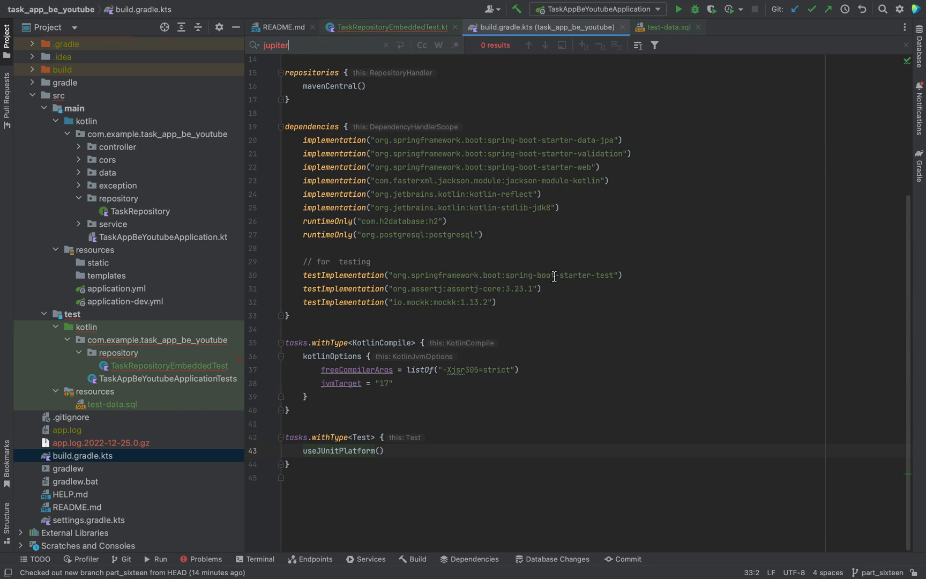
{"action": "mouse_move", "coordinate": [301, 15]}
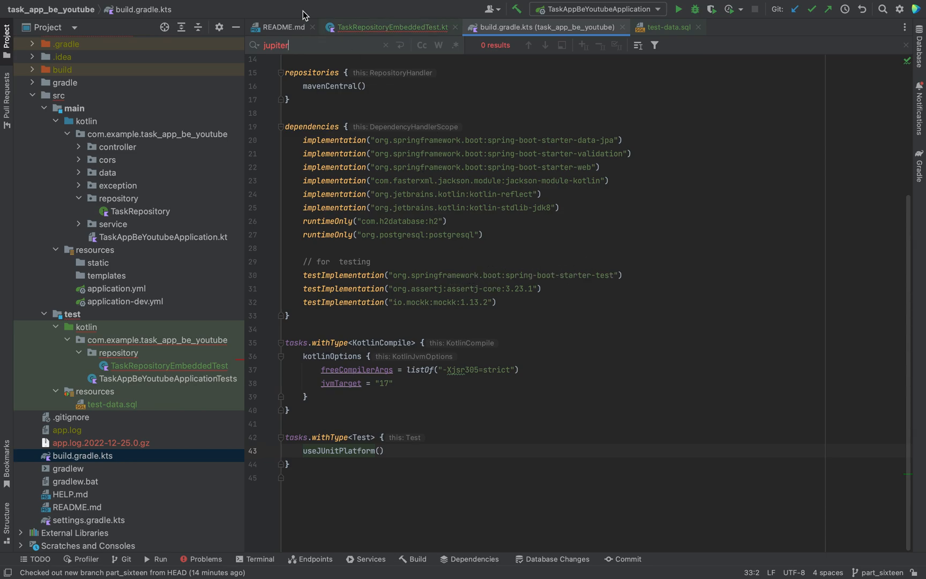
{"action": "left_click", "coordinate": [387, 28]}
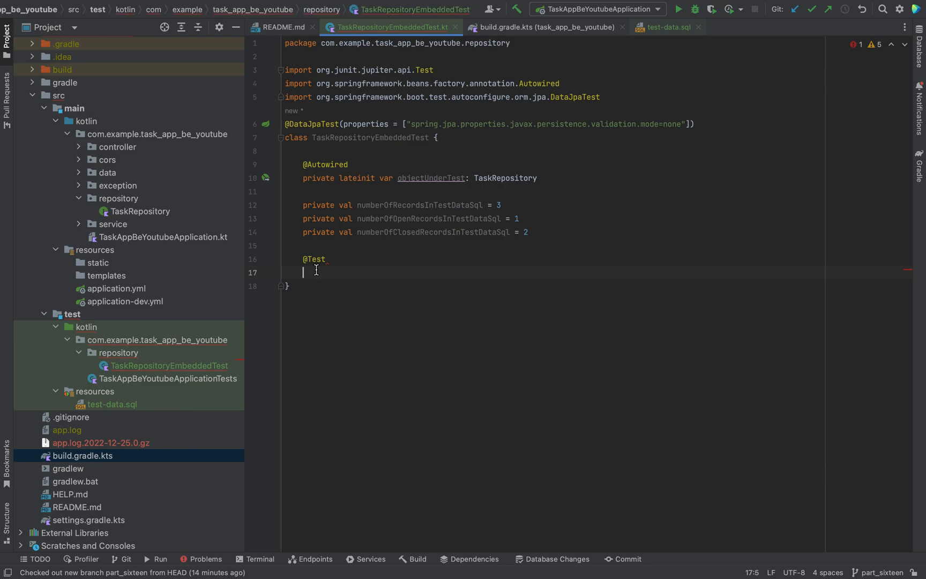
{"action": "mouse_move", "coordinate": [439, 69]}
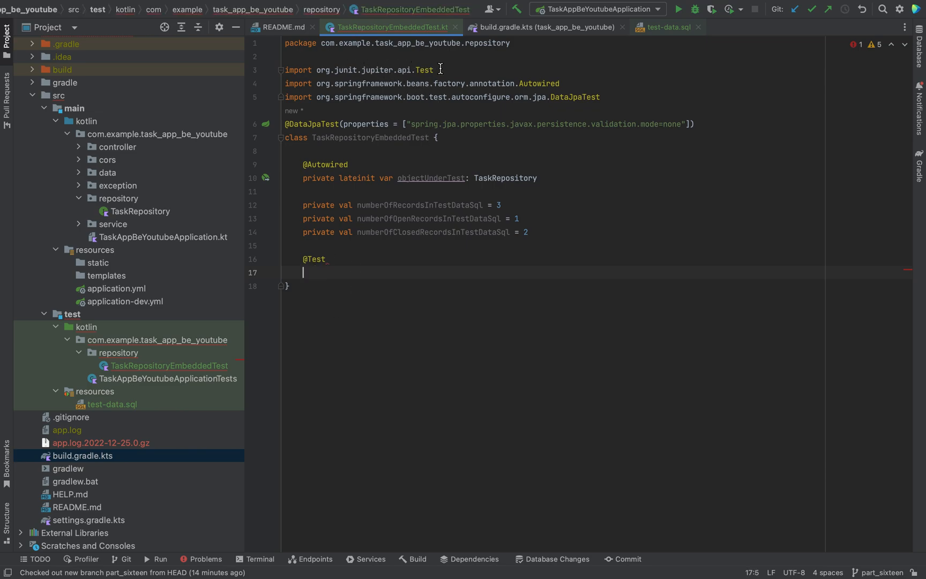
{"action": "left_click", "coordinate": [315, 259]}
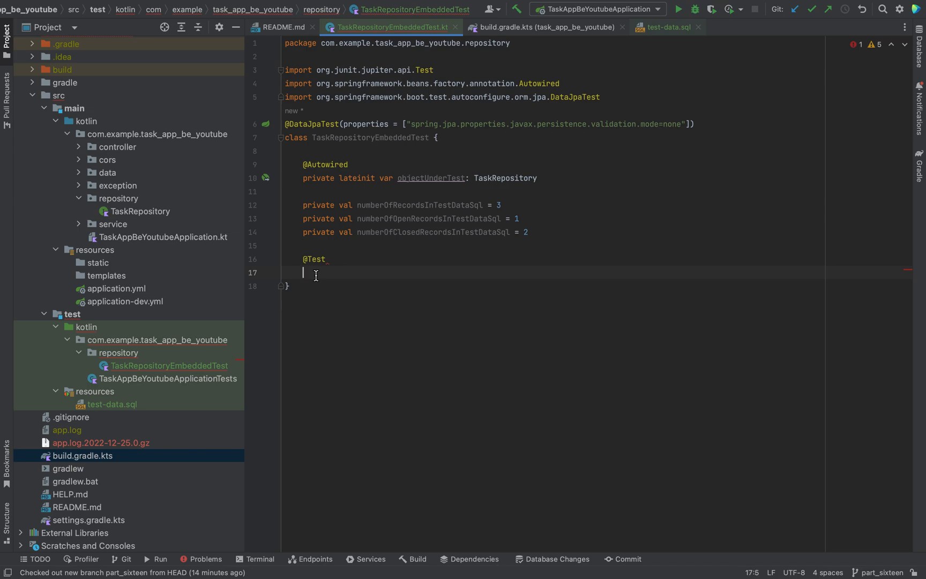
{"action": "type", "text": "@Sq"}
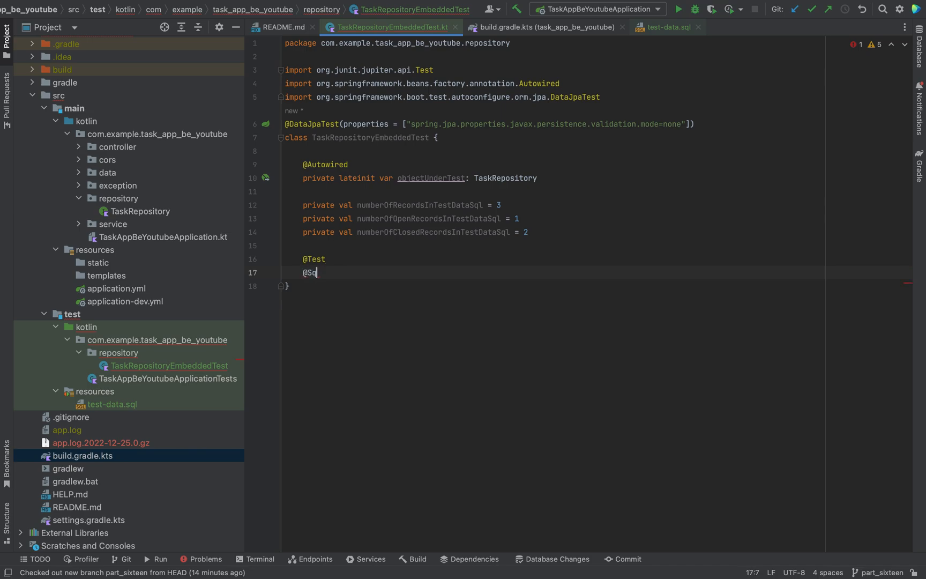
{"action": "type", "text": "l()"}
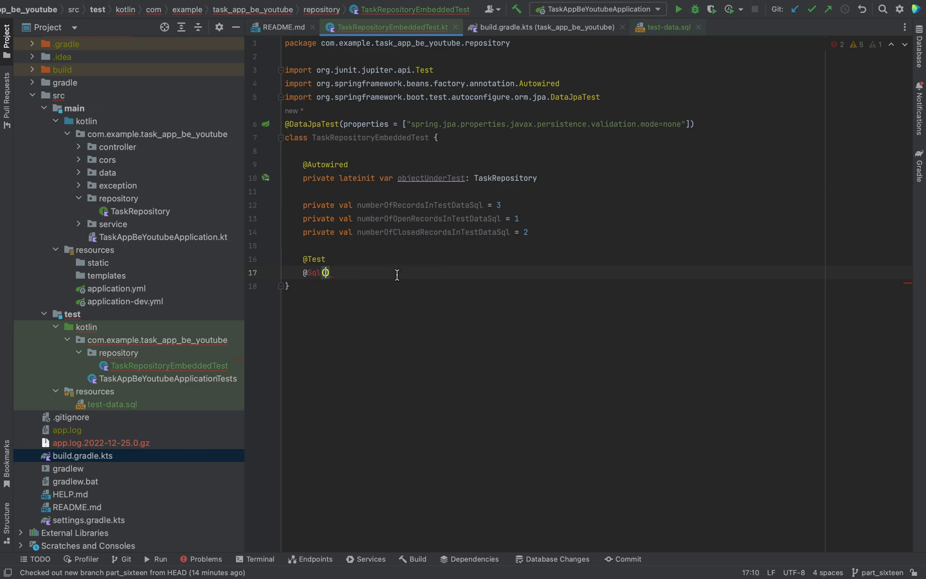
{"action": "type", "text": "\"\""}
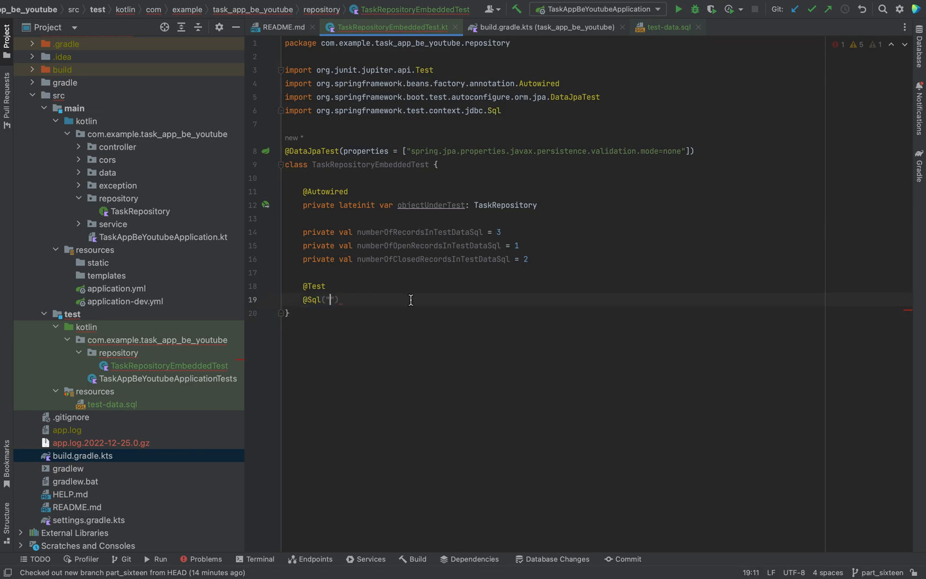
{"action": "type", "text": "classpath"}
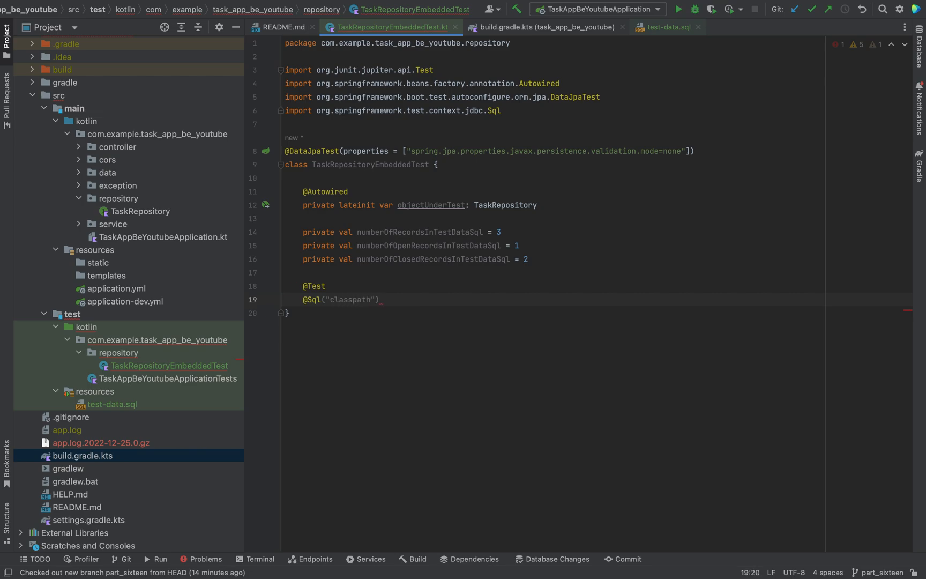
{"action": "type", "text": ":"}
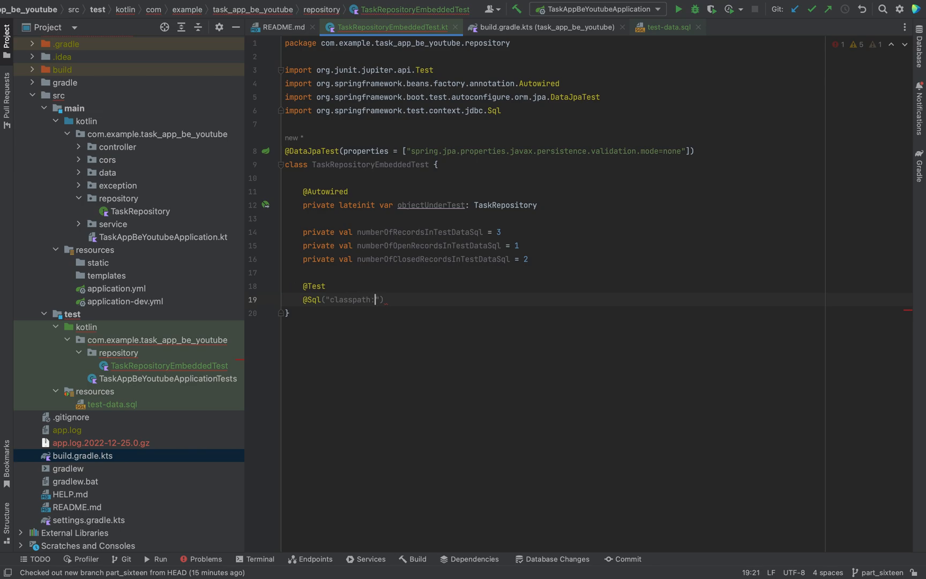
{"action": "left_click", "coordinate": [112, 404]}
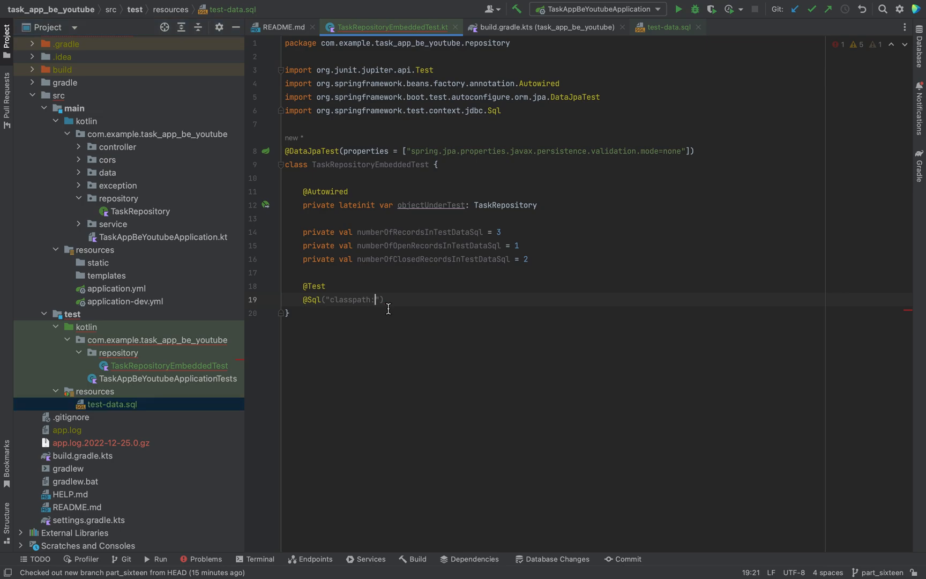
{"action": "type", "text": "test-data.sql"}
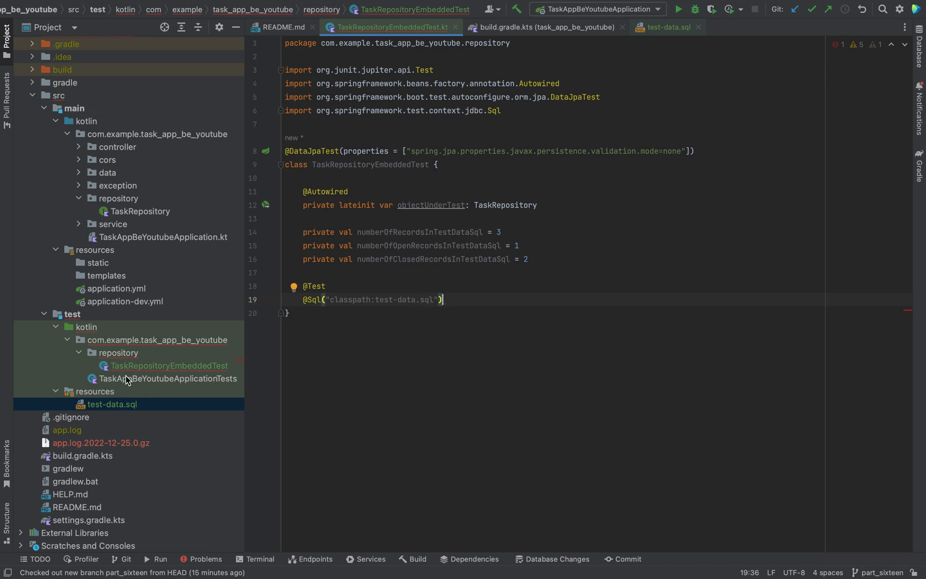
{"action": "mouse_move", "coordinate": [223, 406]}
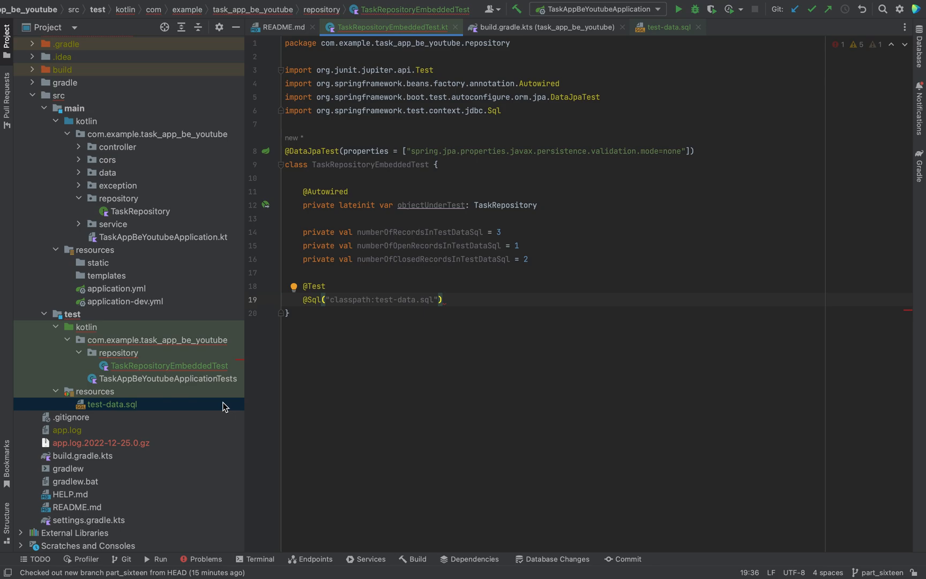
{"action": "mouse_move", "coordinate": [476, 328]}
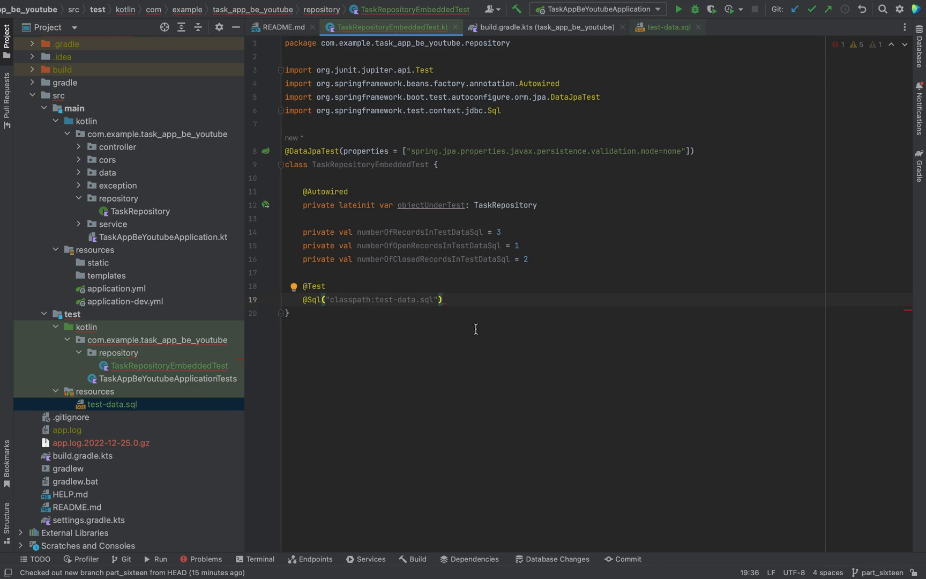
- Declare the test function `when task is saved then check for not null`()
{"action": "type", "text": "fun `"}
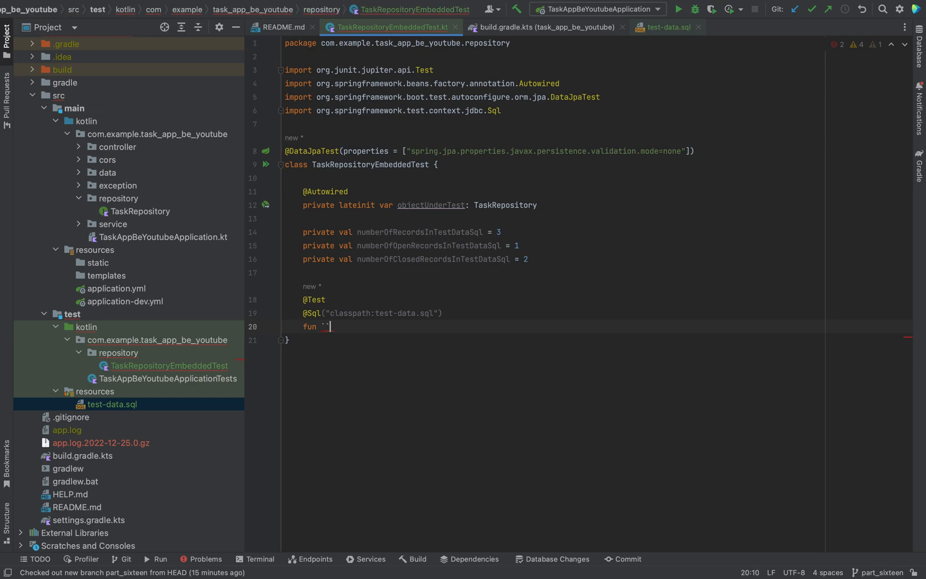
{"action": "type", "text": "() {"}
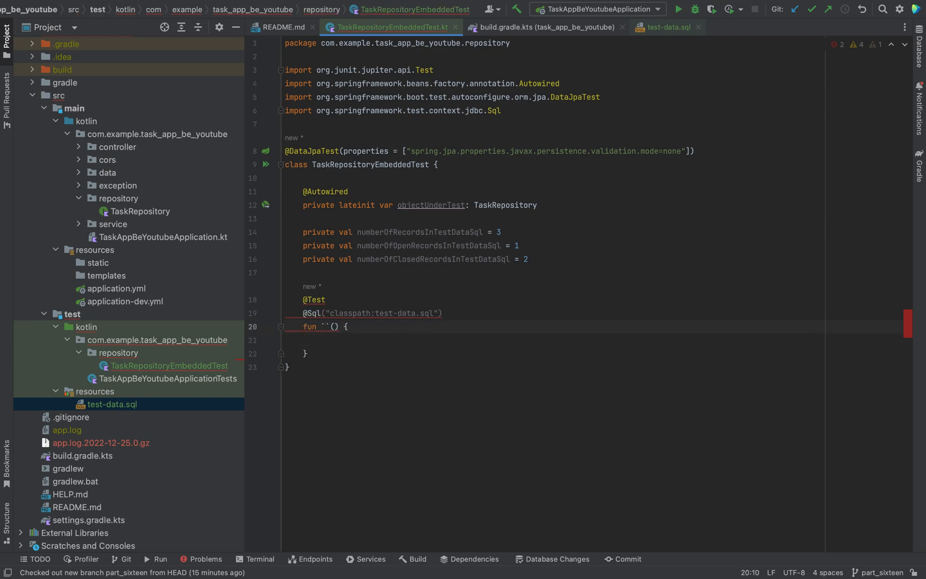
{"action": "type", "text": "when"}
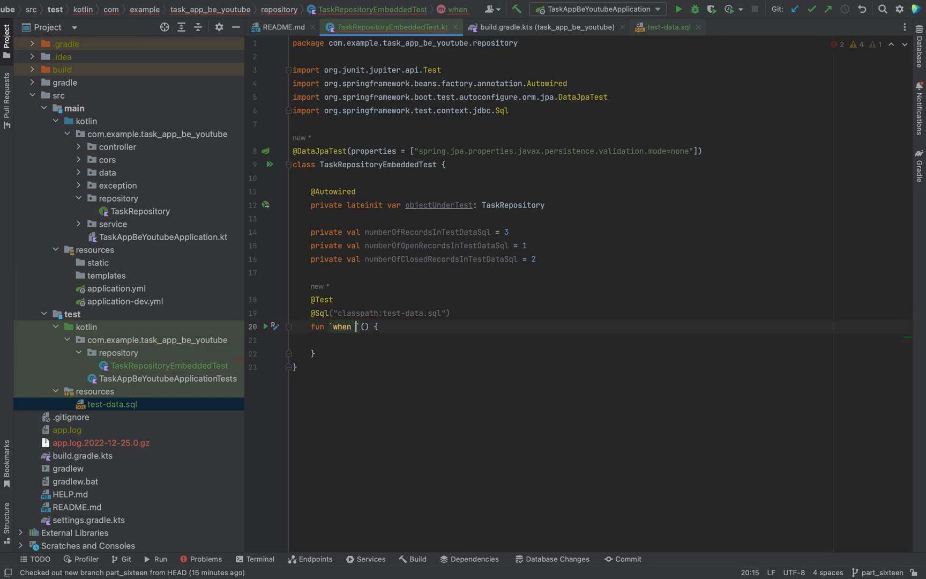
{"action": "type", "text": "task"}
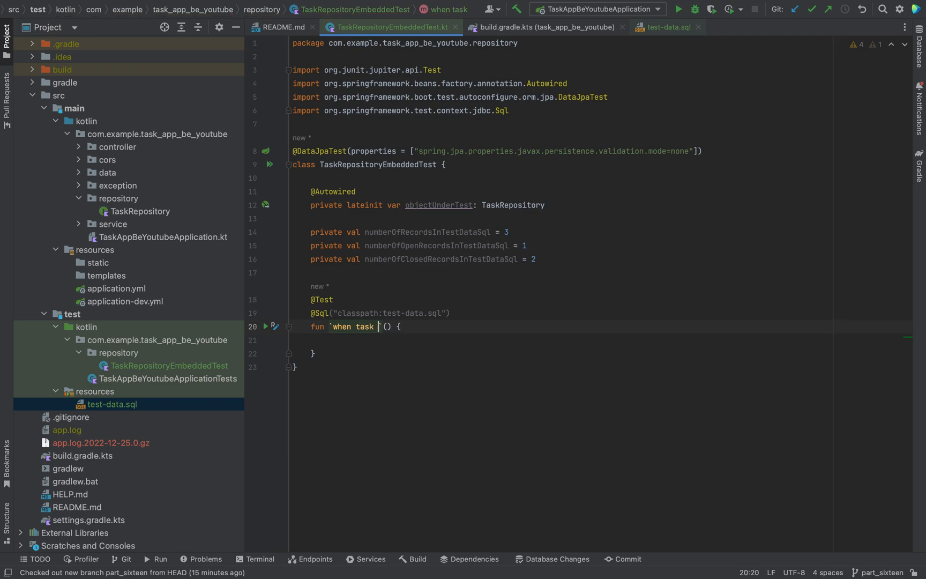
{"action": "type", "text": "is saved thn"}
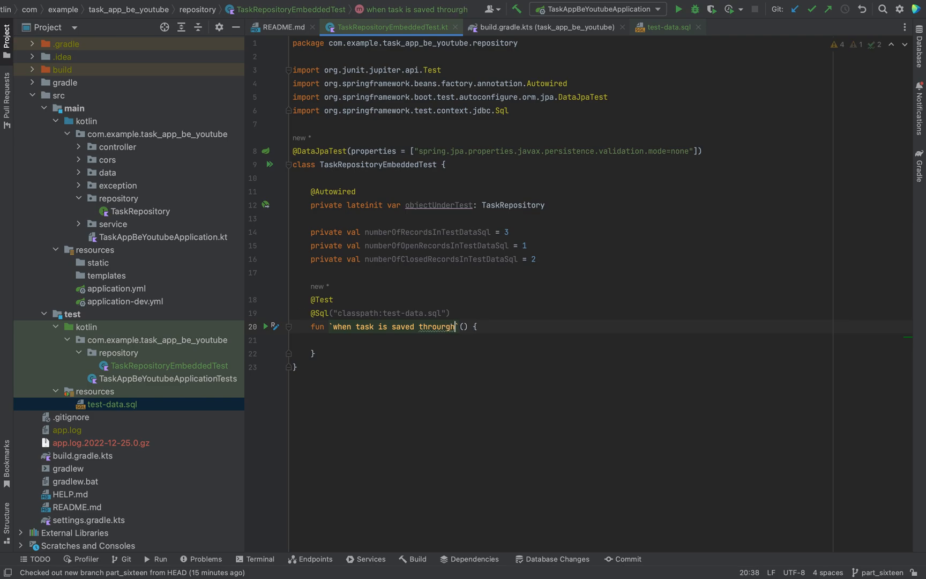
{"action": "key", "text": "Backspace"}
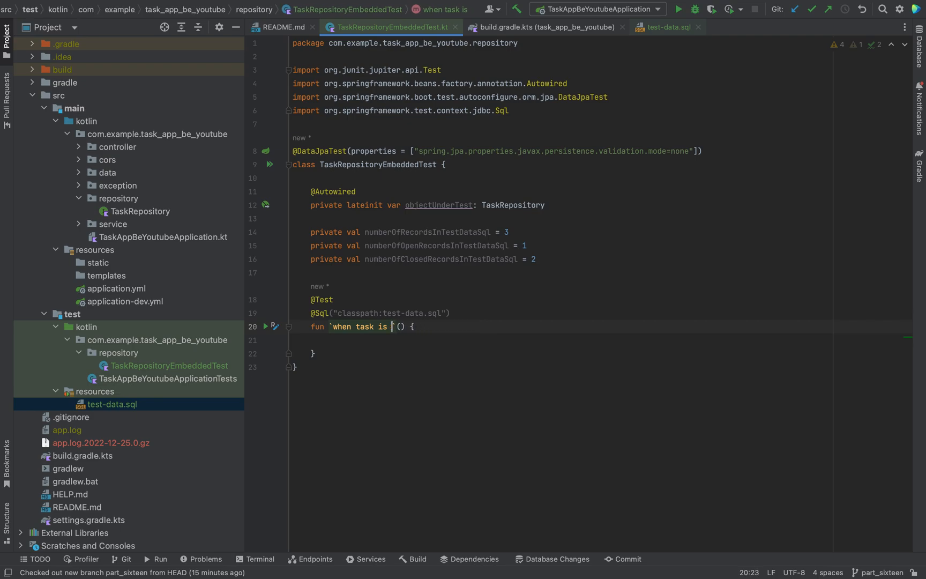
{"action": "type", "text": "saved"}
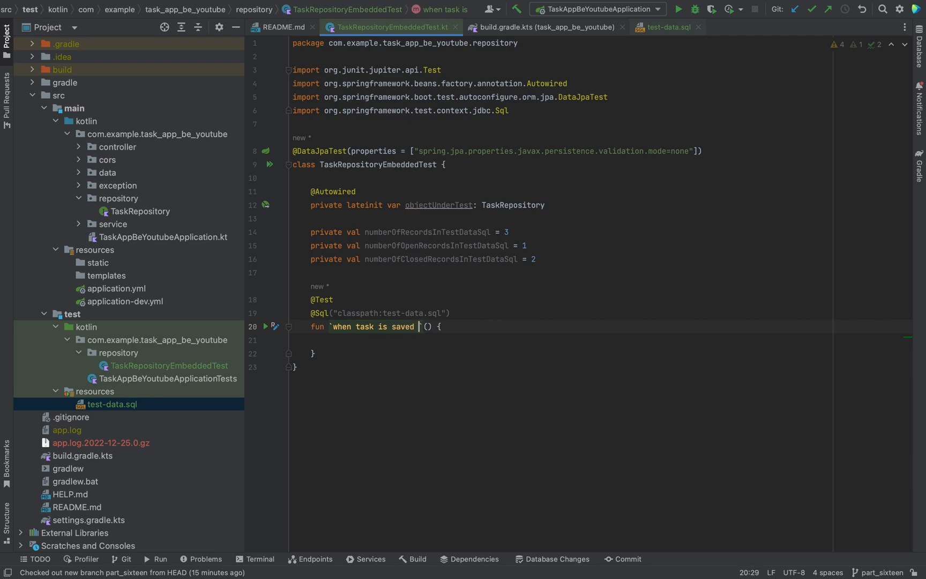
{"action": "type", "text": "then"}
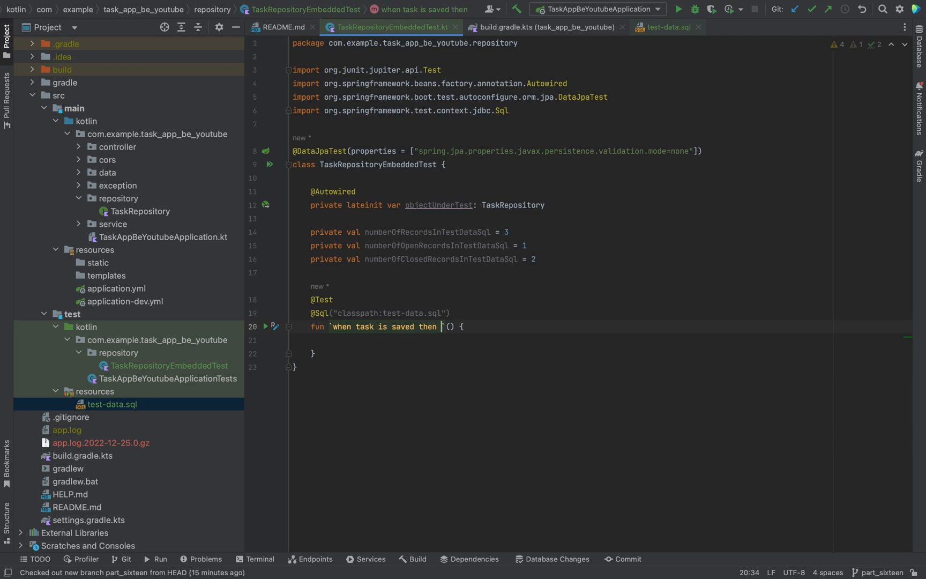
{"action": "type", "text": "check f"}
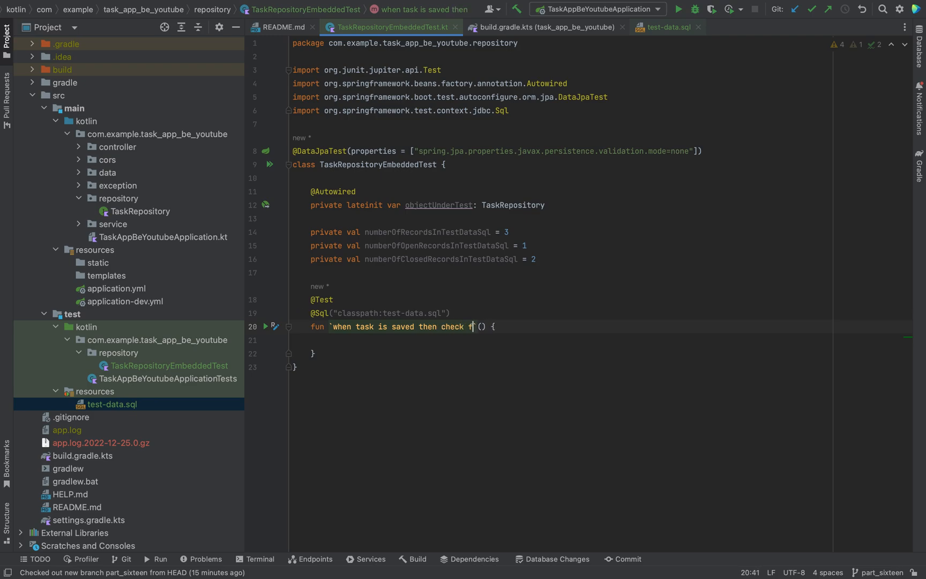
{"action": "type", "text": "or not"}
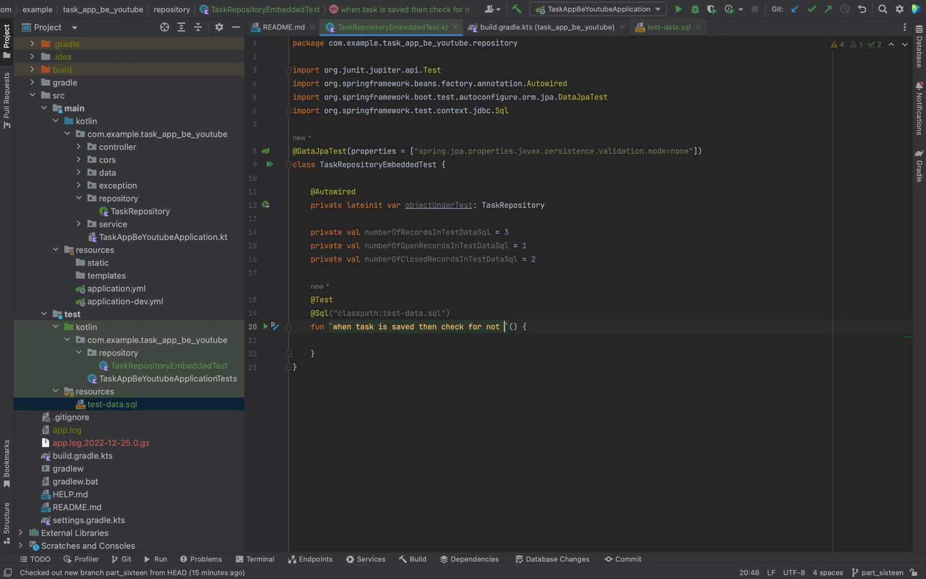
{"action": "type", "text": "null"}
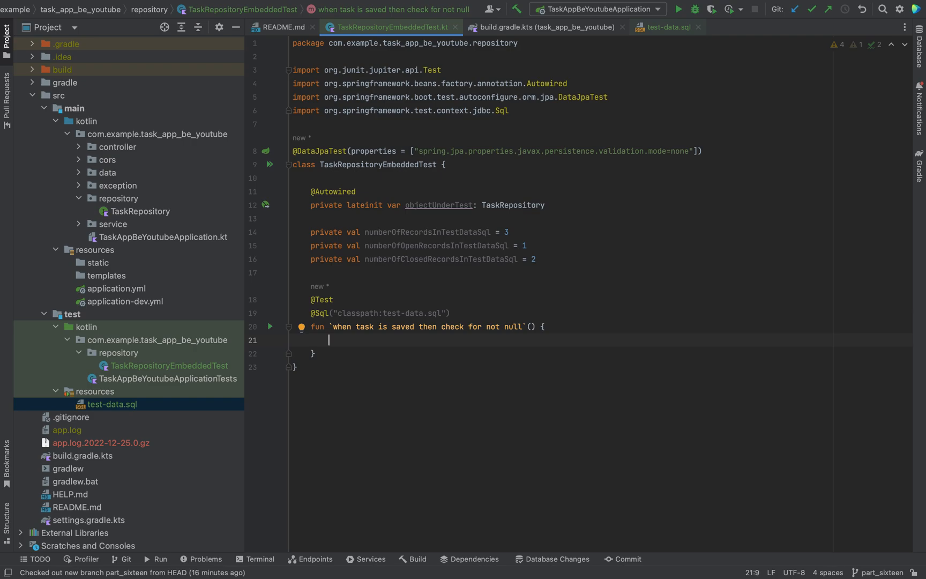
{"action": "mouse_move", "coordinate": [473, 360]}
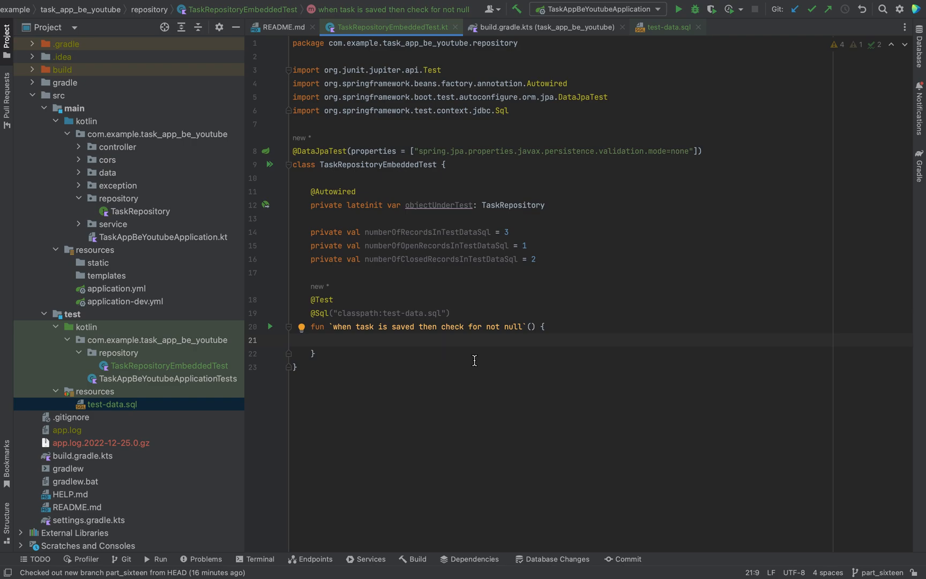
- Add // Given and // Then comments and begin val task: Task = objectUnderTest.findTaskById
{"action": "type", "text": "//"}
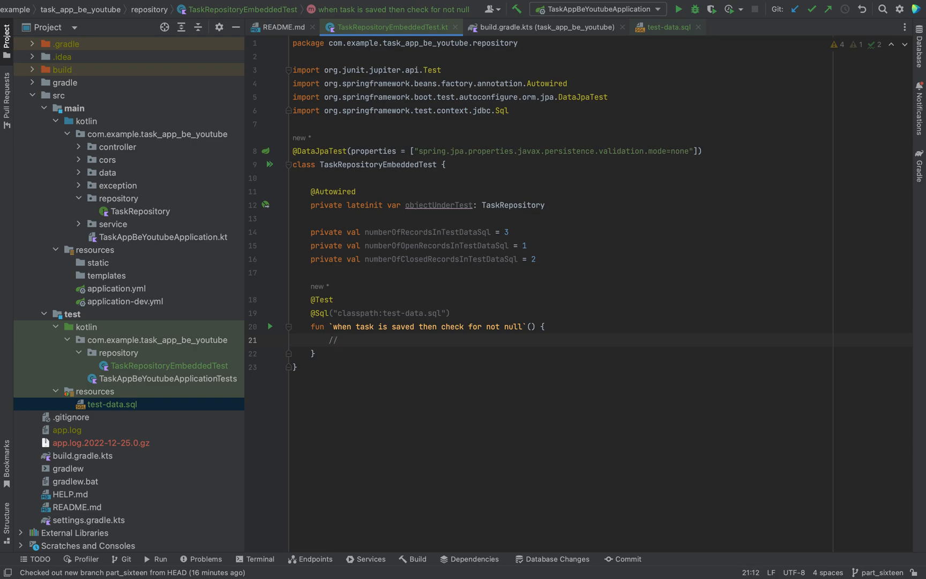
{"action": "type", "text": "Given"}
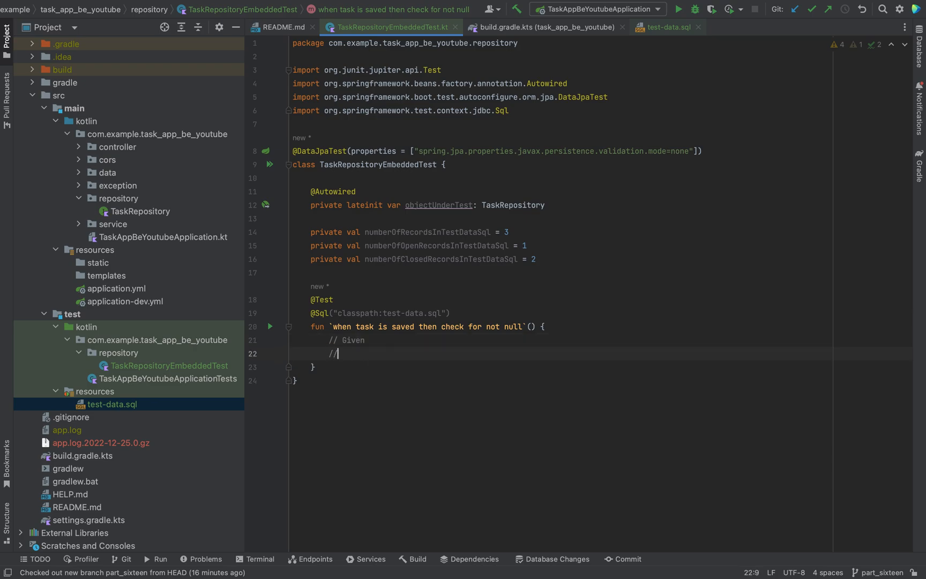
{"action": "type", "text": "Then"}
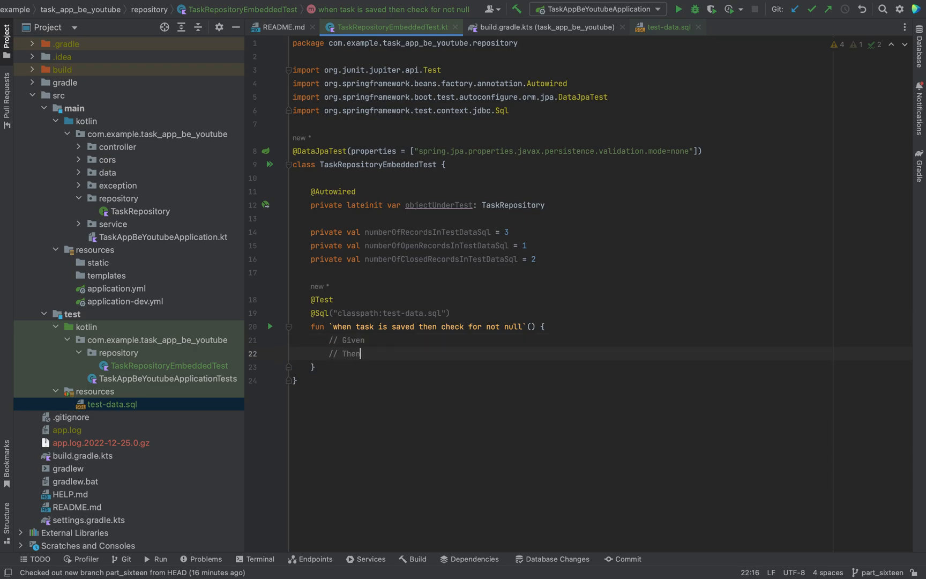
{"action": "key", "text": "Enter"}
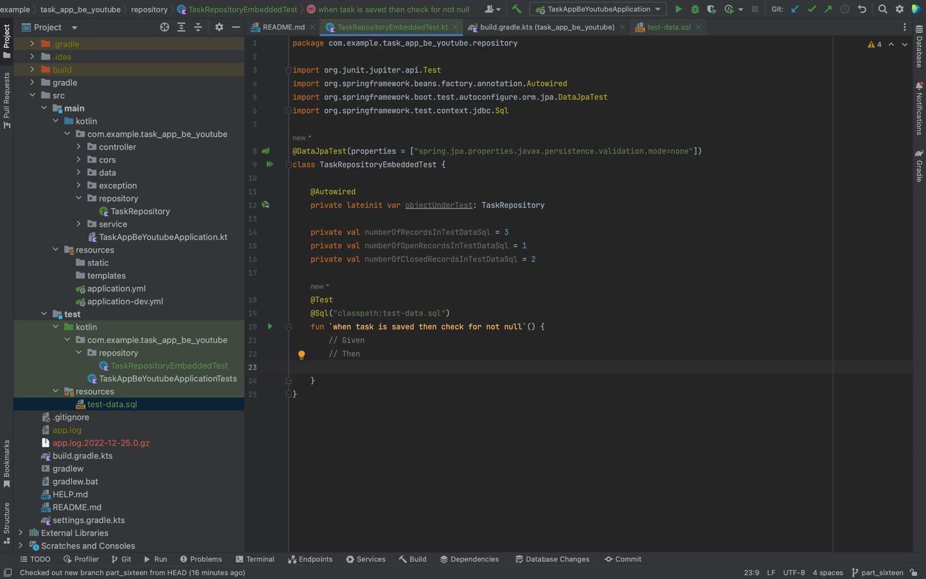
{"action": "type", "text": "val task"}
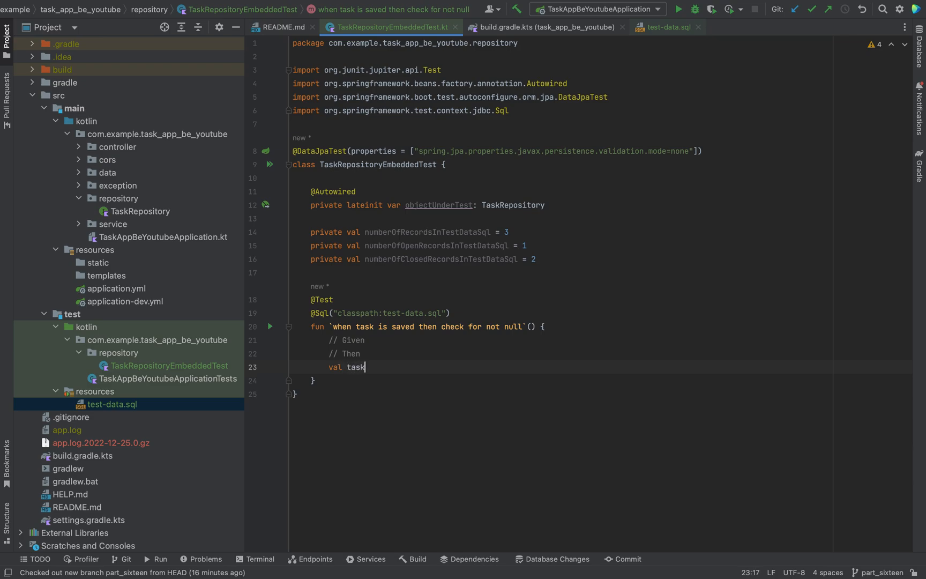
{"action": "type", "text": ": Task ="}
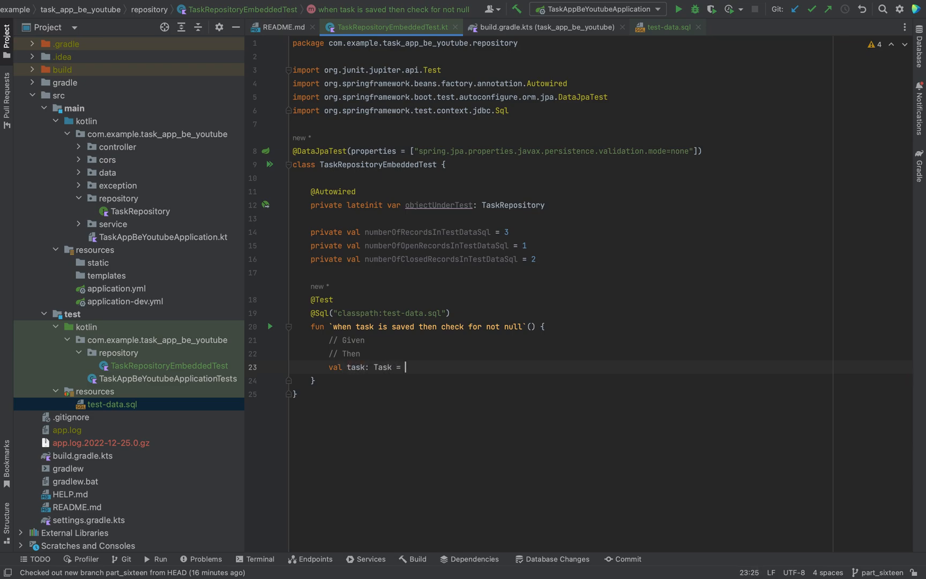
{"action": "type", "text": "objectUnderTest."}
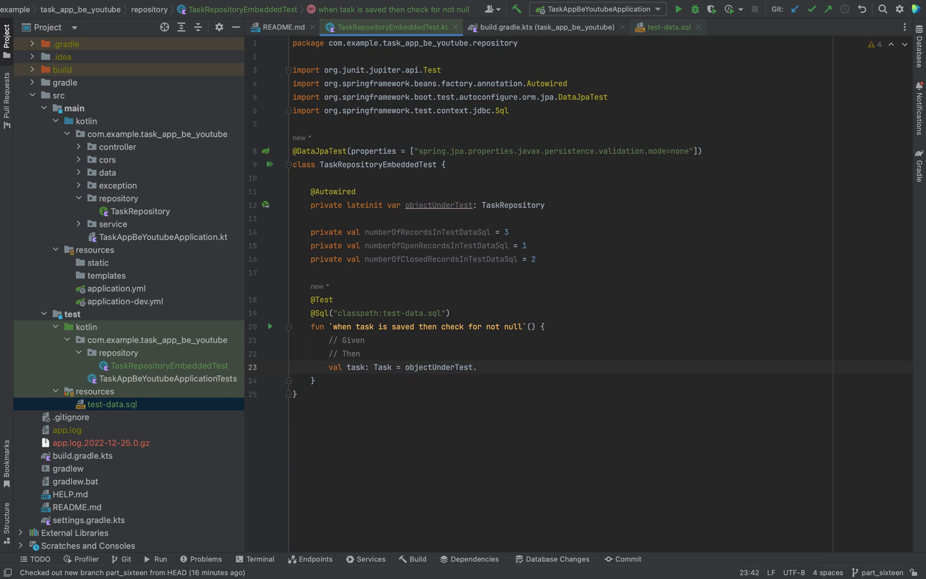
{"action": "type", "text": "fin"}
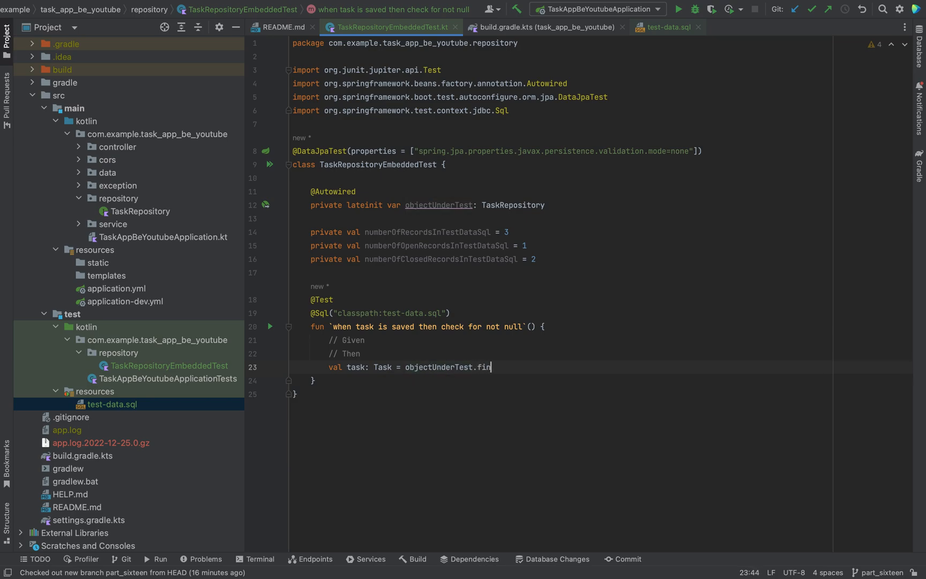
{"action": "type", "text": "dTaskById("}
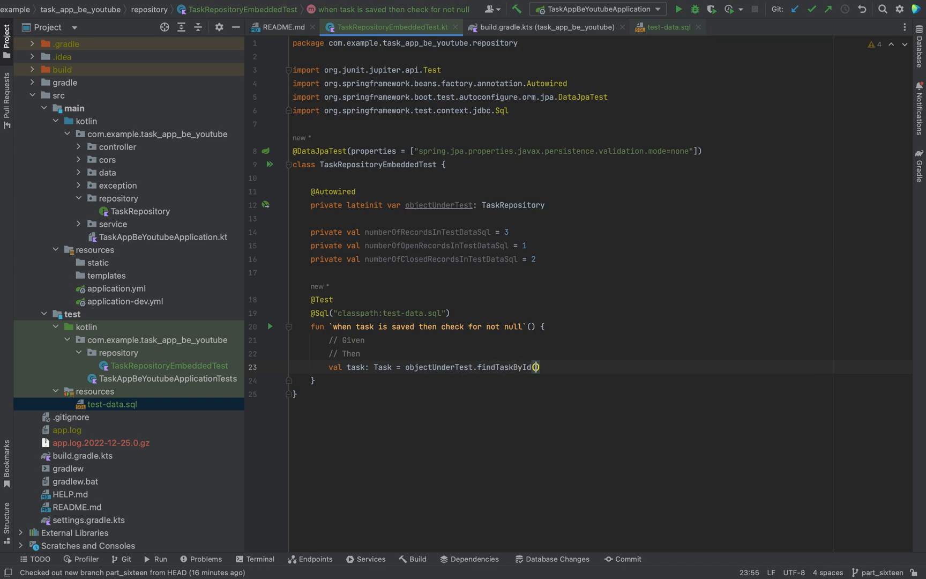
{"action": "mouse_move", "coordinate": [652, 32]}
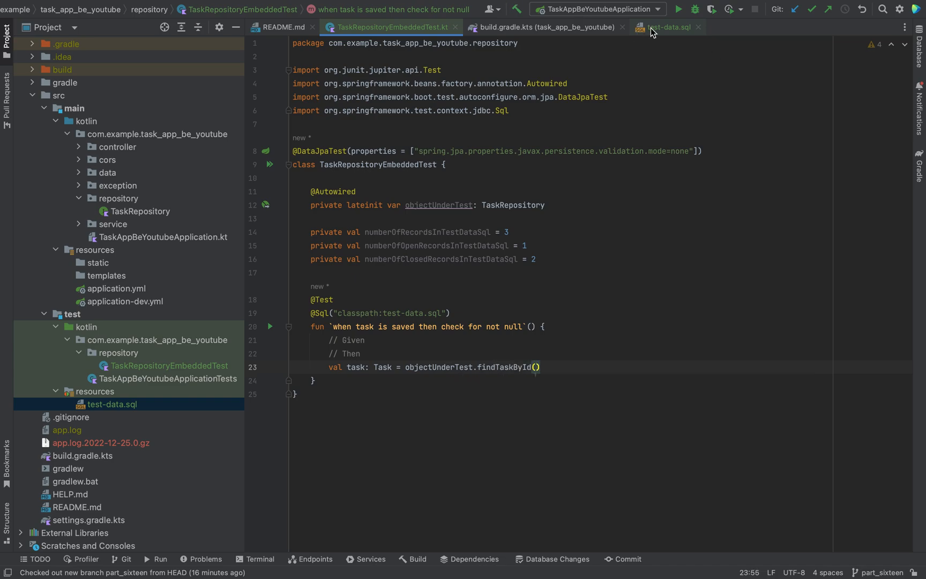
- Pass task id 111 to findTaskById and add a // Then comment below it
{"action": "left_click", "coordinate": [665, 27]}
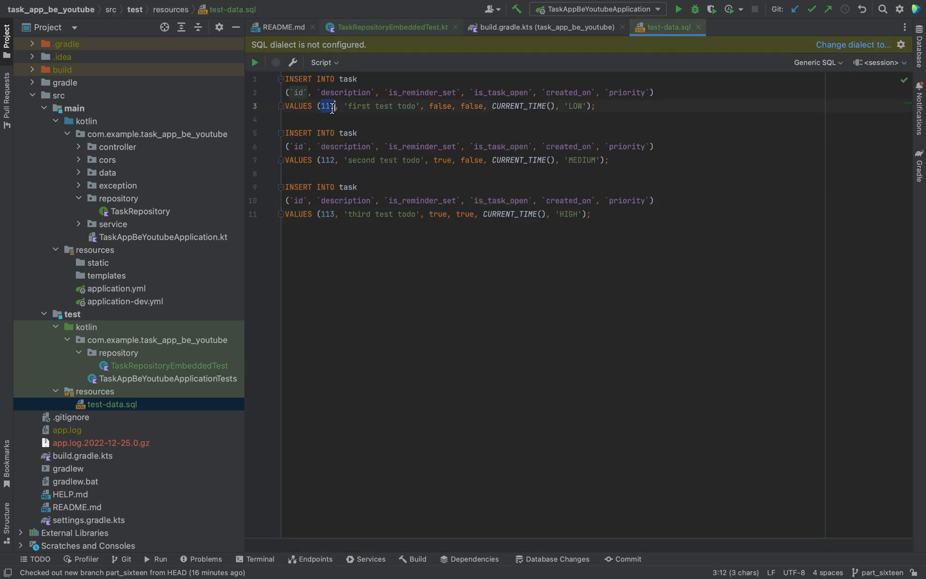
{"action": "left_click", "coordinate": [390, 27]}
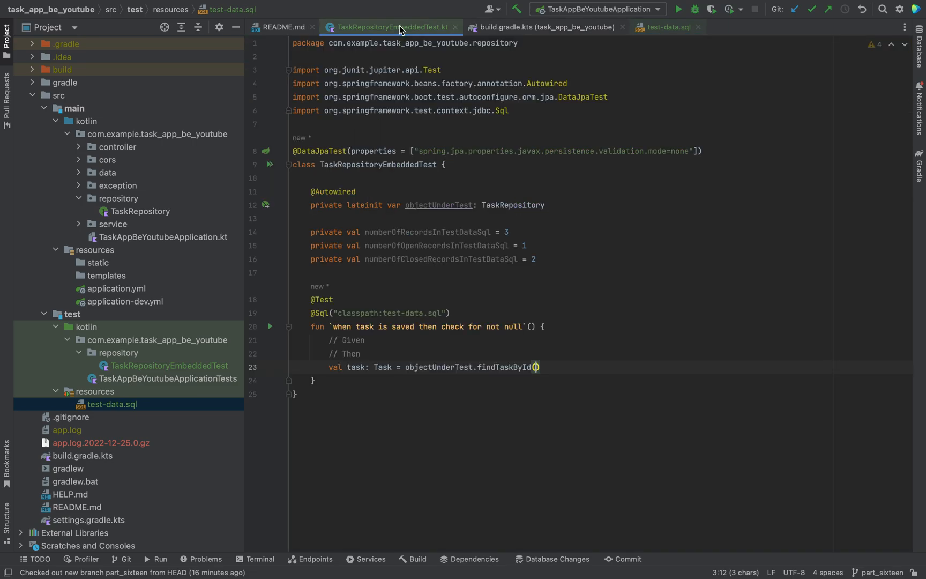
{"action": "type", "text": "111"}
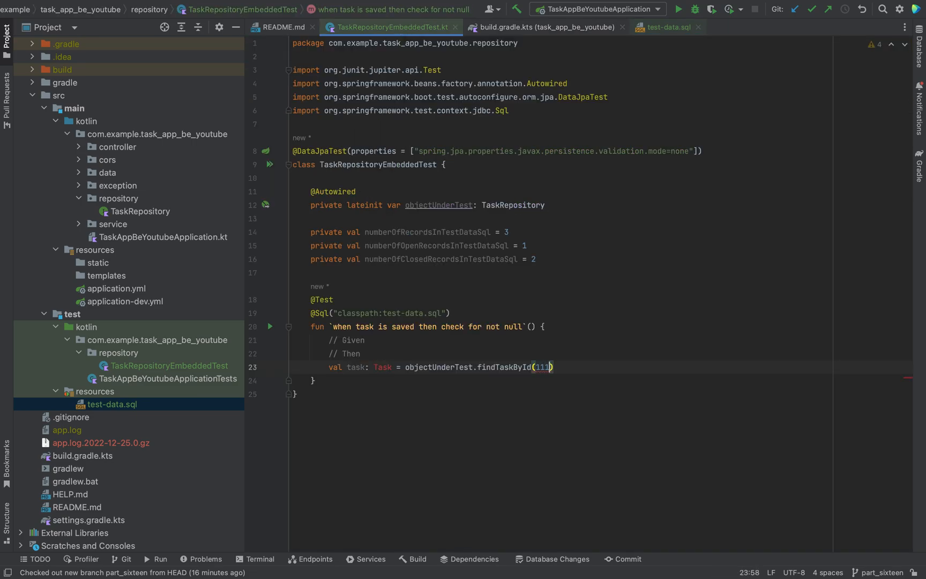
{"action": "left_click", "coordinate": [564, 366]}
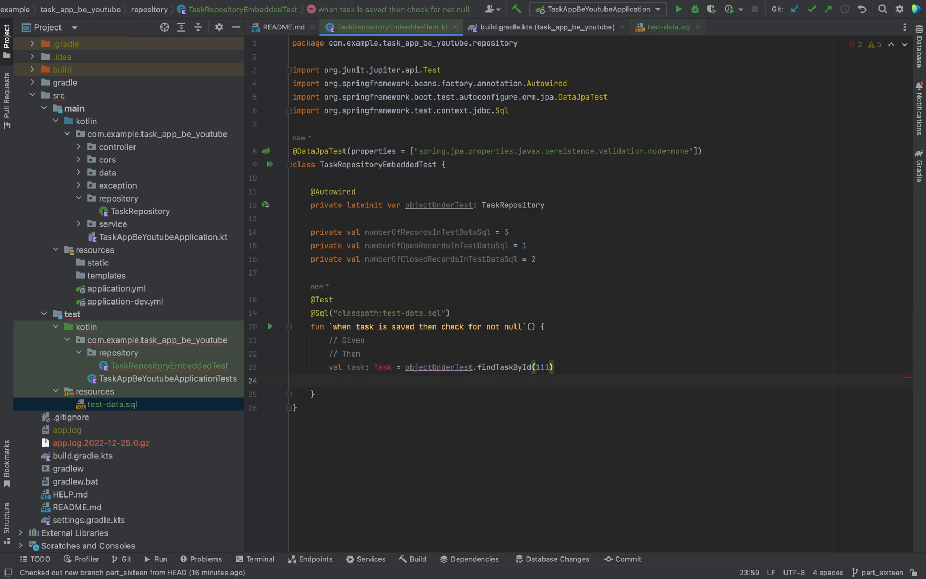
{"action": "key", "text": "enter"}
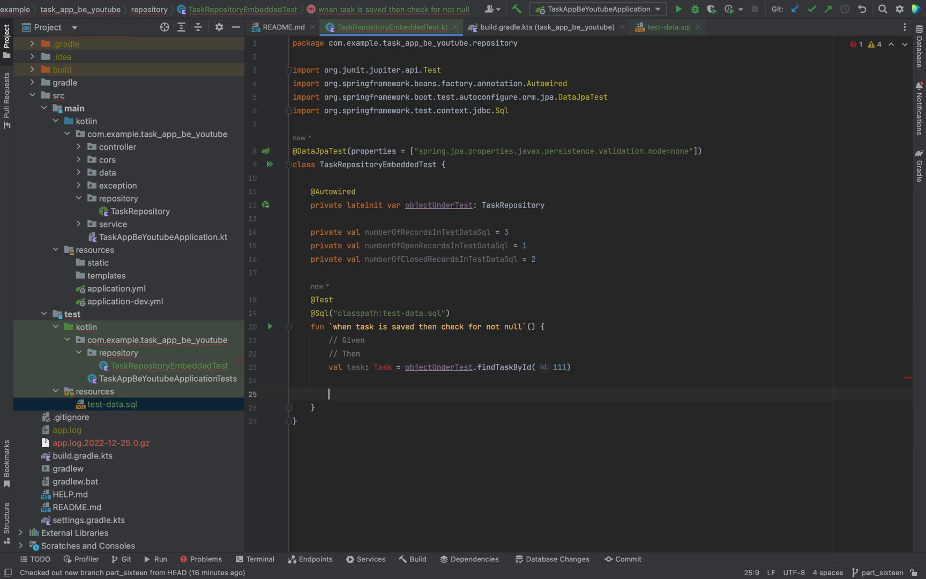
{"action": "type", "text": "/ then"}
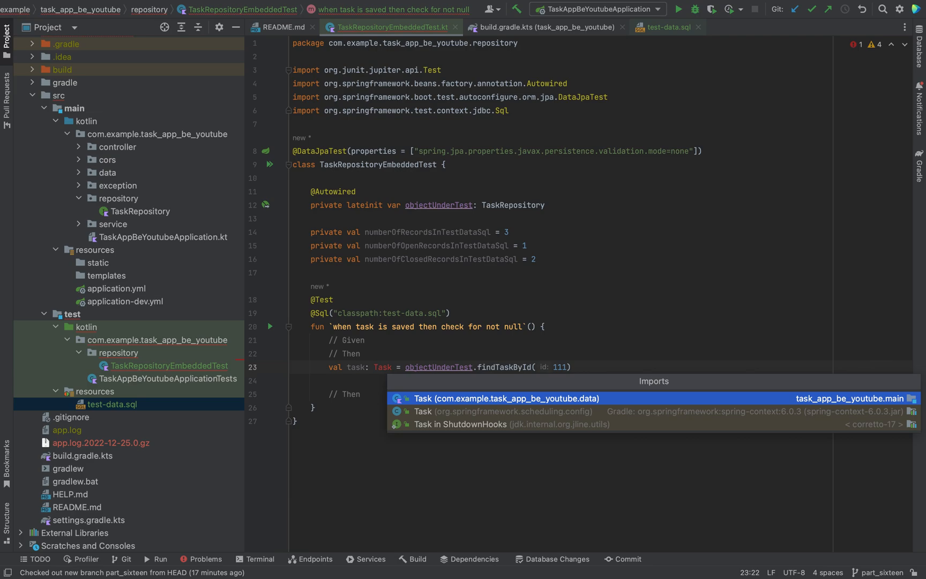
- Import Task from com.example.task_app_be_youtube.data and open a new line under // Then
{"action": "left_click", "coordinate": [505, 398]}
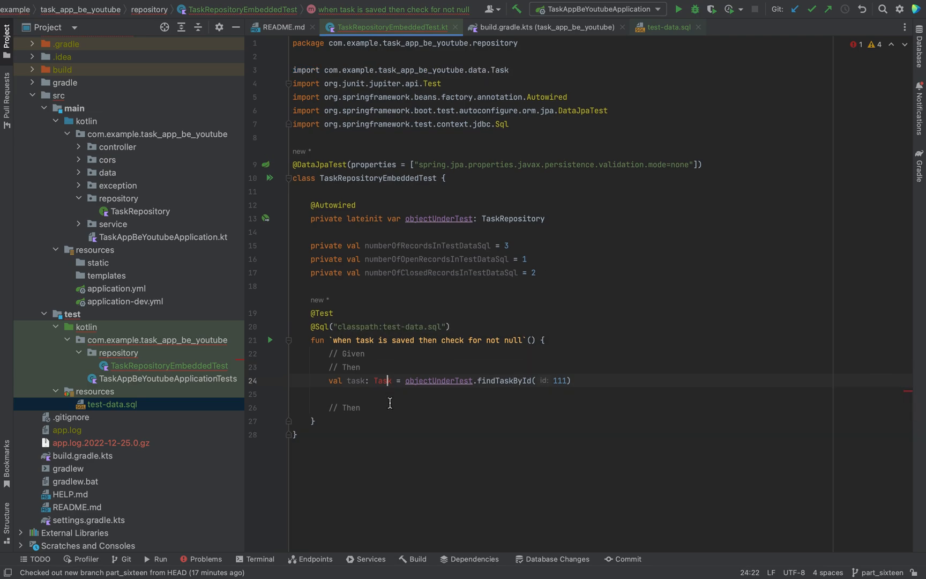
{"action": "left_click", "coordinate": [362, 407]}
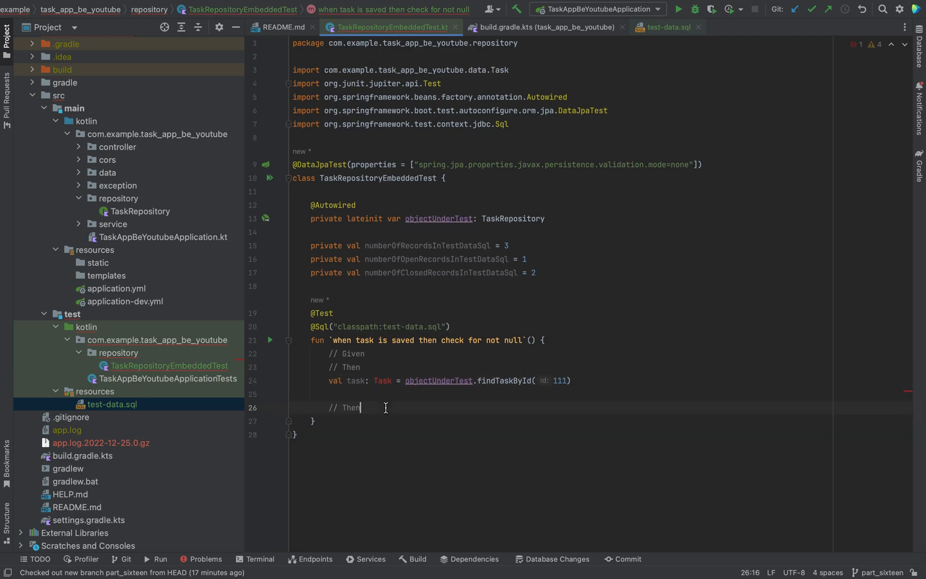
{"action": "key", "text": "enter"}
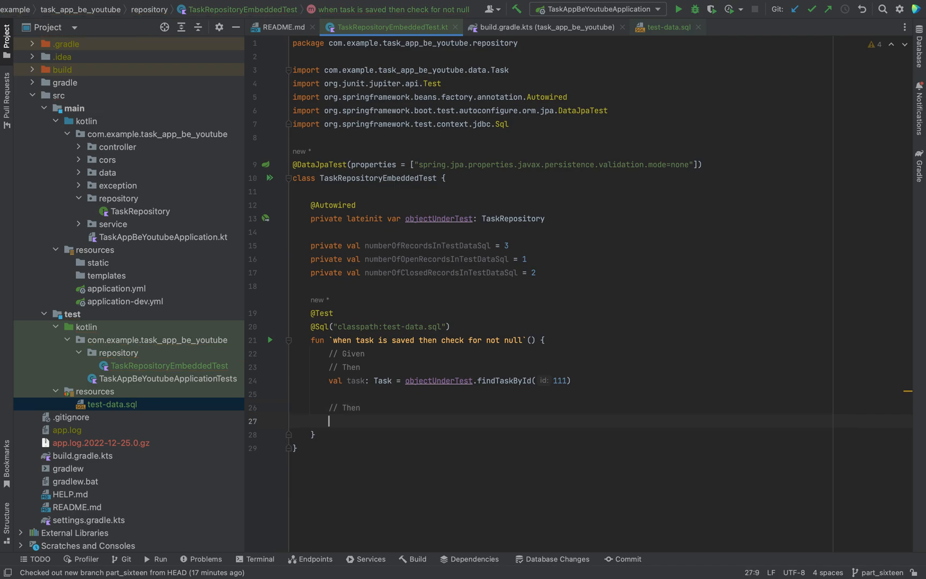
- Write assertThat().isNotNull under // Then and request quick fixes for the unresolved assertThat
{"action": "type", "text": "asse"}
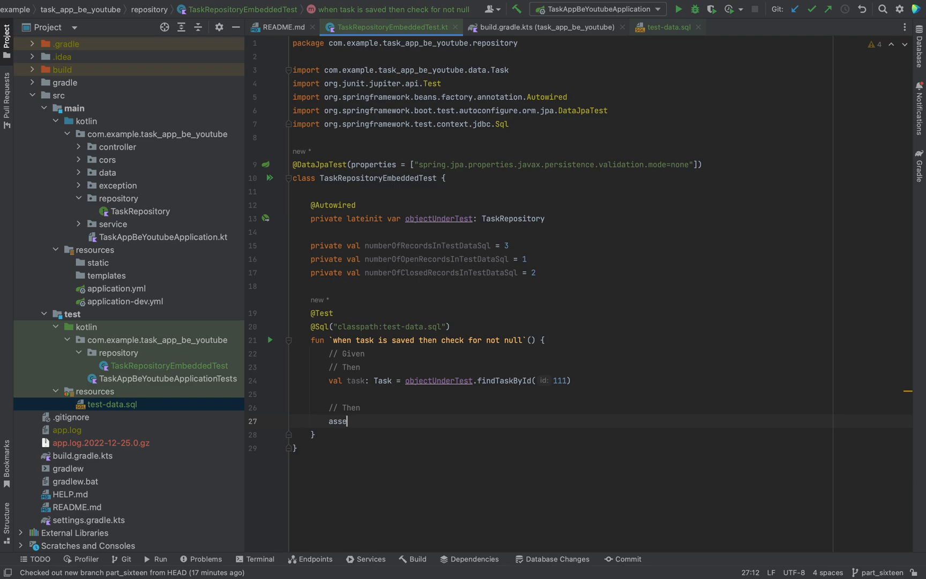
{"action": "type", "text": "rt"}
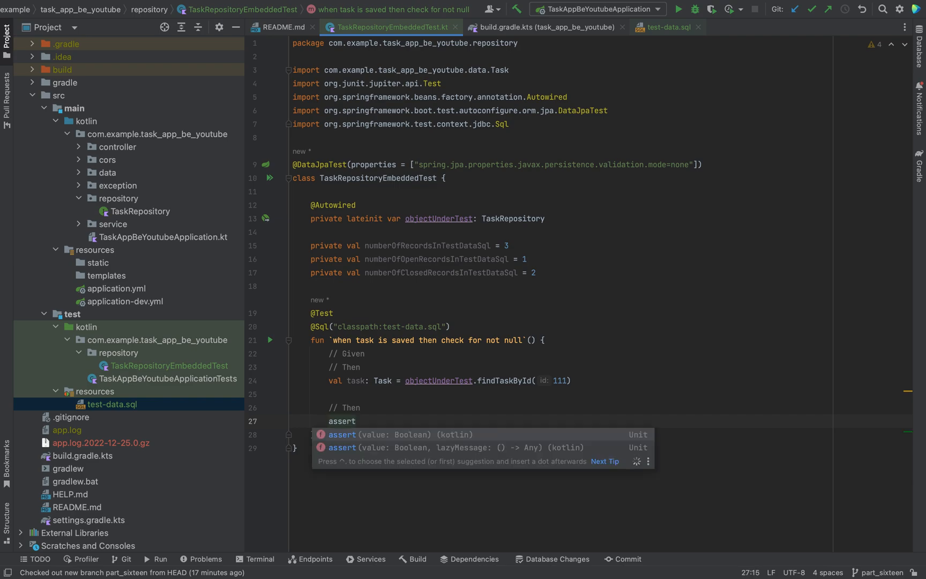
{"action": "type", "text": "That("}
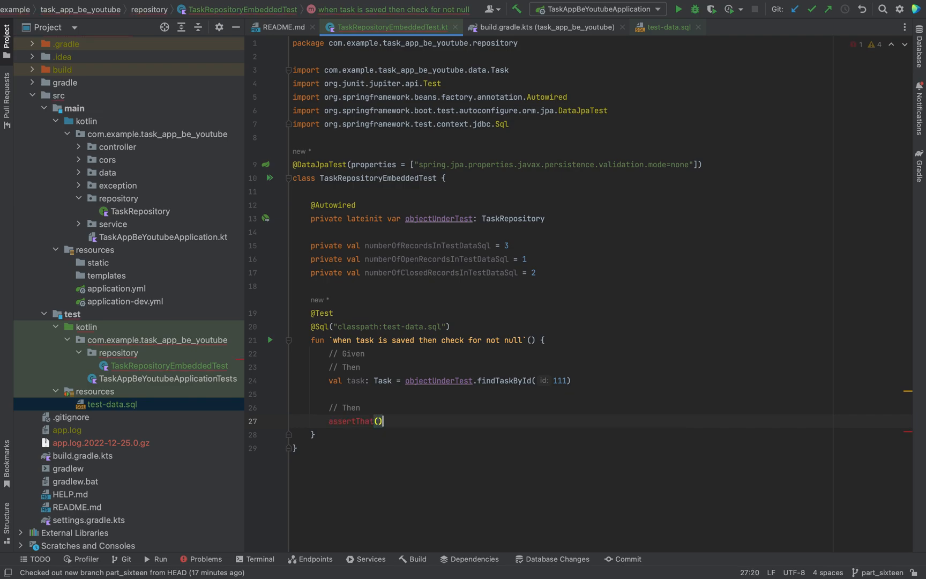
{"action": "type", "text": ".is"}
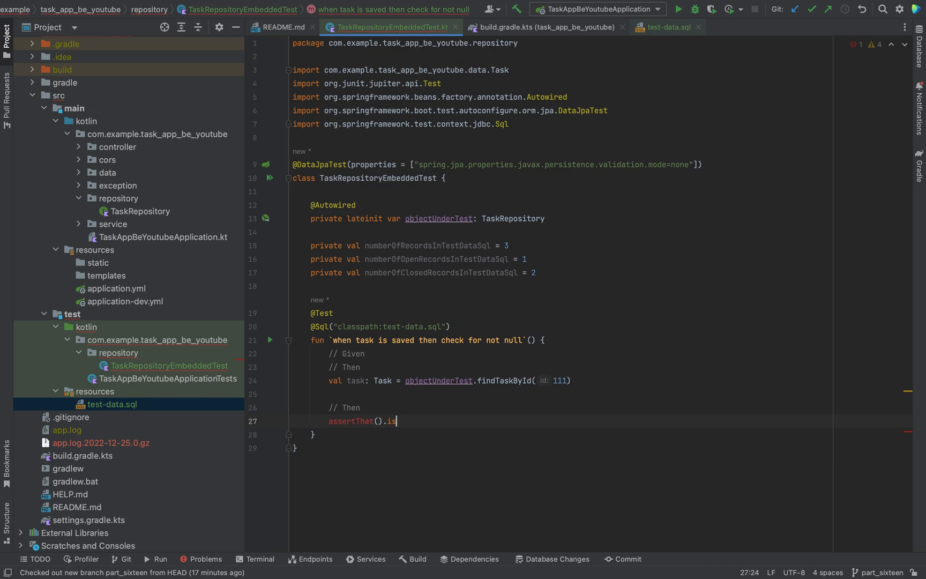
{"action": "type", "text": "NotNull"}
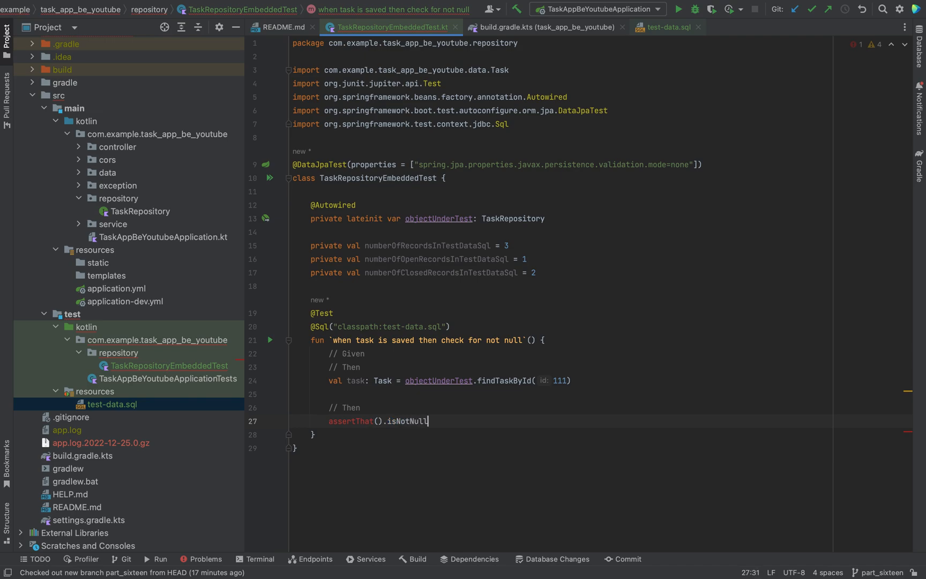
{"action": "left_click", "coordinate": [353, 406]}
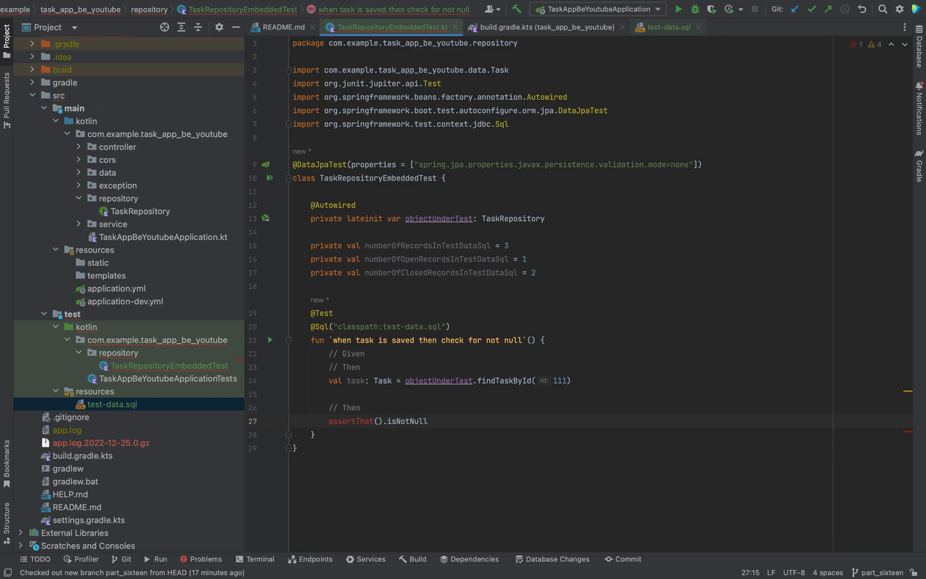
{"action": "key", "text": "alt+enter"}
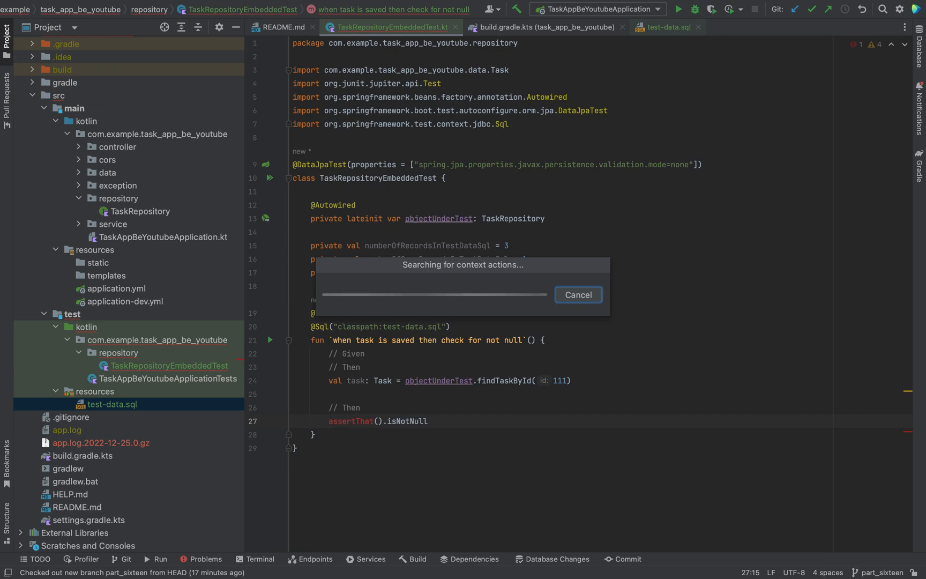
- Import AssertJ's assertThat into the test through the quick fix
{"action": "left_click", "coordinate": [578, 294]}
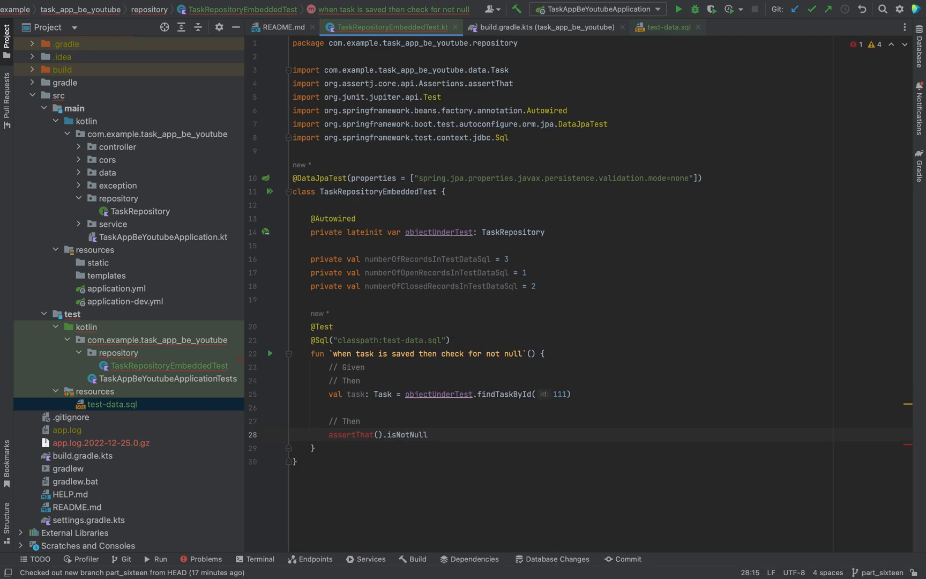
{"action": "left_click", "coordinate": [355, 434]}
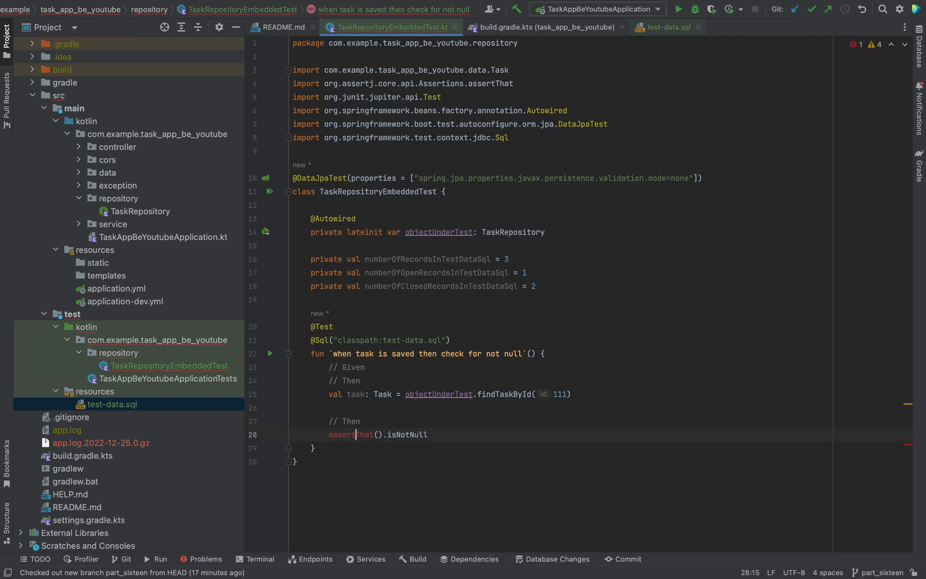
{"action": "left_click", "coordinate": [425, 434]}
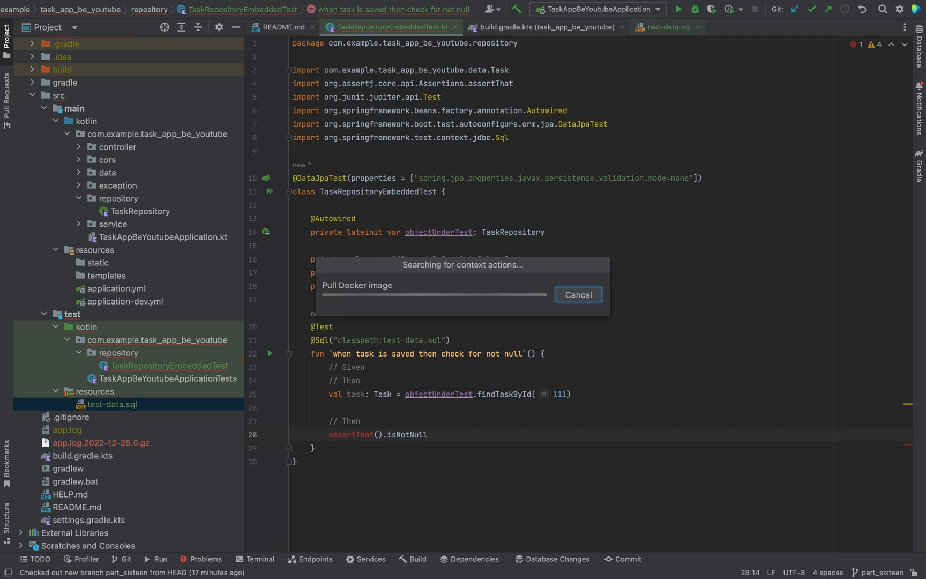
{"action": "left_click", "coordinate": [577, 294]}
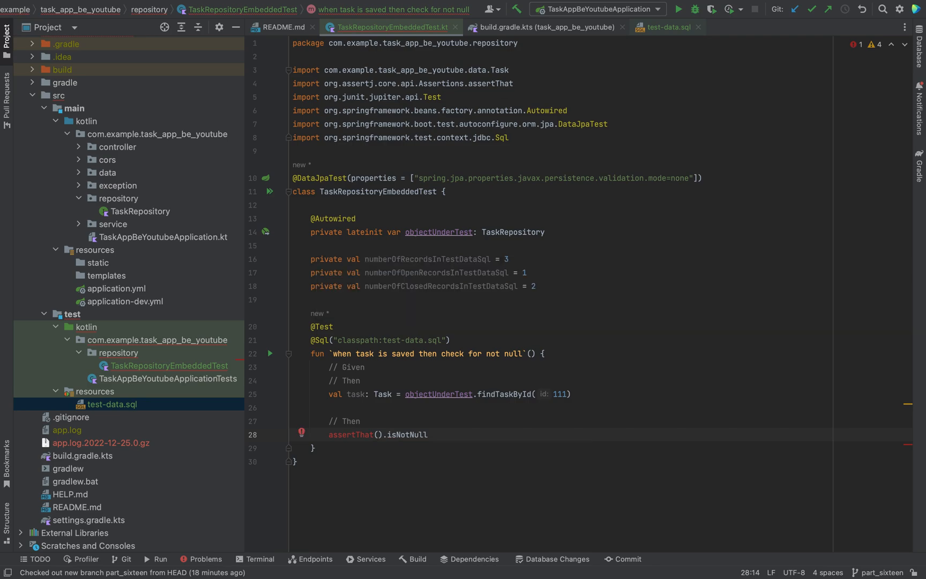
{"action": "left_click", "coordinate": [352, 434]}
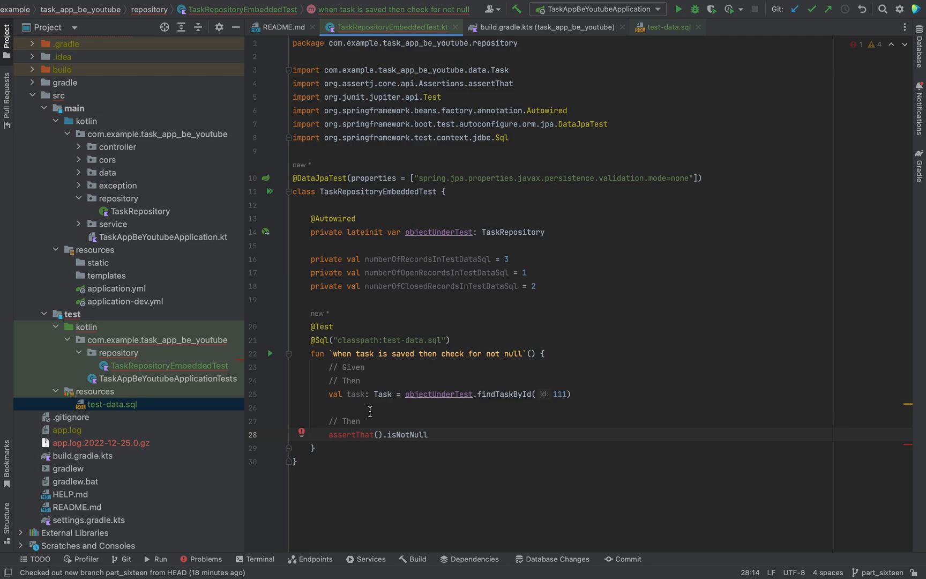
{"action": "double_click", "coordinate": [351, 434]}
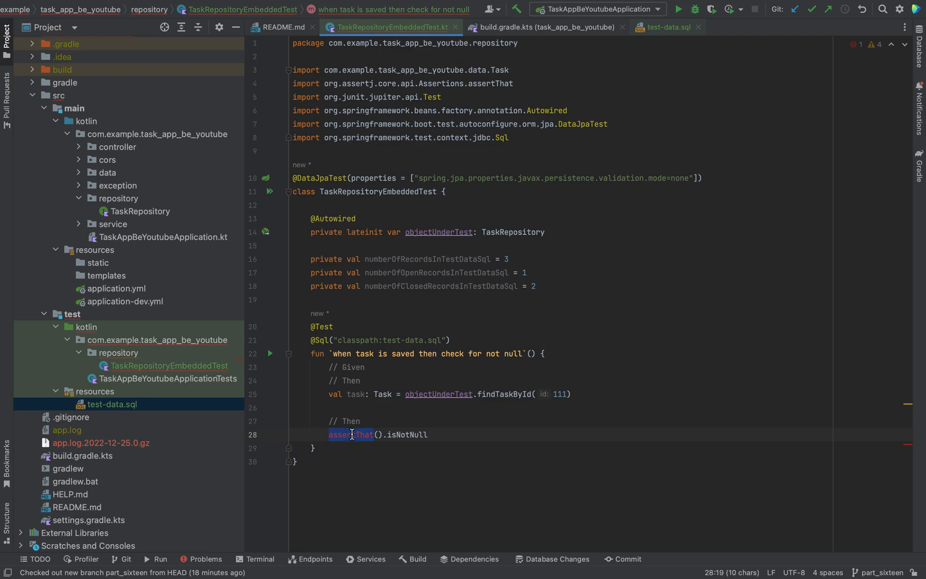
- Make the assertion read assertThat(task).isNotNull and start the test run
{"action": "left_click", "coordinate": [429, 434]}
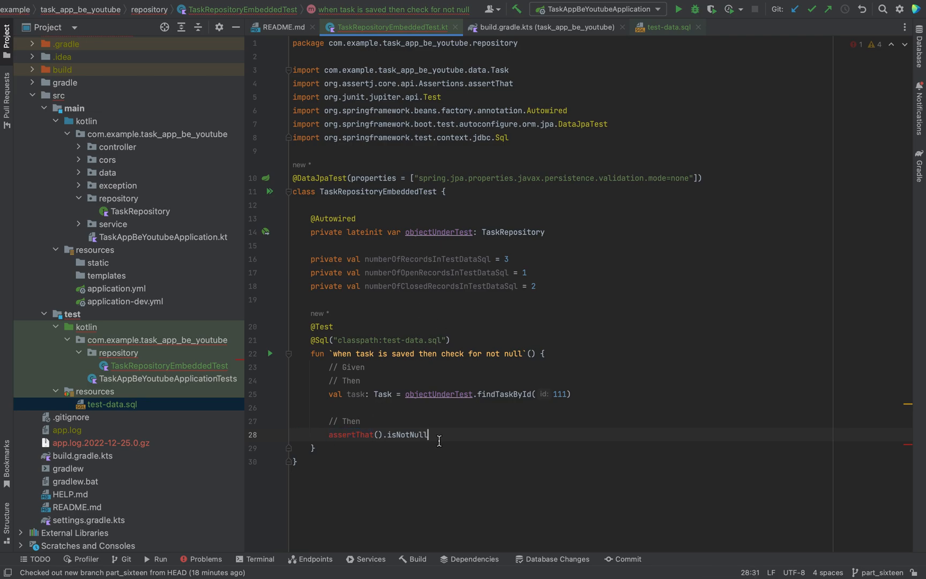
{"action": "left_click", "coordinate": [380, 435]}
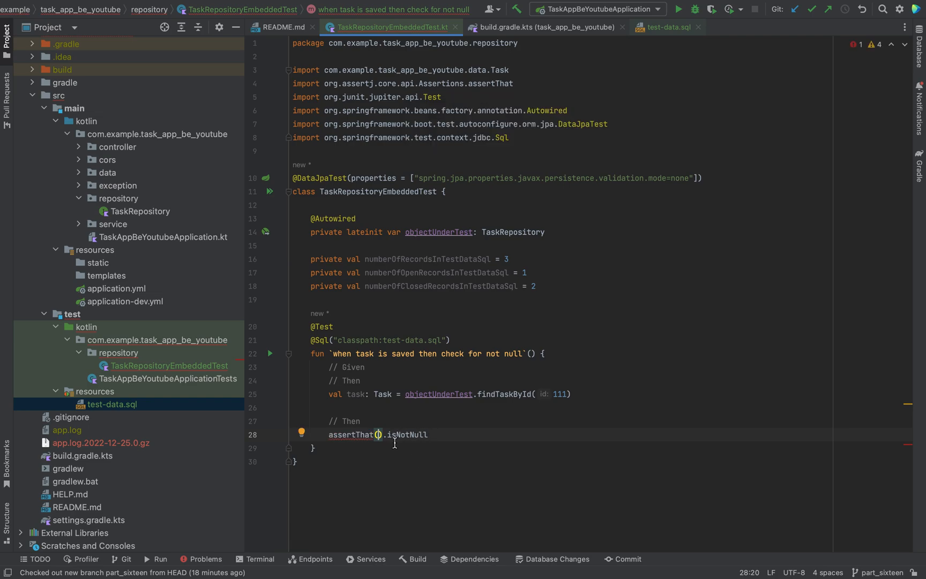
{"action": "type", "text": "task"}
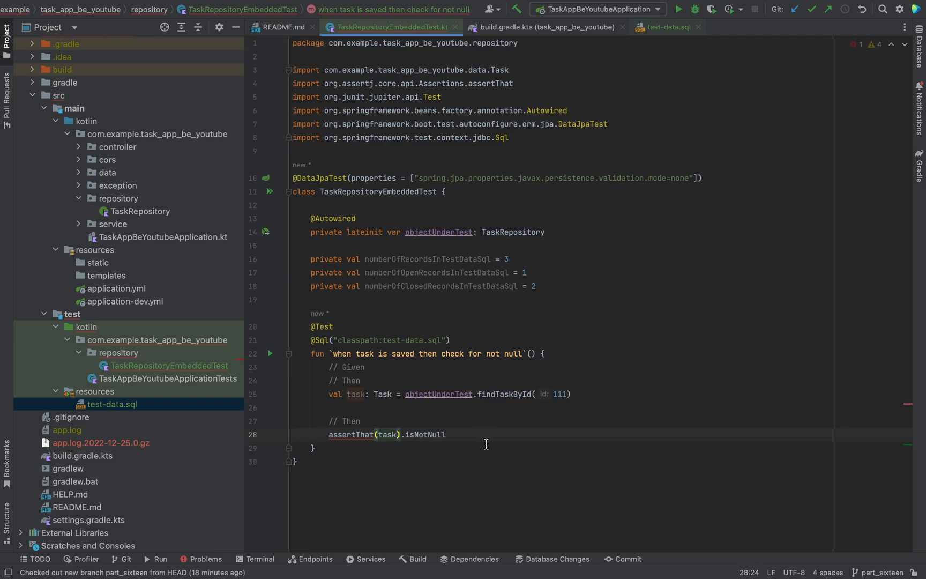
{"action": "left_click", "coordinate": [315, 448]}
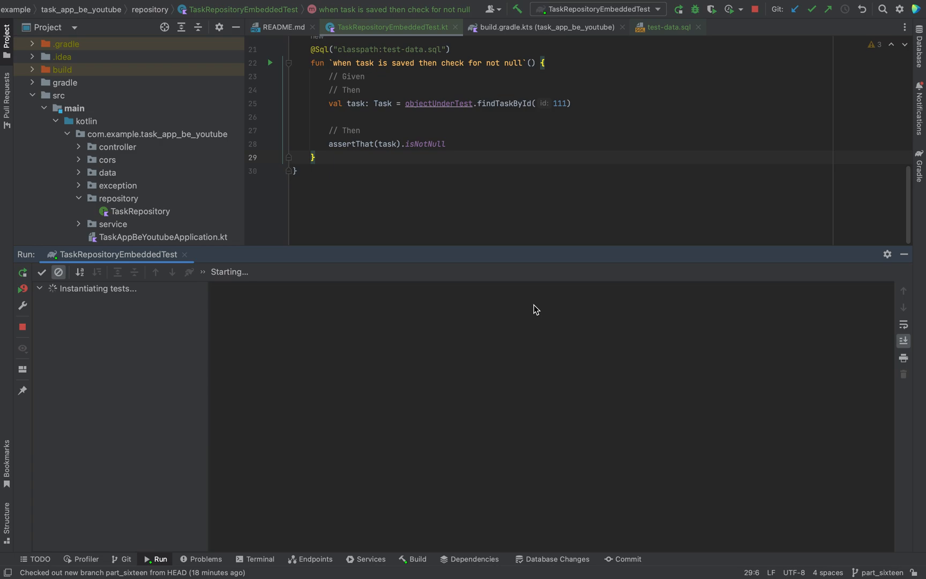
{"action": "mouse_move", "coordinate": [550, 109]}
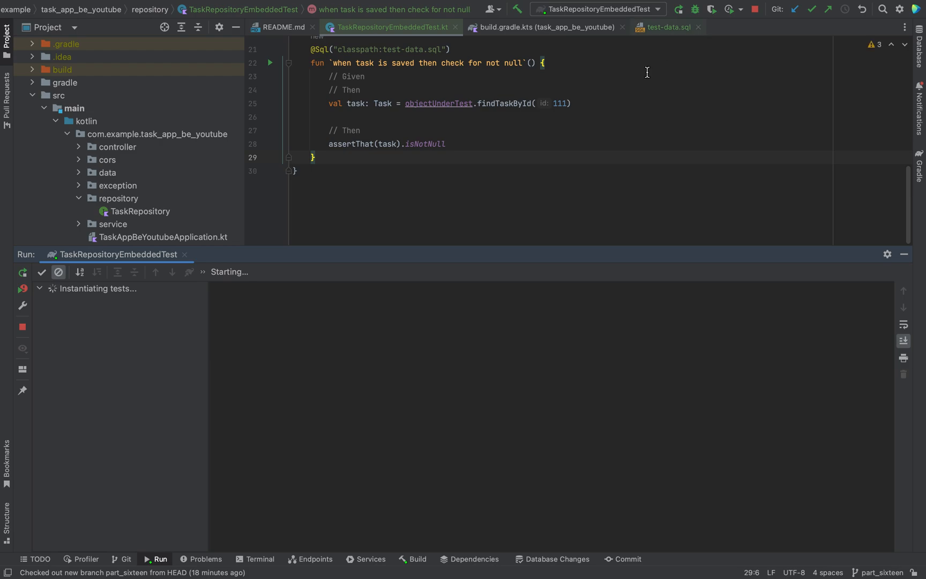
{"action": "mouse_move", "coordinate": [664, 28]}
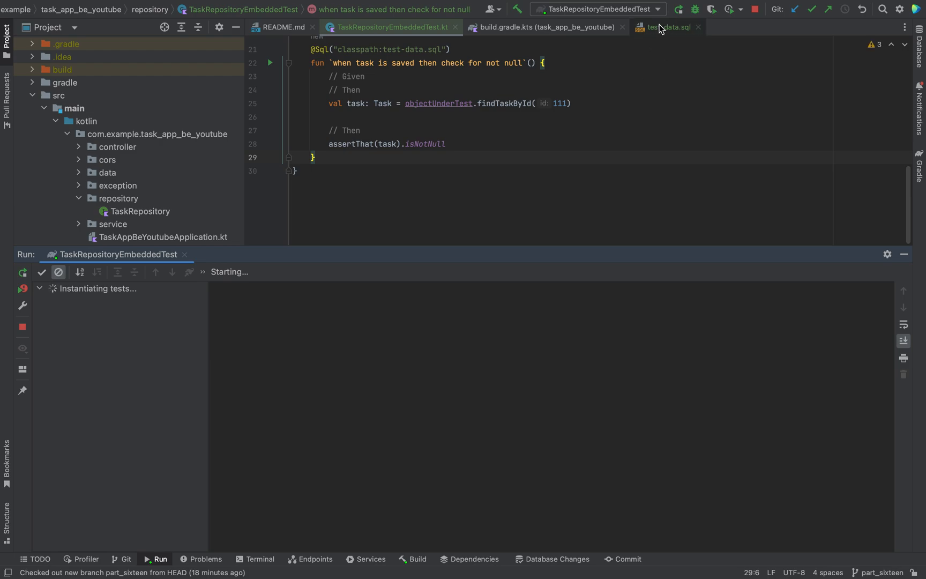
- Recheck test-data.sql for task 111, then return to TaskRepositoryEmbeddedTest.kt
{"action": "left_click", "coordinate": [666, 27]}
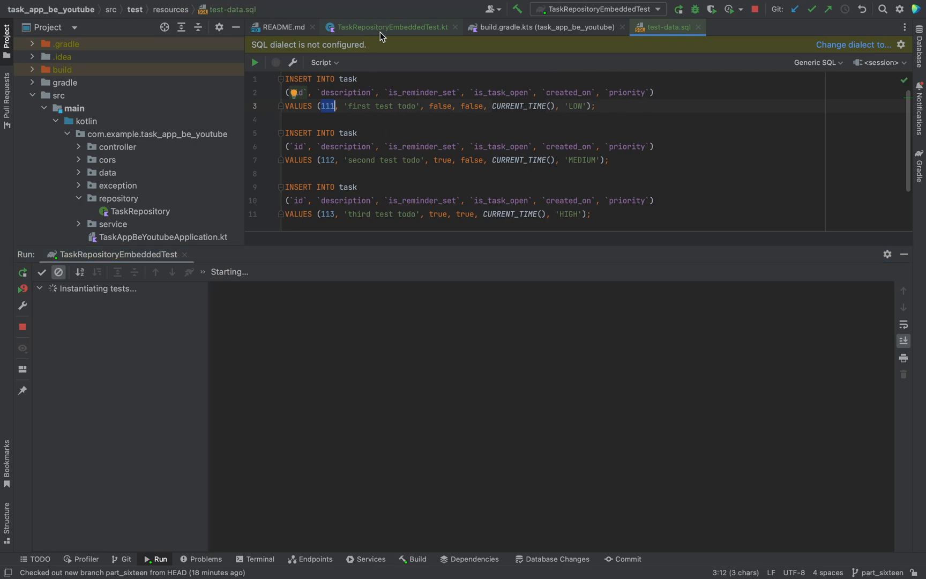
{"action": "left_click", "coordinate": [391, 27]}
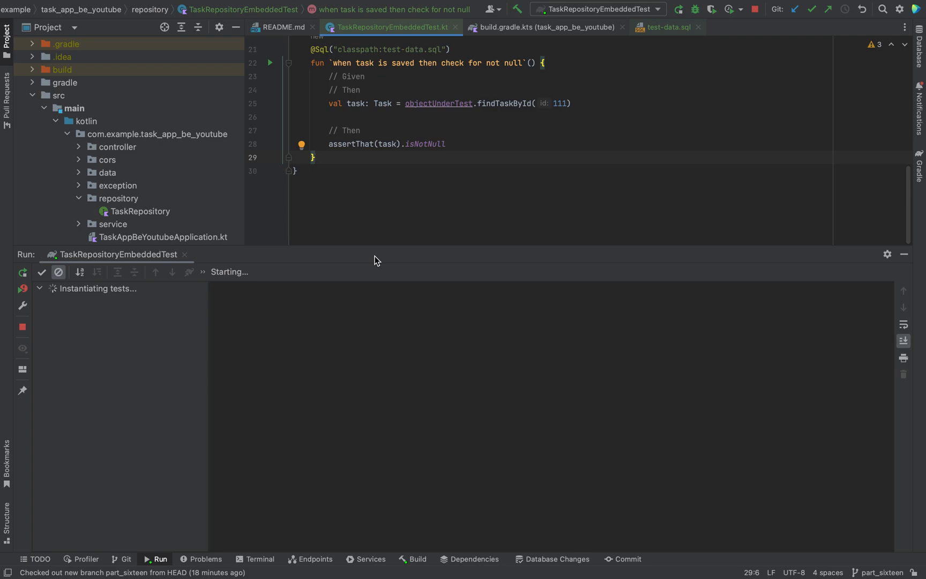